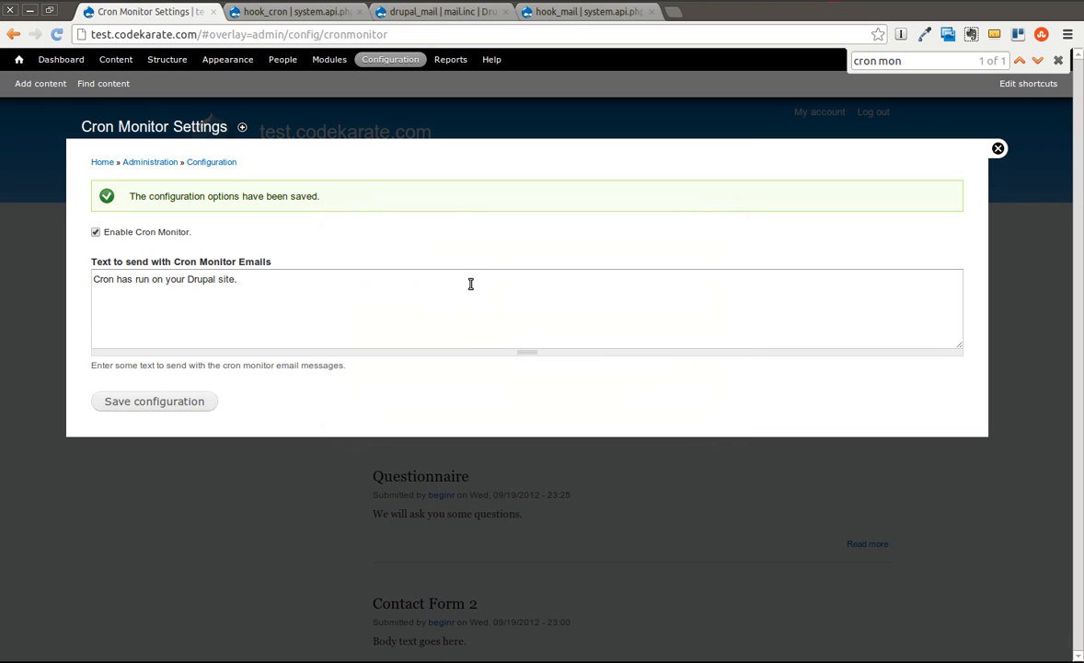
mouse_move(475, 262)
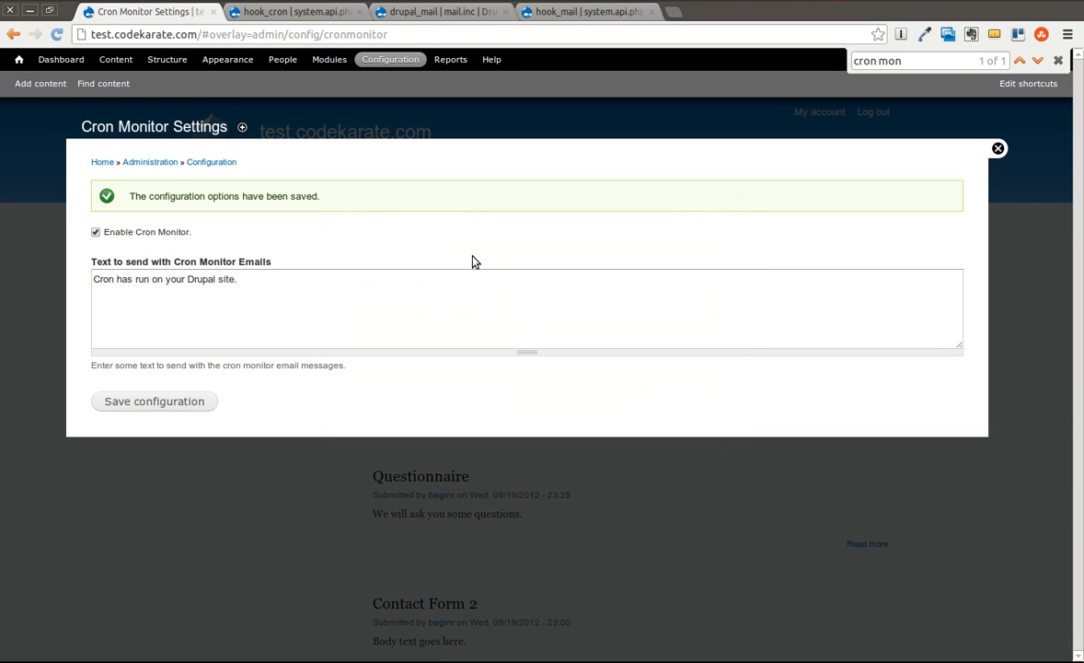
mouse_move(461, 236)
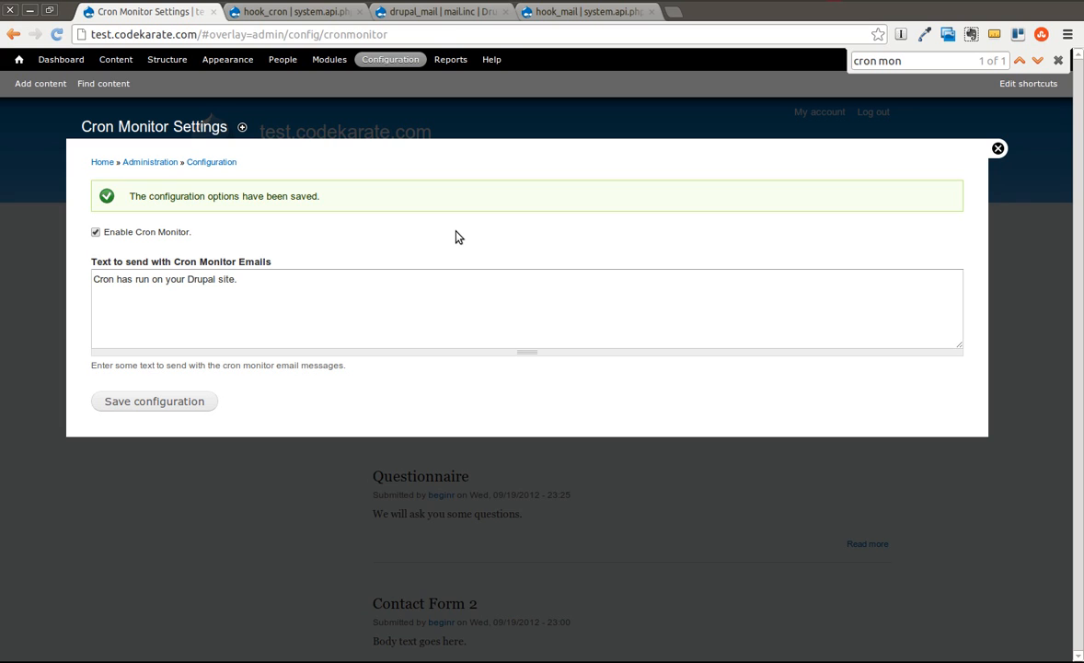
mouse_move(427, 209)
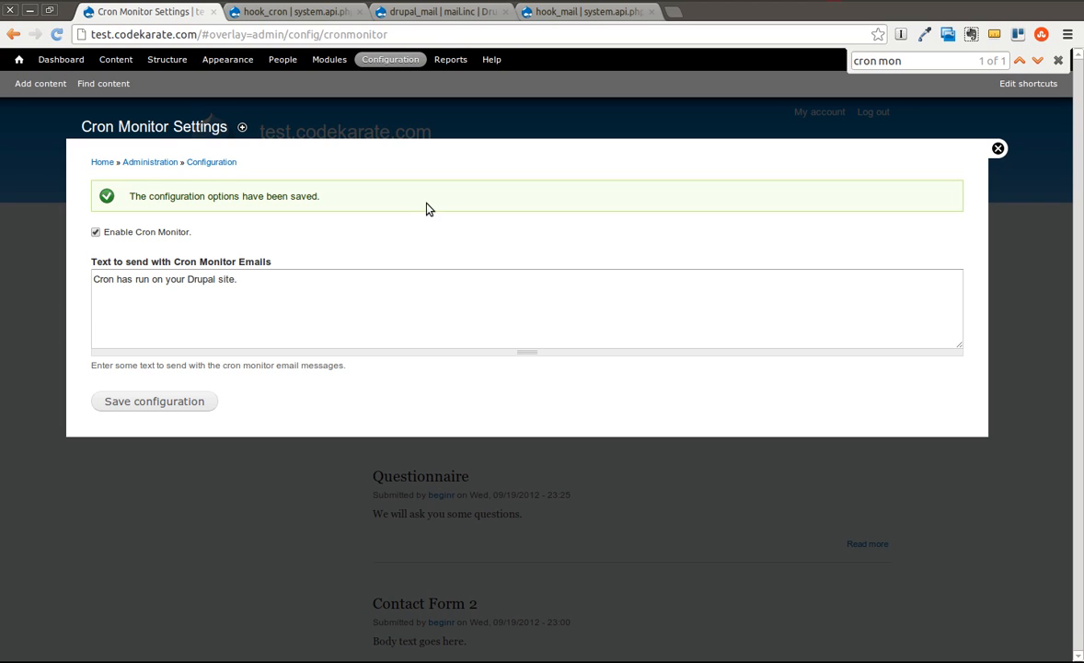
mouse_move(514, 212)
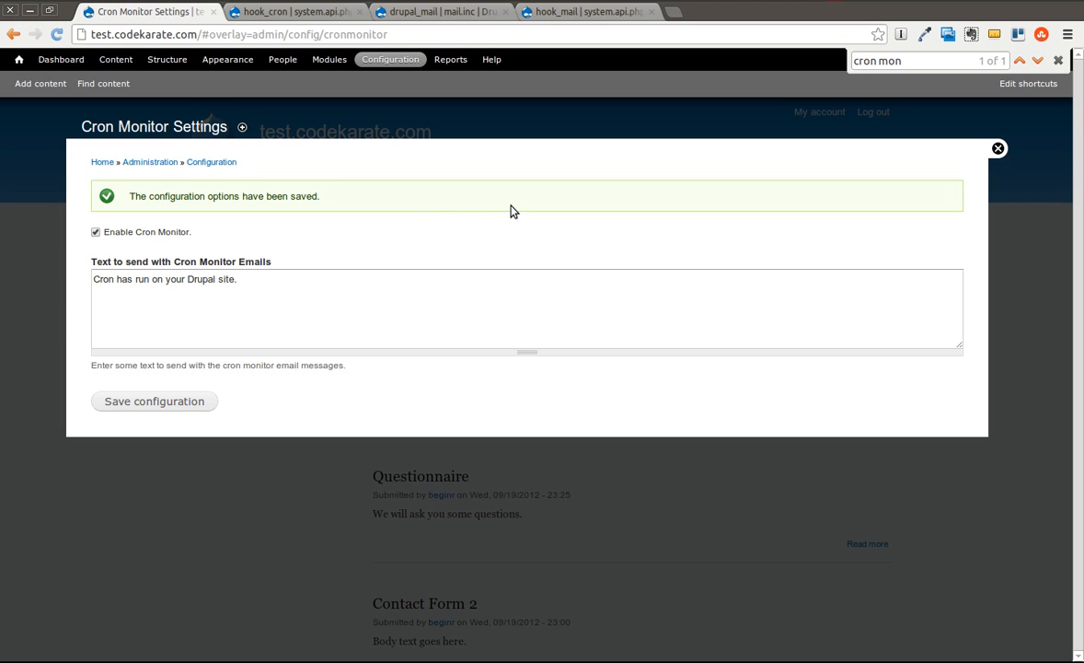
mouse_move(519, 212)
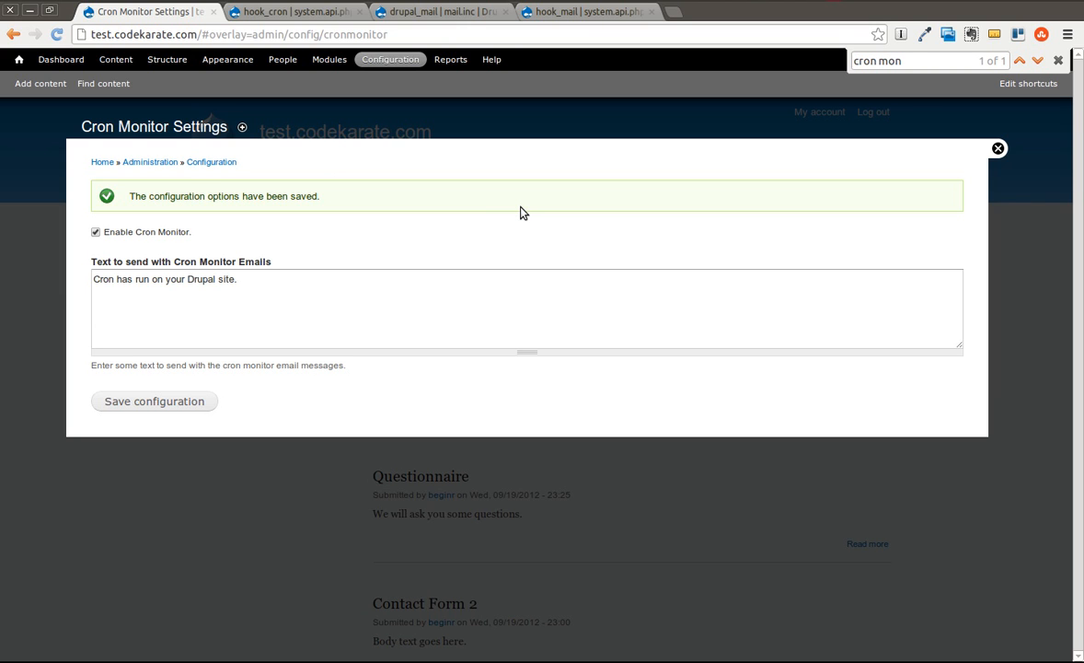
mouse_move(387, 232)
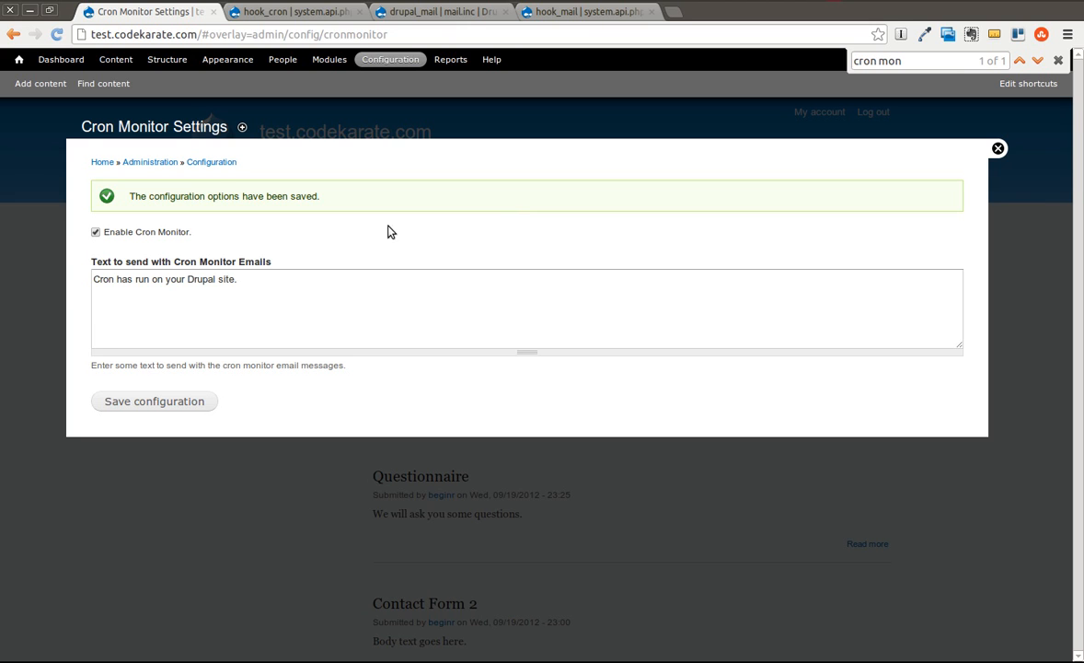
mouse_move(280, 405)
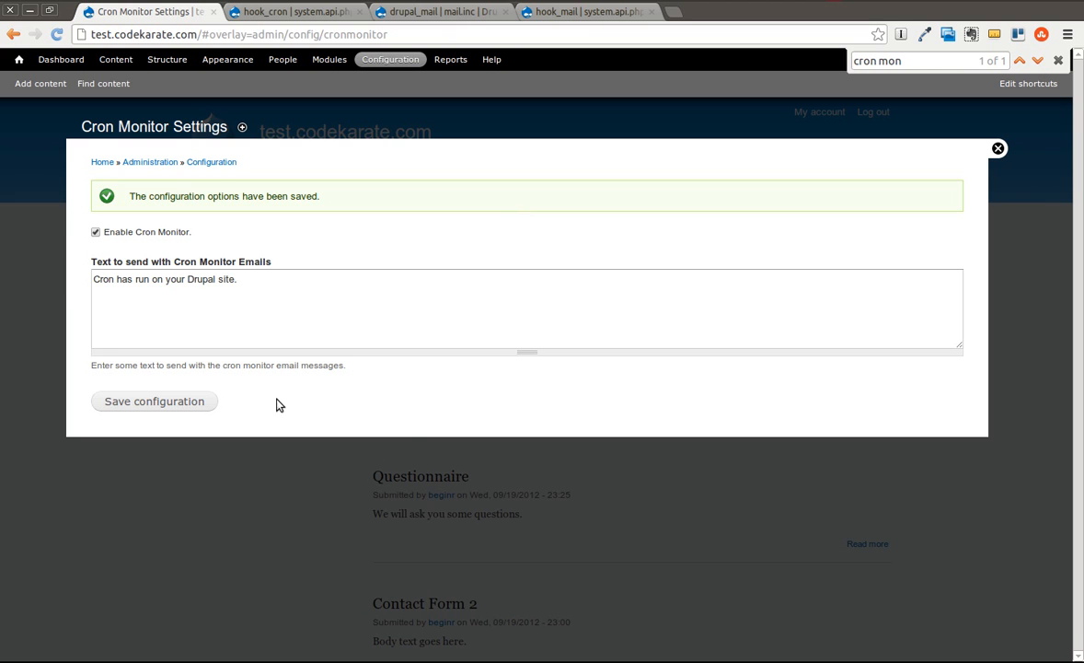
mouse_move(526, 424)
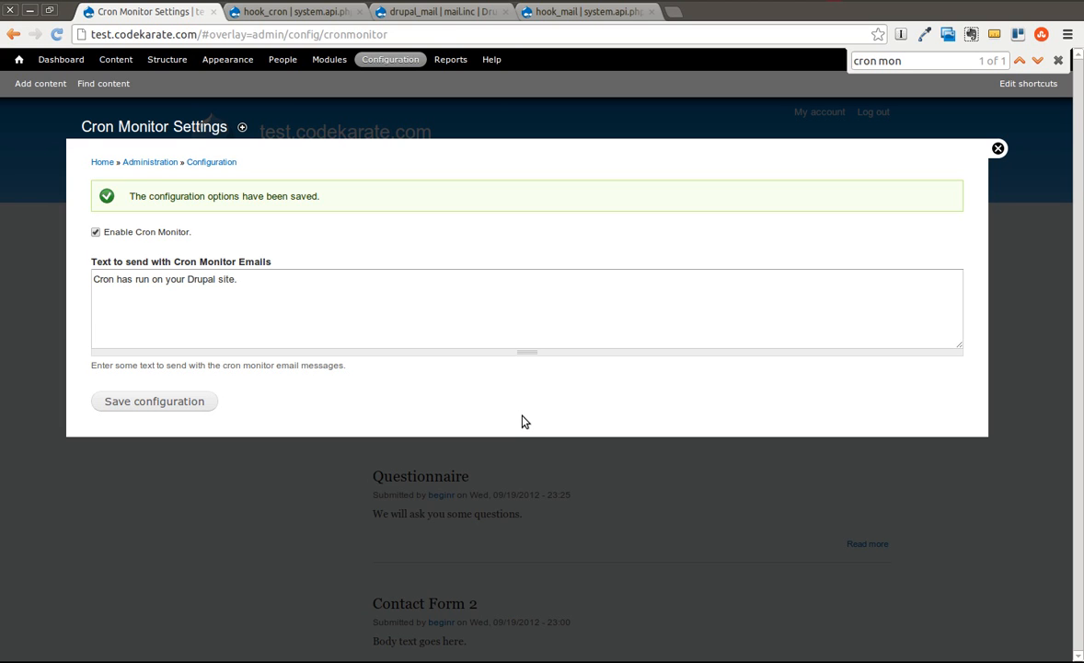
mouse_move(525, 403)
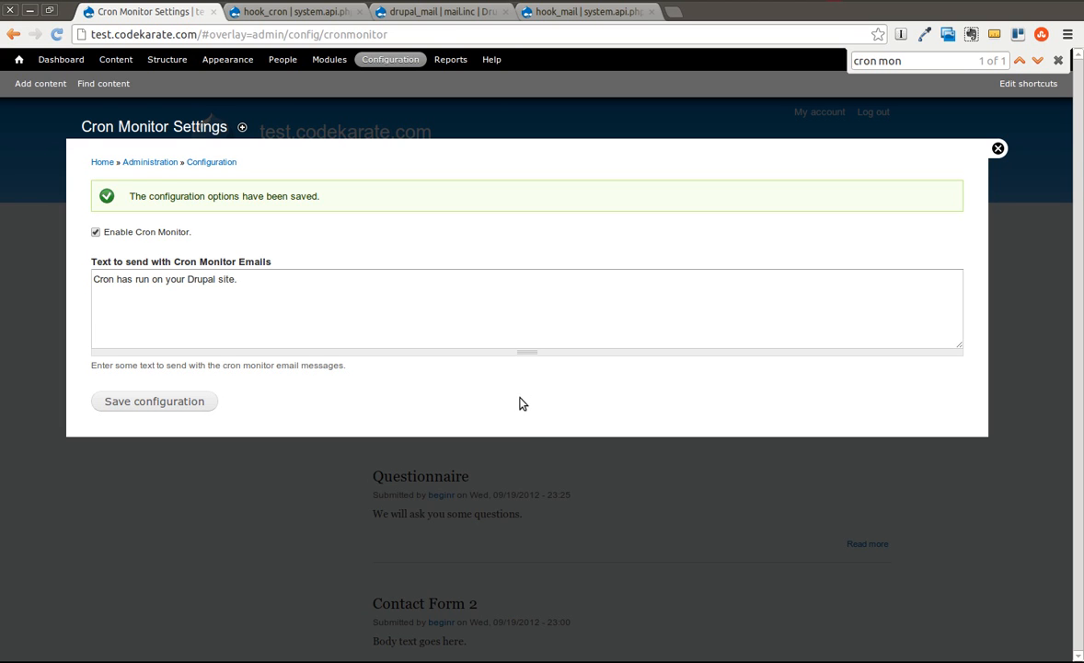
mouse_move(89, 171)
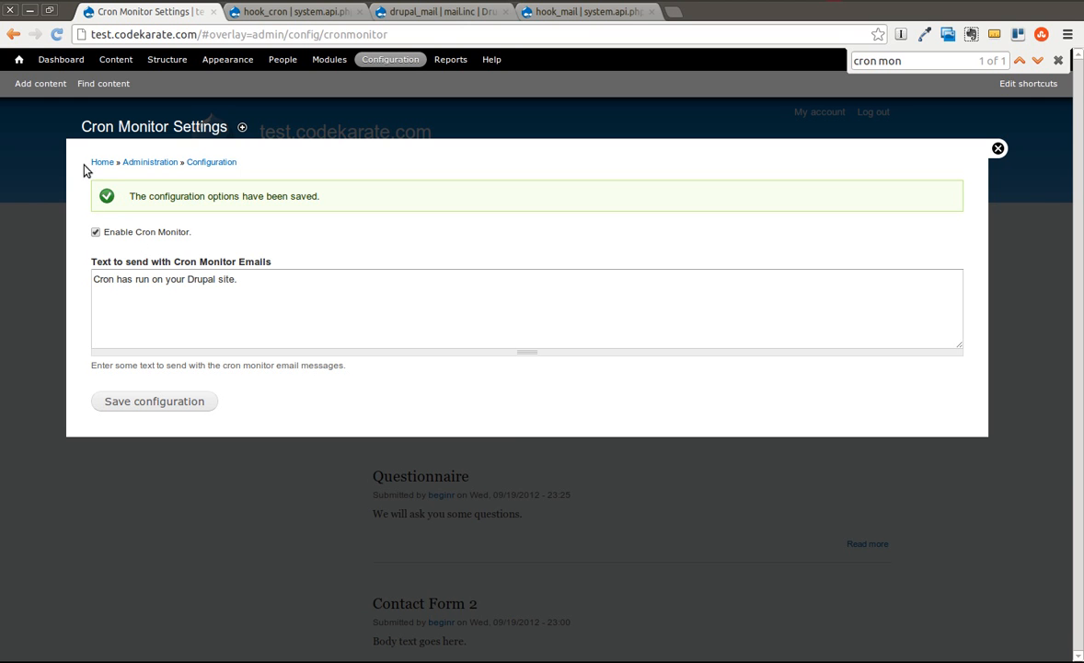
mouse_move(455, 324)
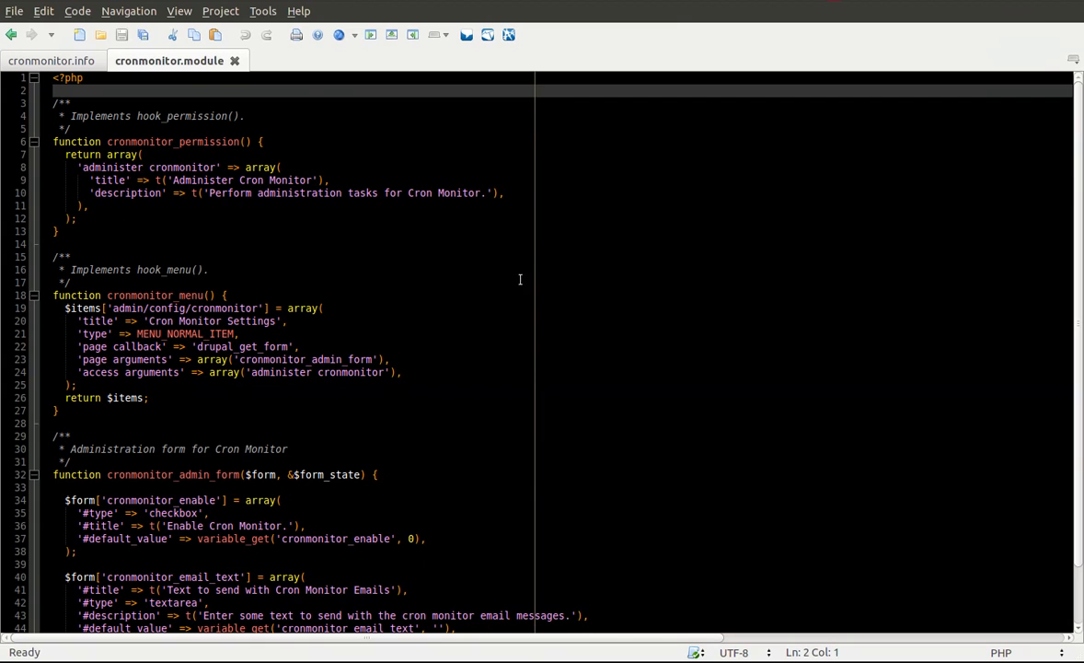
Step: Review cronmonitor.info's name, version and configure path, then return to cronmonitor.module
click(232, 243)
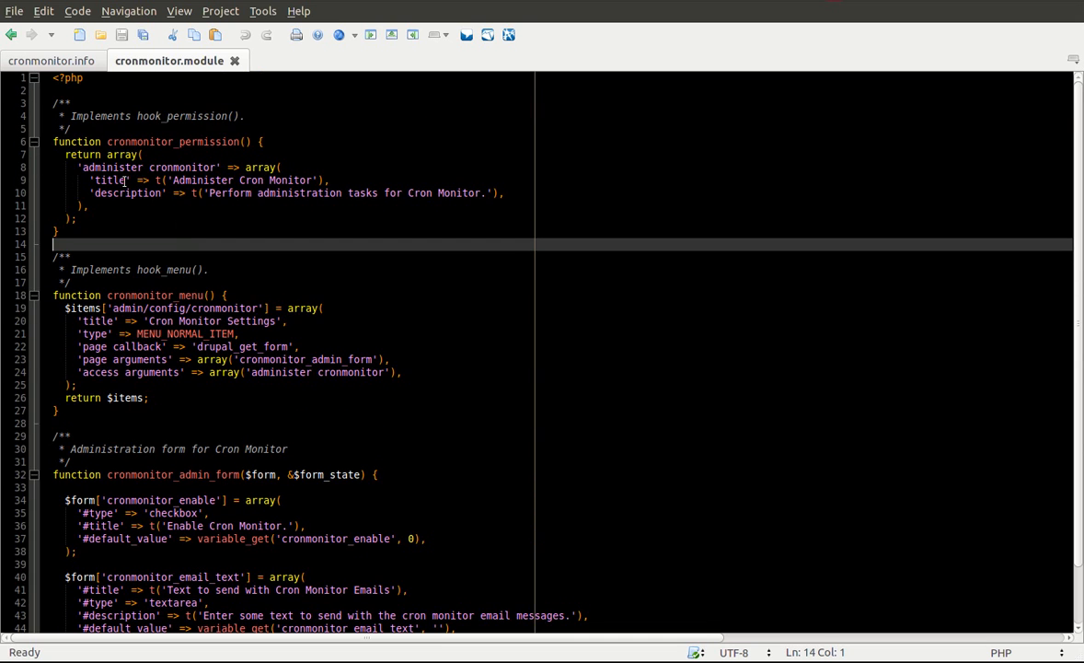
click(51, 59)
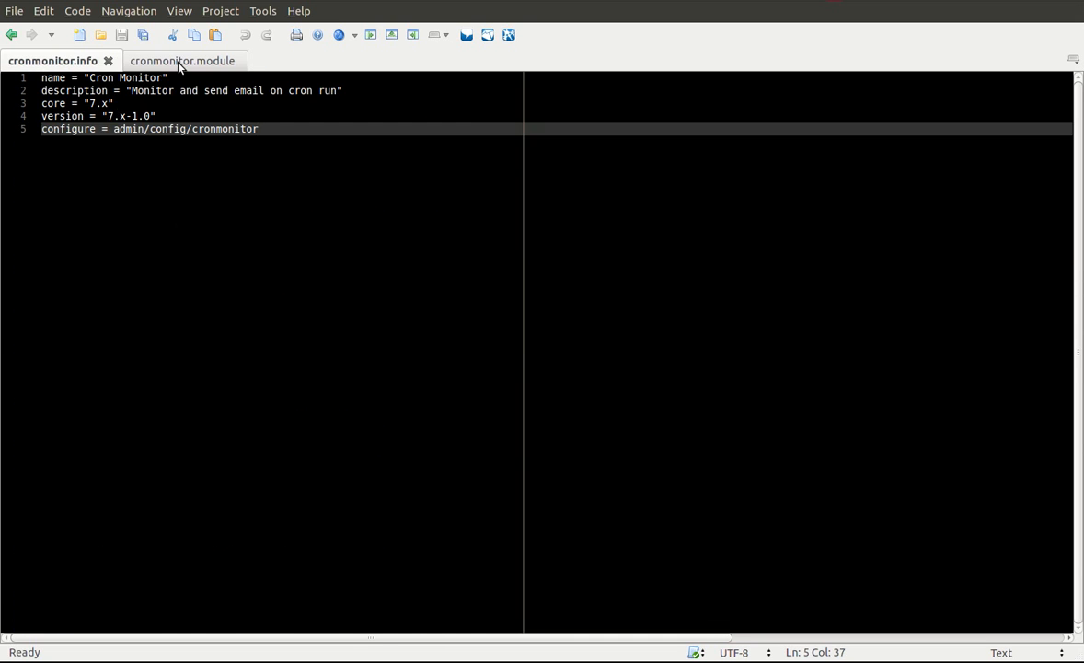
click(181, 59)
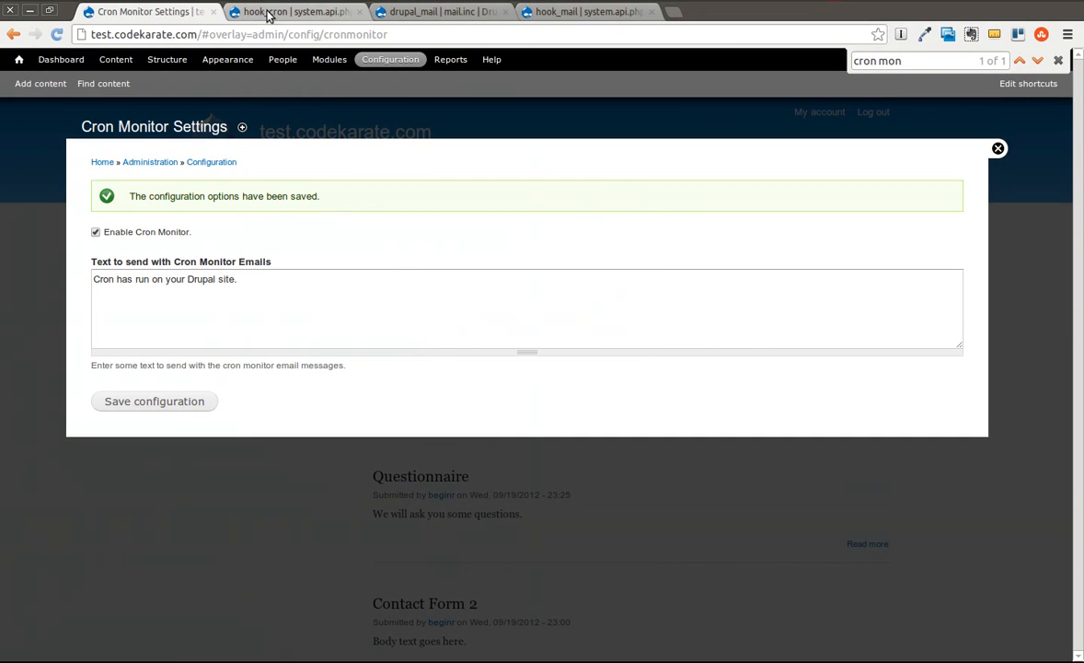
Step: Read through the hook_cron documentation on api.drupal.org
click(294, 11)
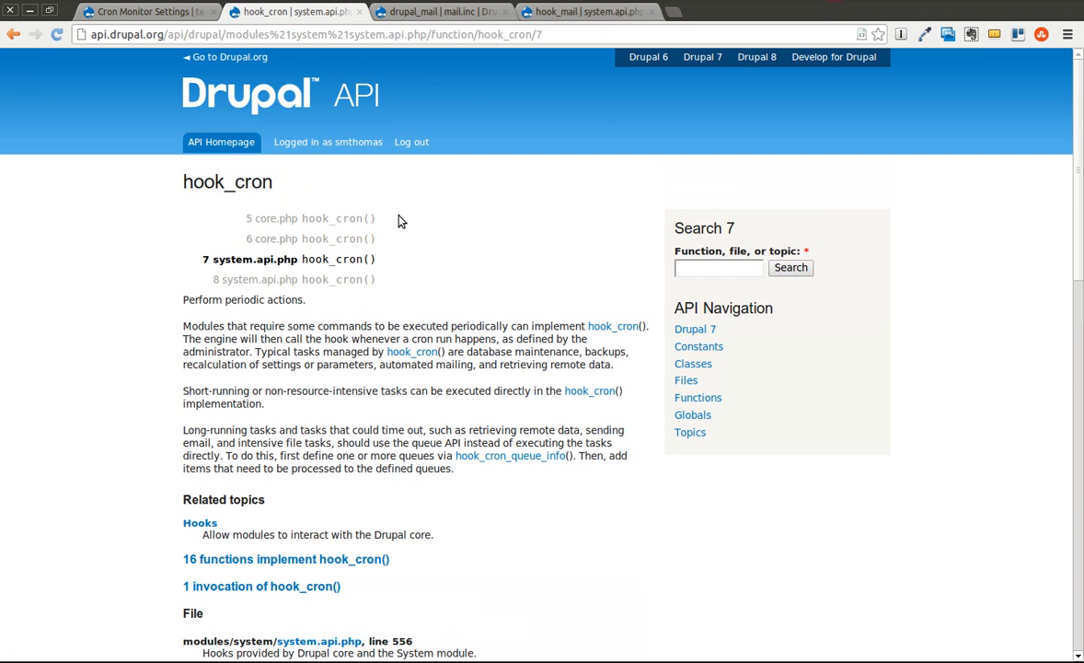
double_click(287, 298)
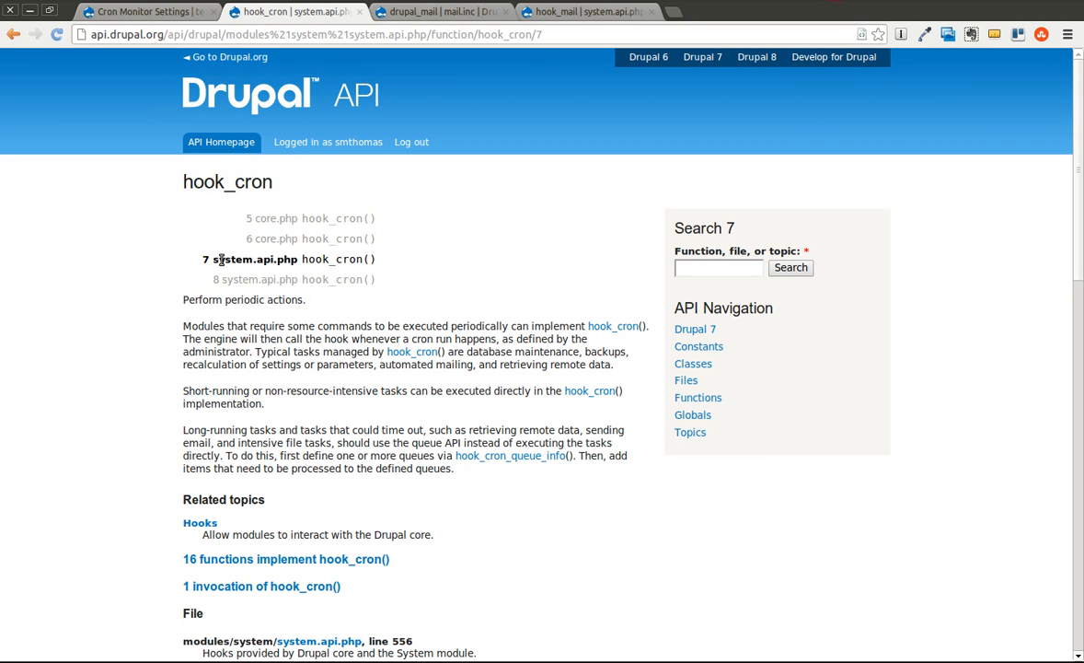
mouse_move(151, 254)
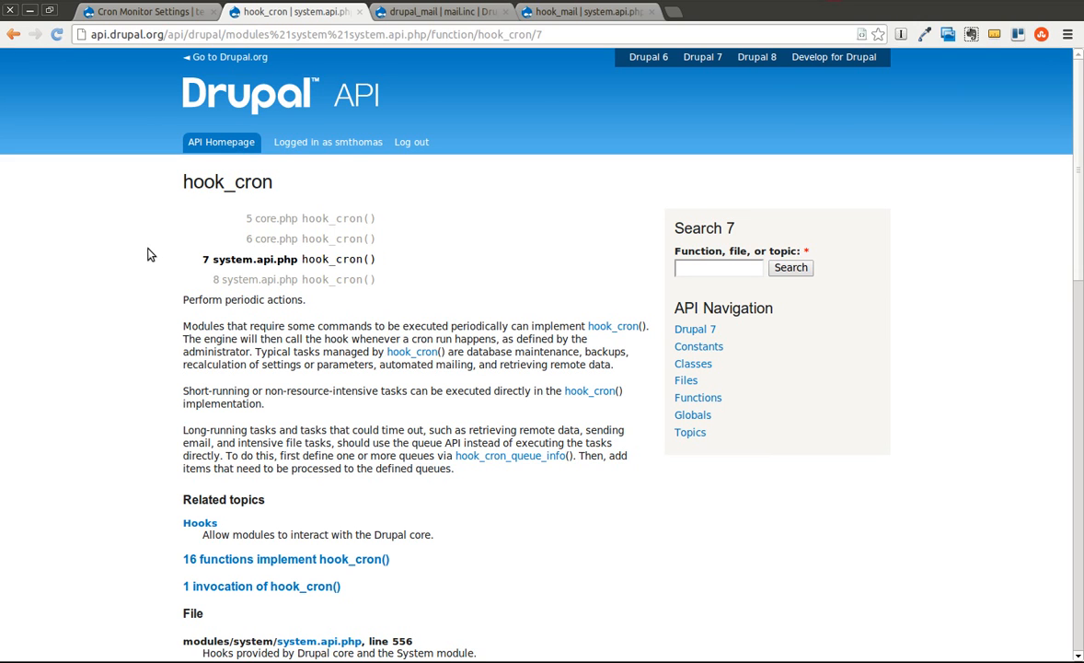
mouse_move(151, 294)
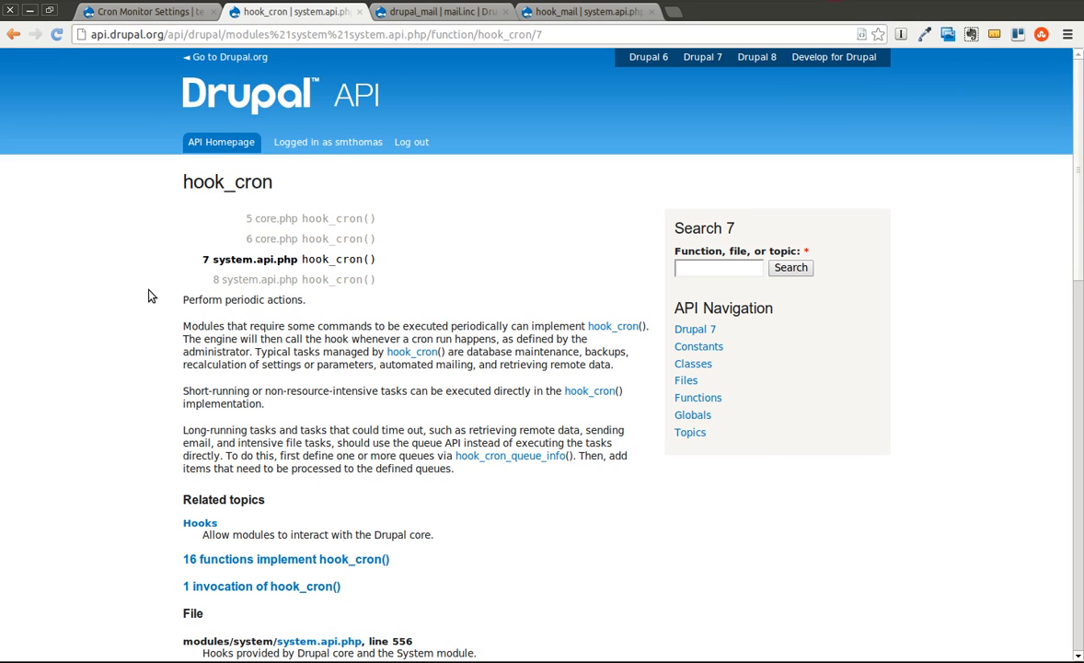
mouse_move(132, 273)
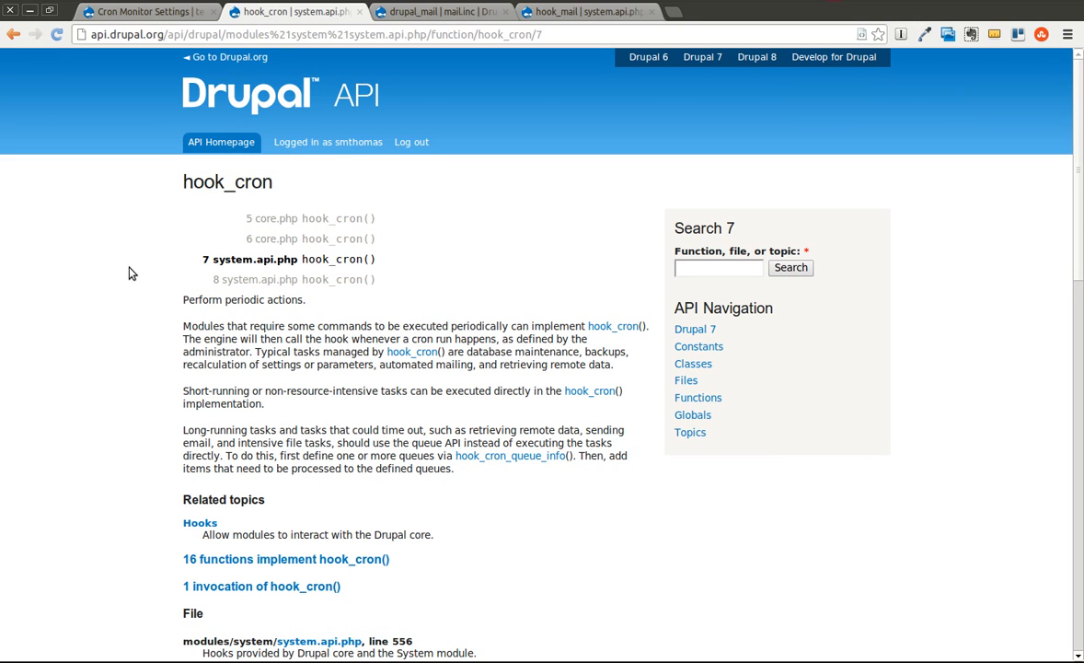
mouse_move(182, 305)
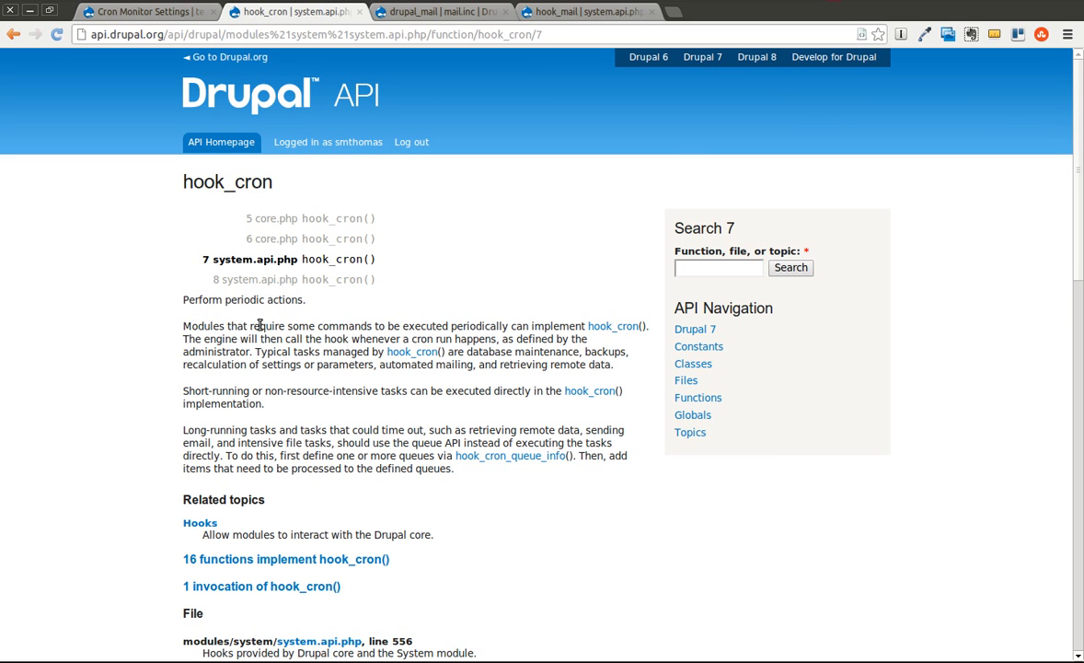
scroll(down, 3)
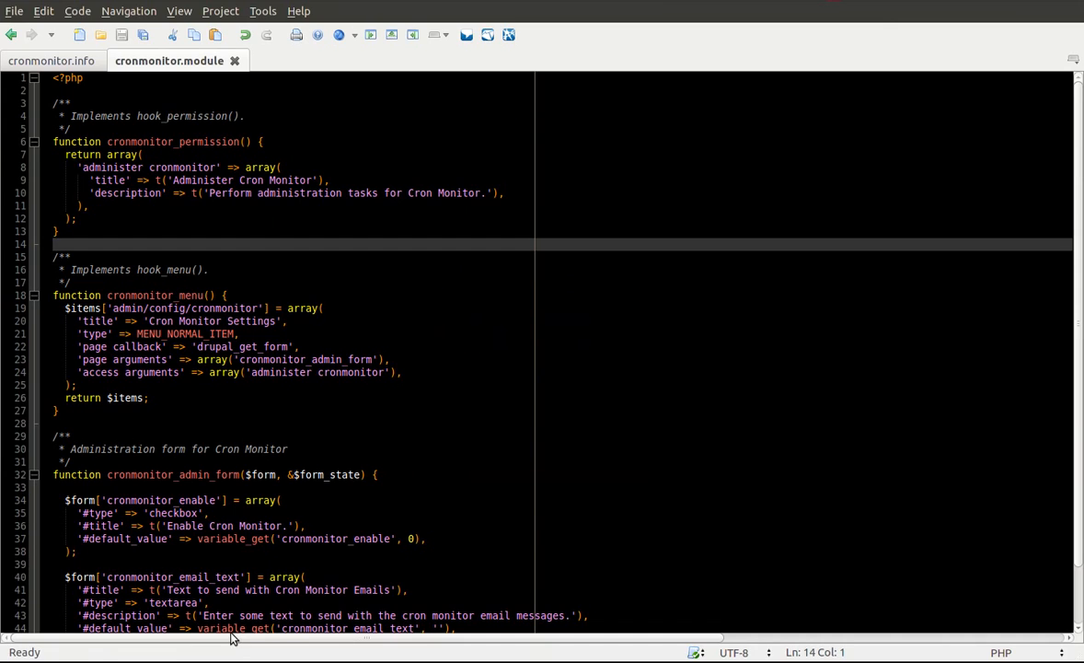
Step: Write an 'Implements hook_cron().' docblock and an empty cronmonitor_cron() function in cronmonitor.module
scroll(down, 3)
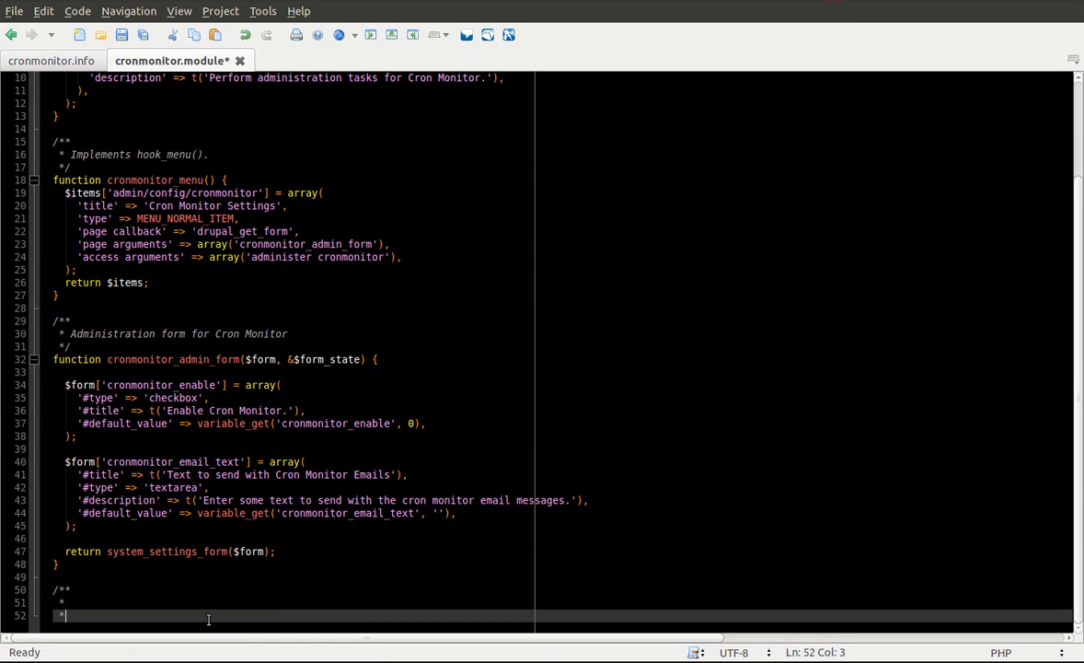
text(I)
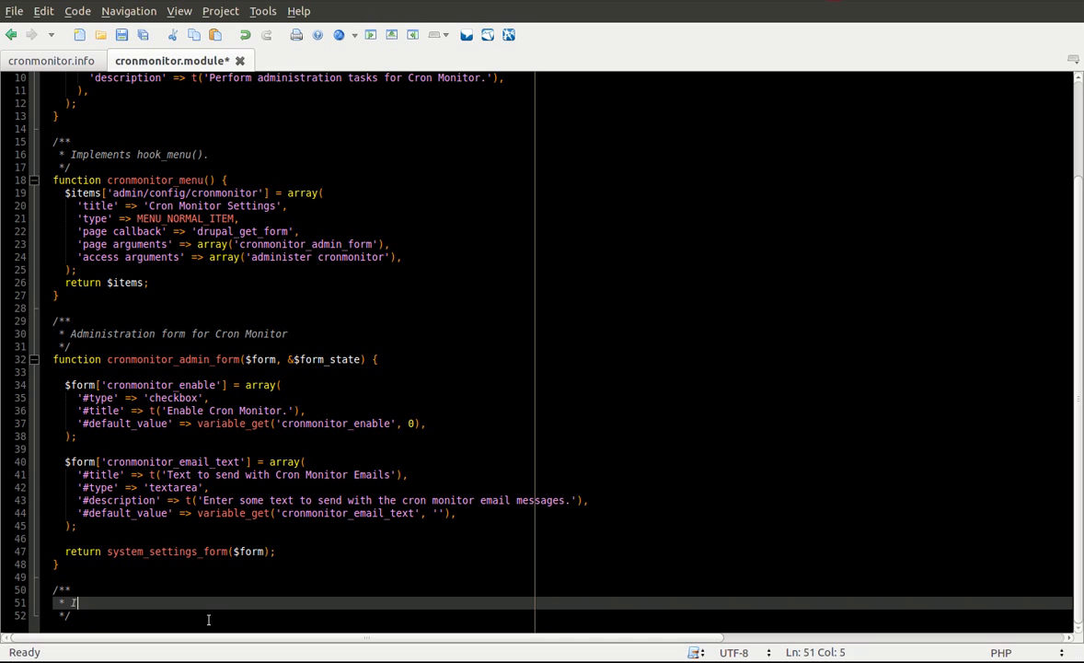
text(mplements hook_cr)
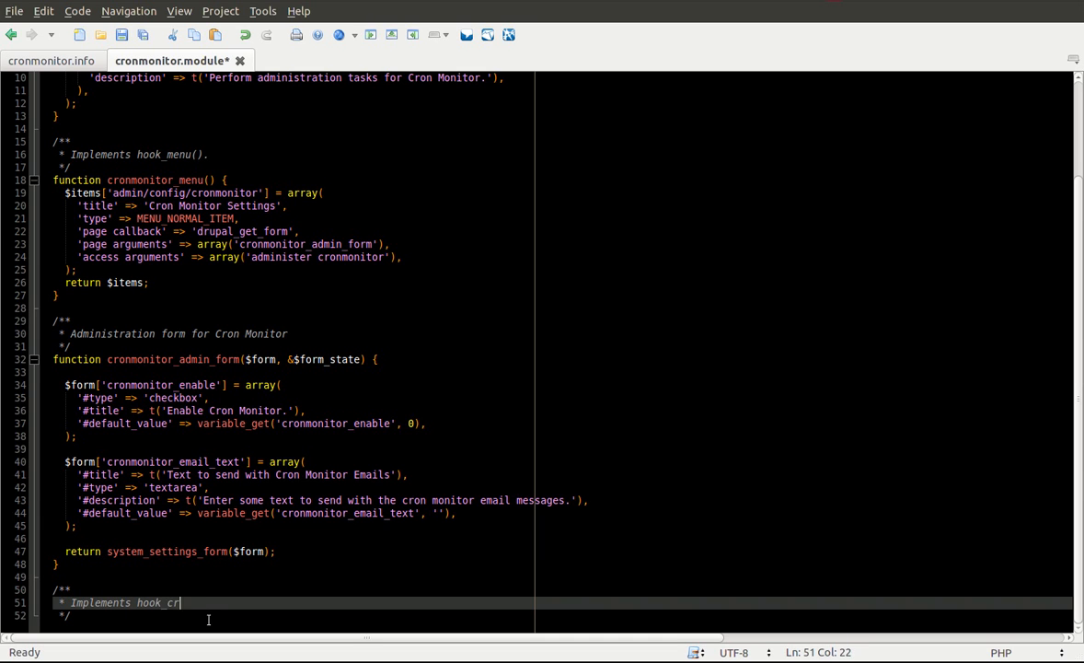
text(on().)
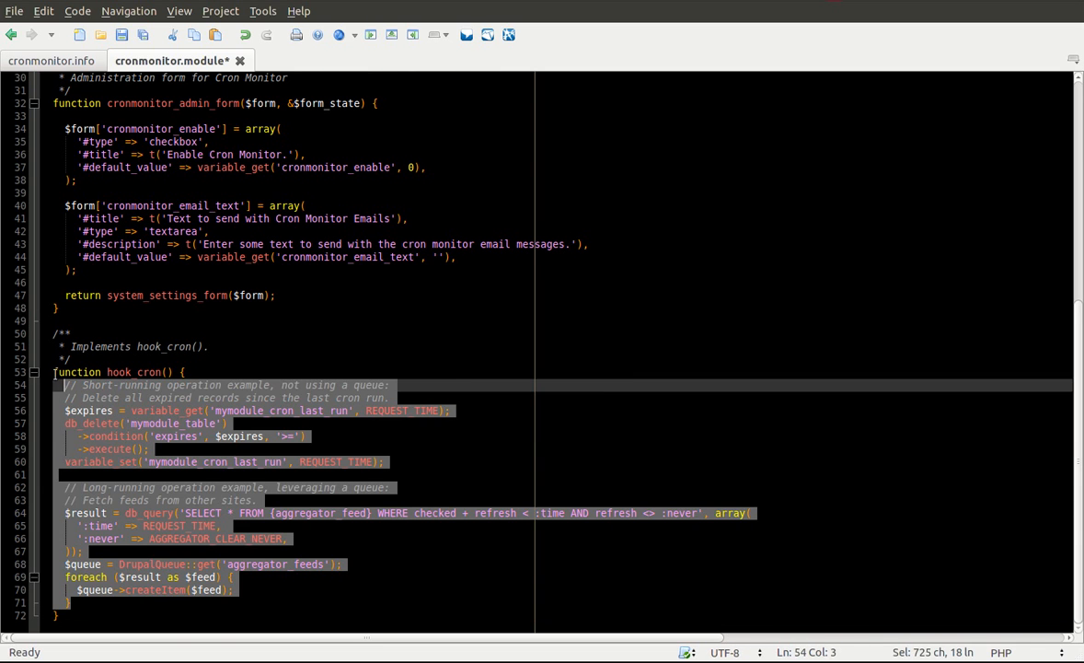
key(Delete)
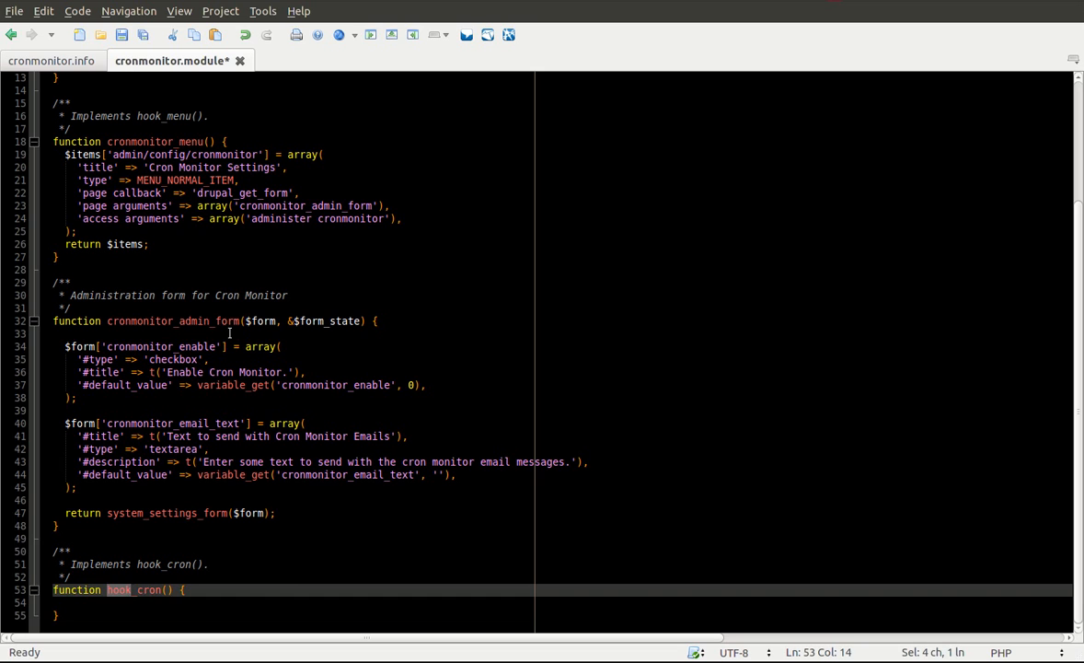
text(cronmonitor)
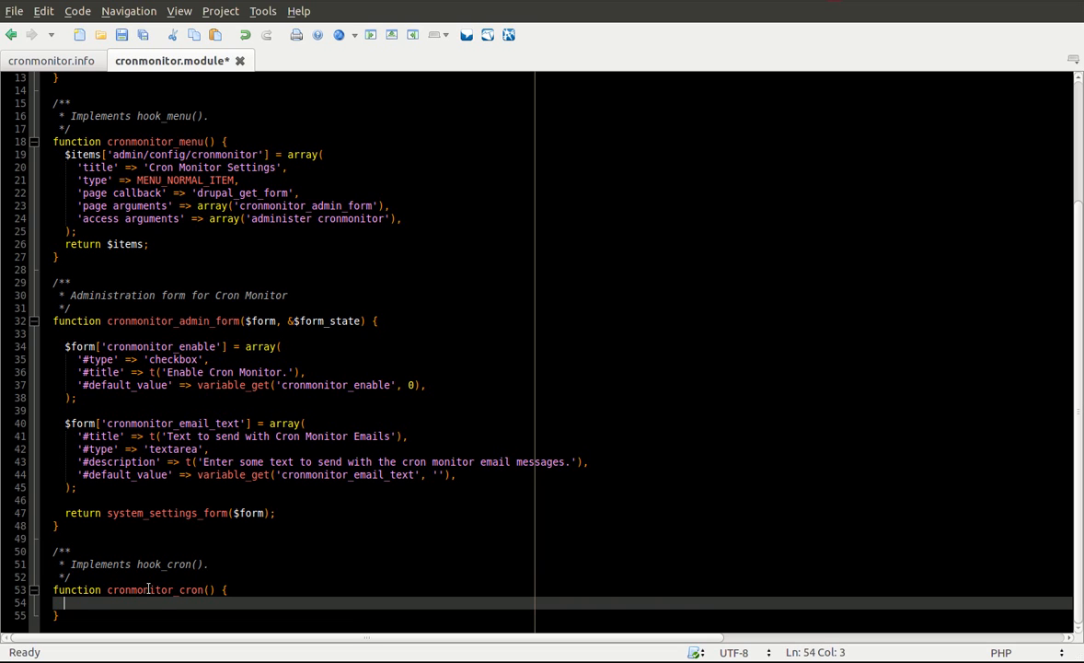
mouse_move(137, 570)
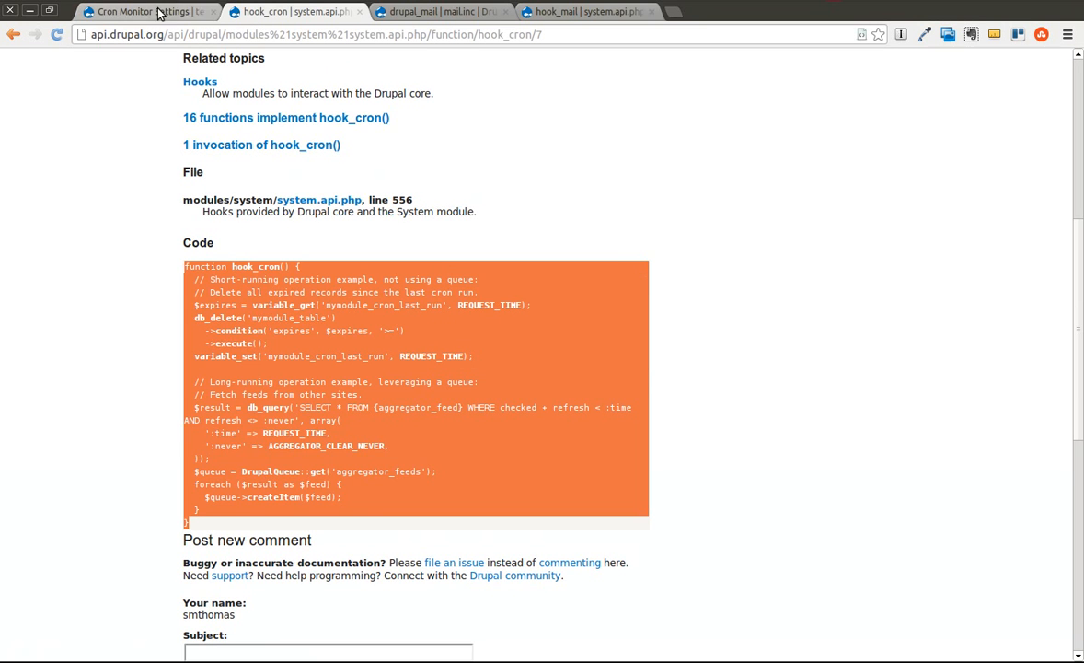
Step: Recheck the cronmonitor_enable form element, then return the caret to the empty cronmonitor_cron() body
click(143, 11)
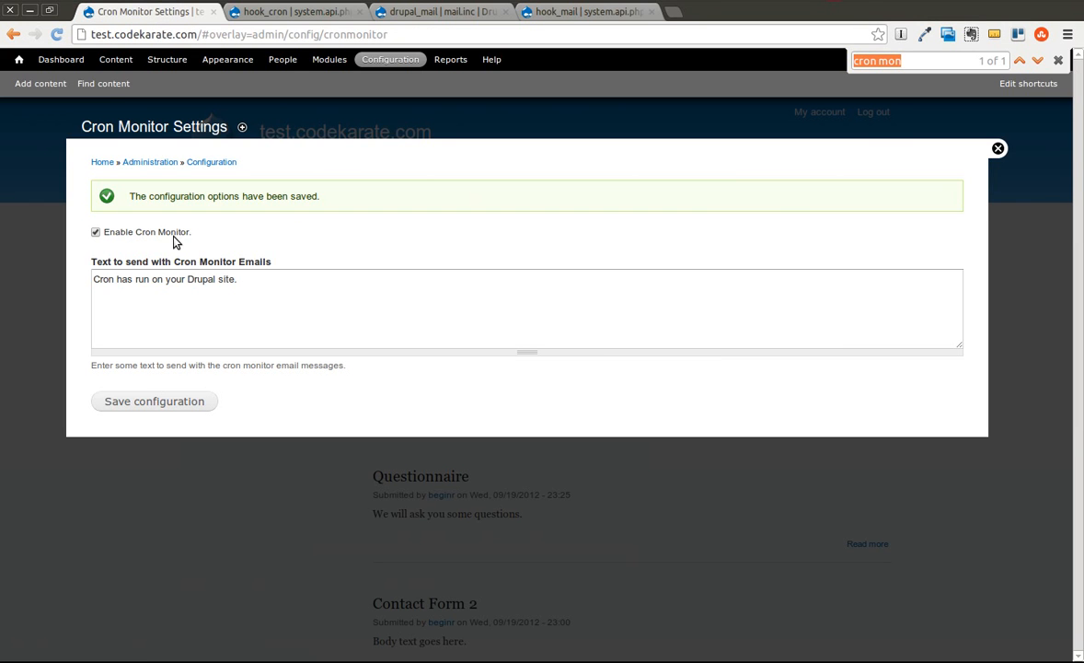
key(alt+Tab)
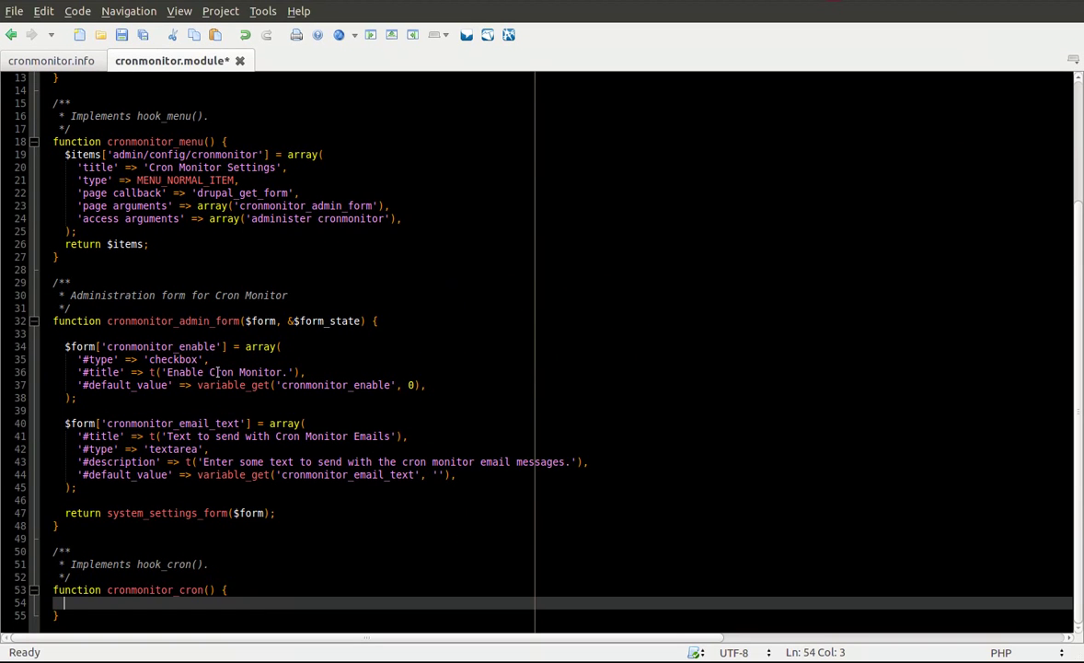
scroll(up, 3)
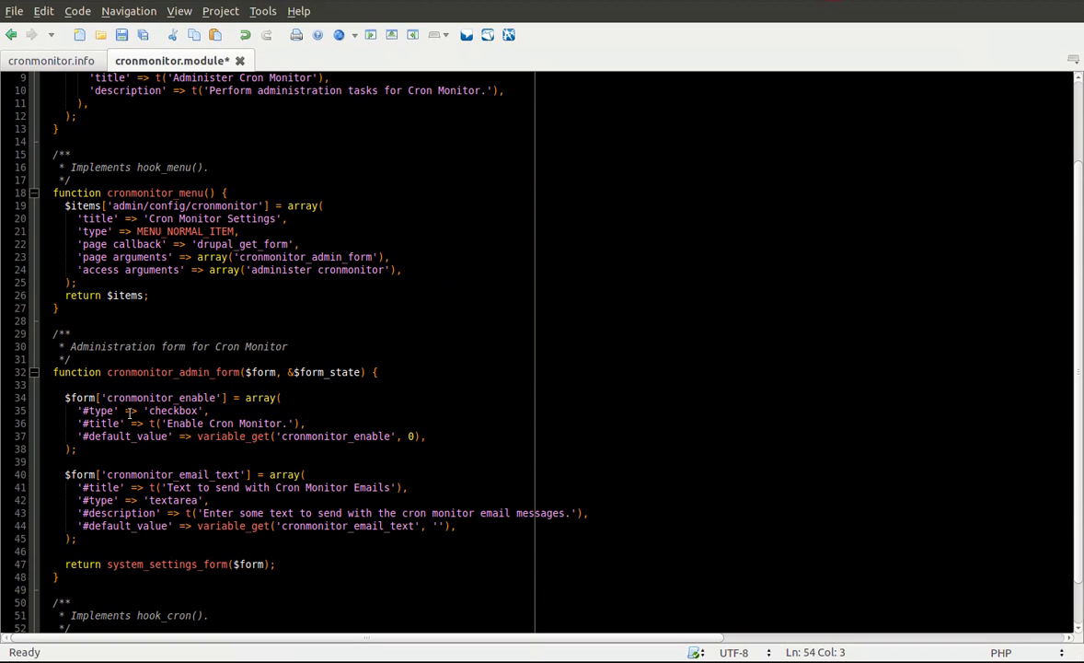
drag(67, 397, 77, 449)
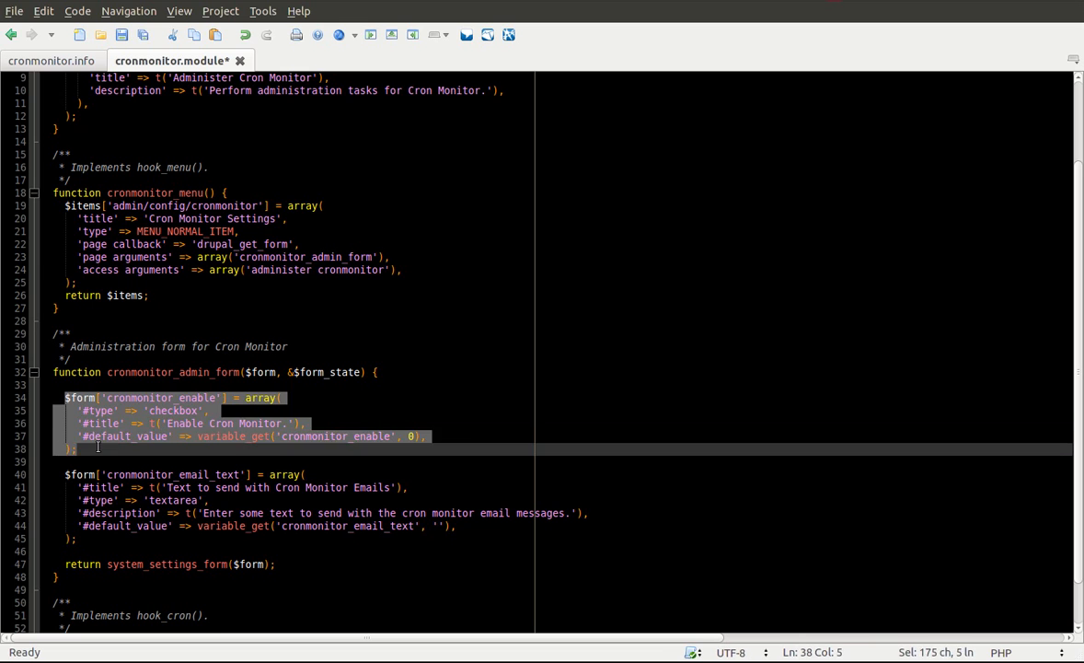
click(199, 434)
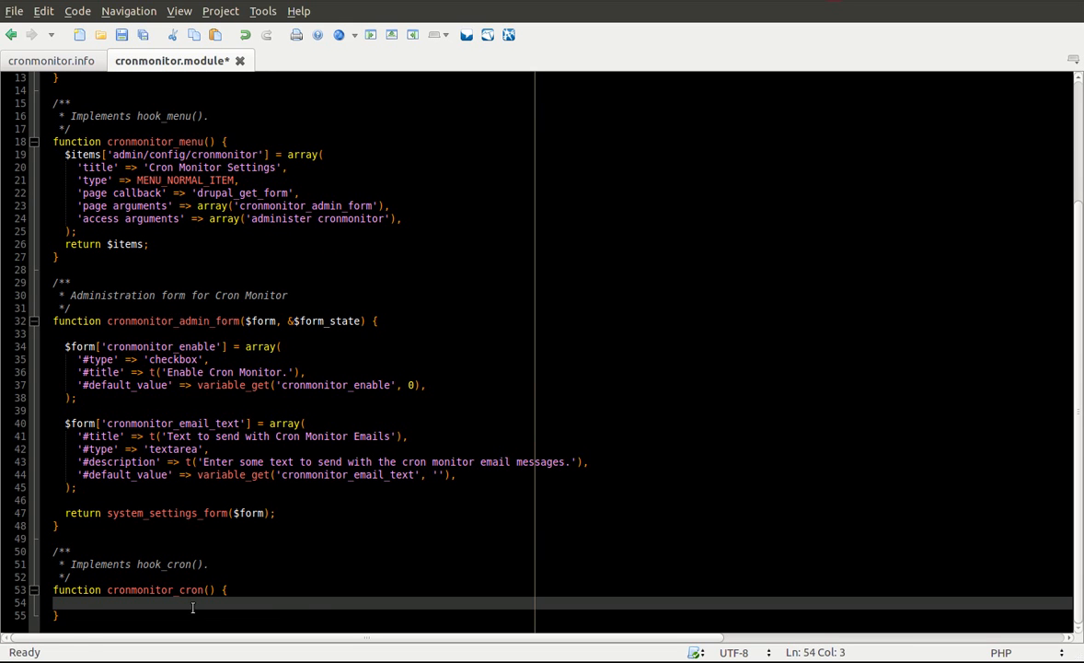
Step: Wrap cronmonitor_cron()'s body in if (variable_get('cronmonitor_enable', 0)) with a '// Send cronmonitor email.' comment
text(if (variable_get('cronmonitor_enable', 0)) {)
text(// Send c)
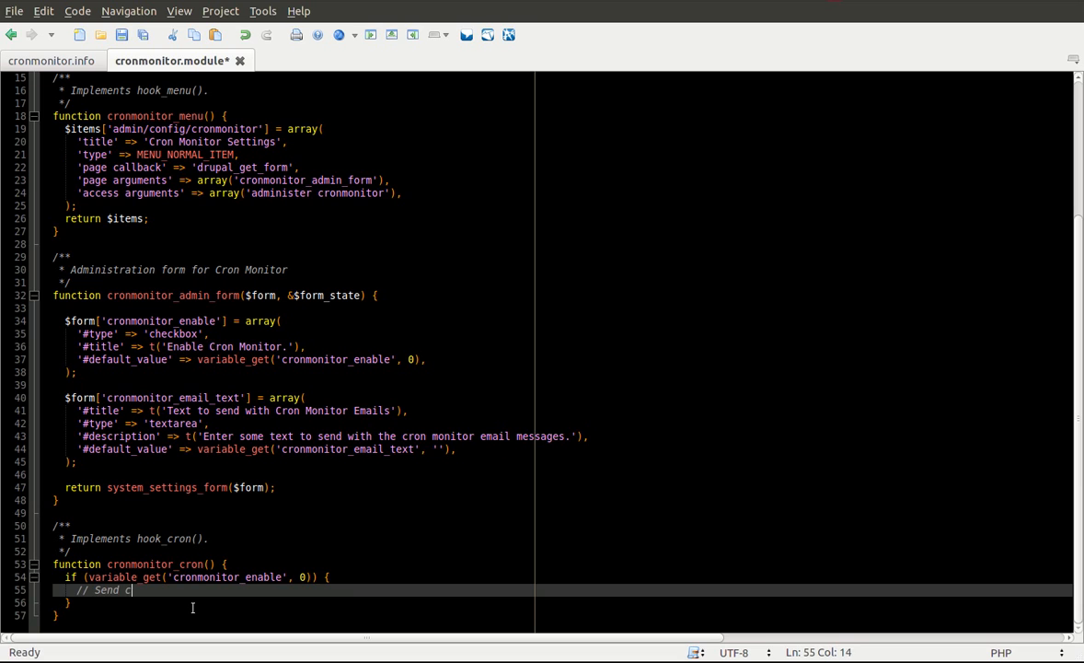
text(ronmonitor)
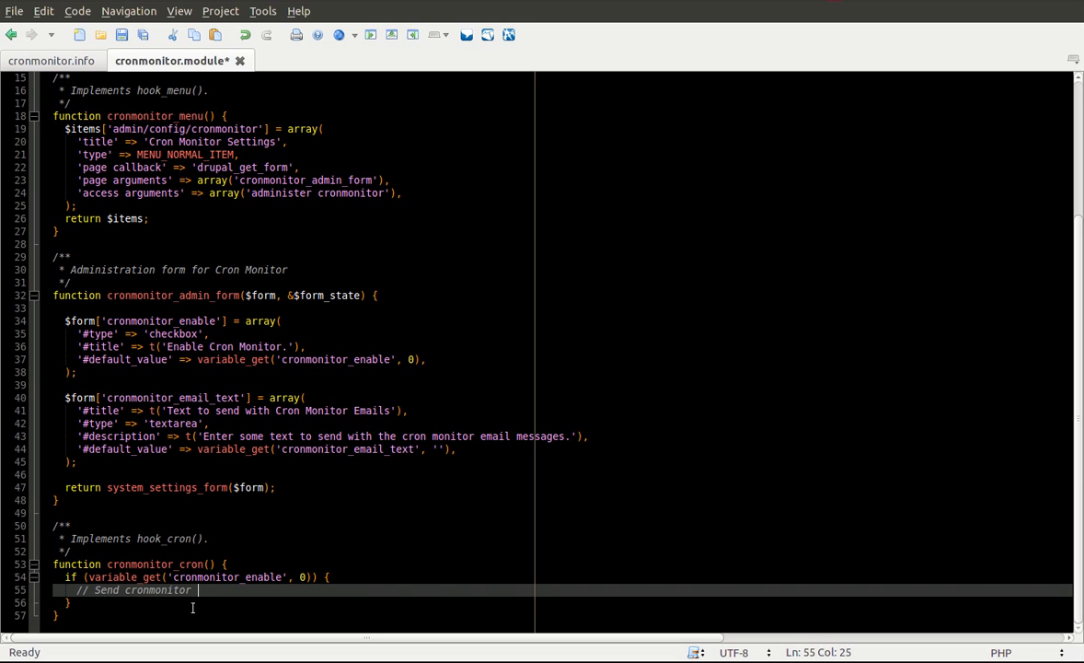
text(email.)
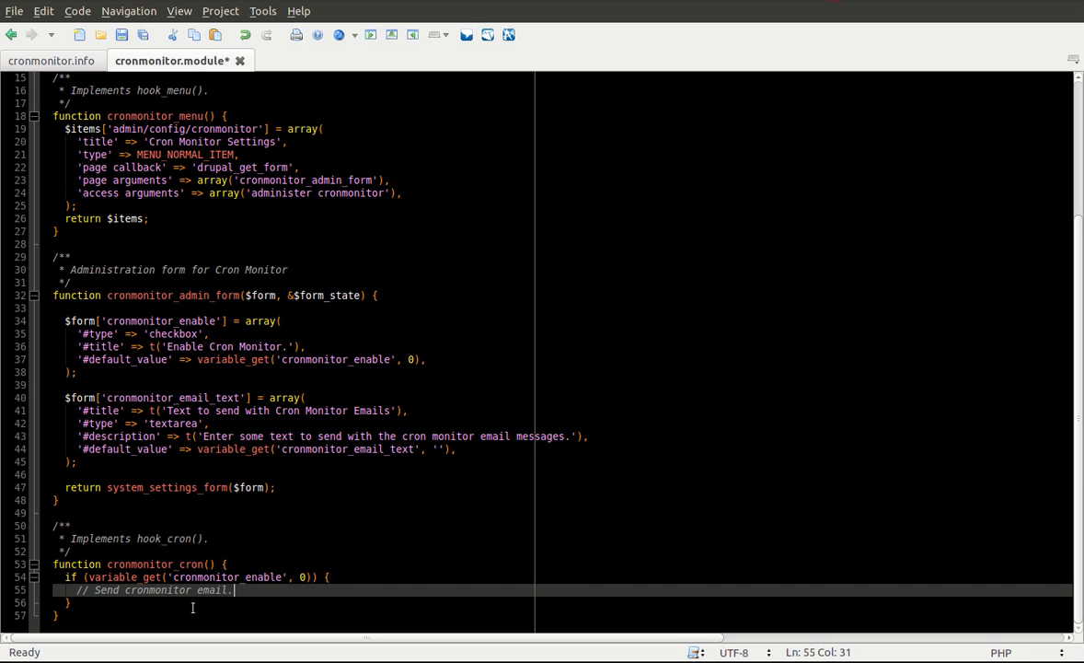
key(Return)
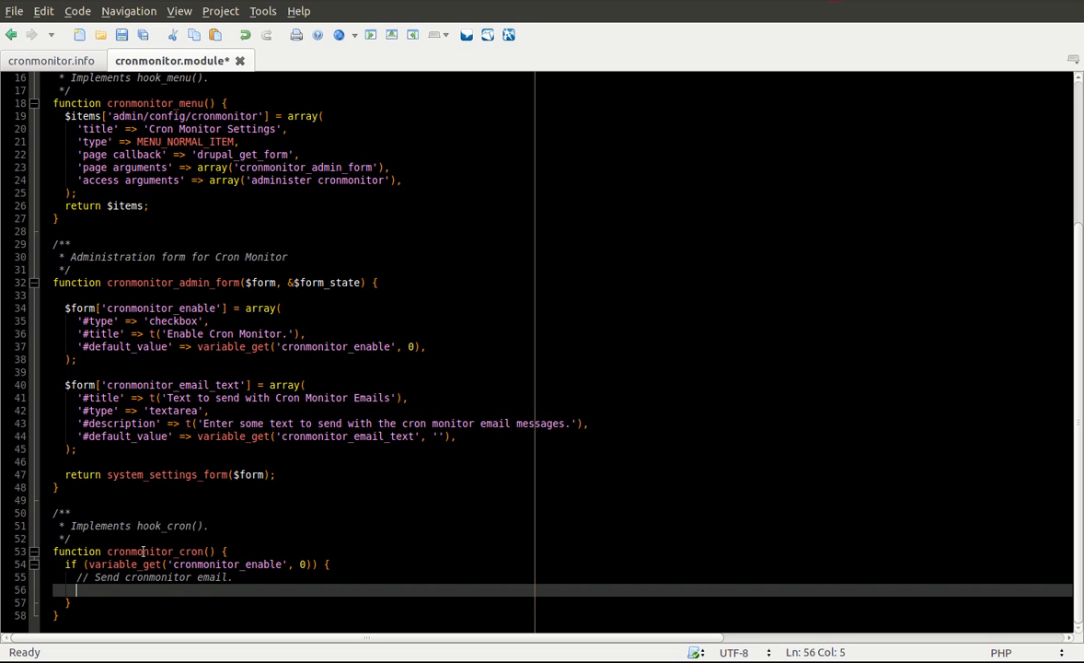
click(77, 499)
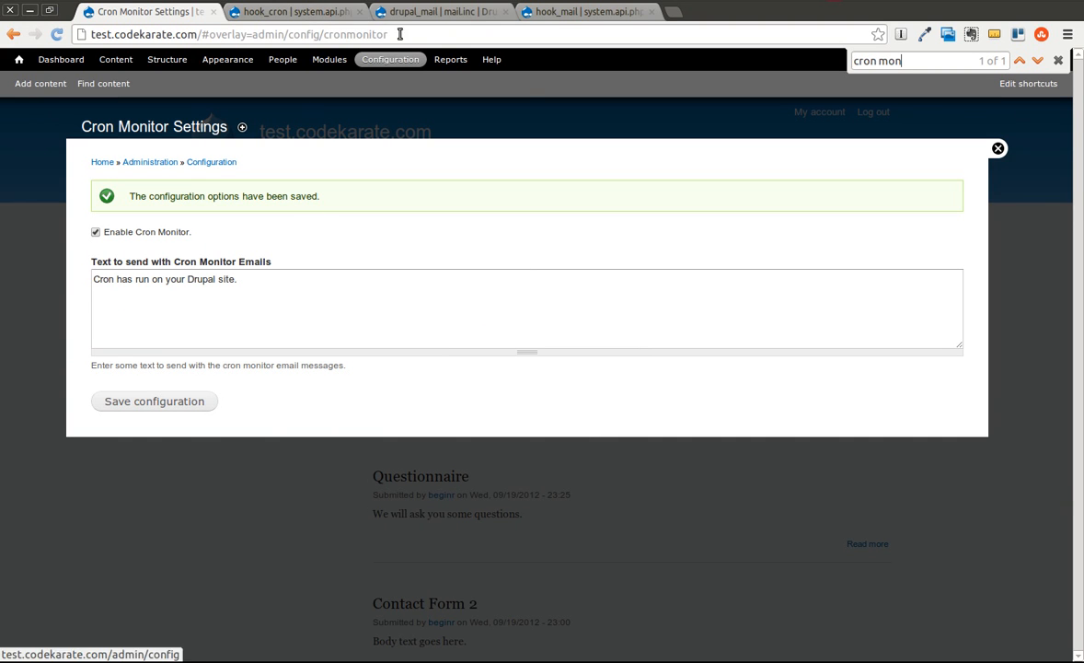
mouse_move(424, 11)
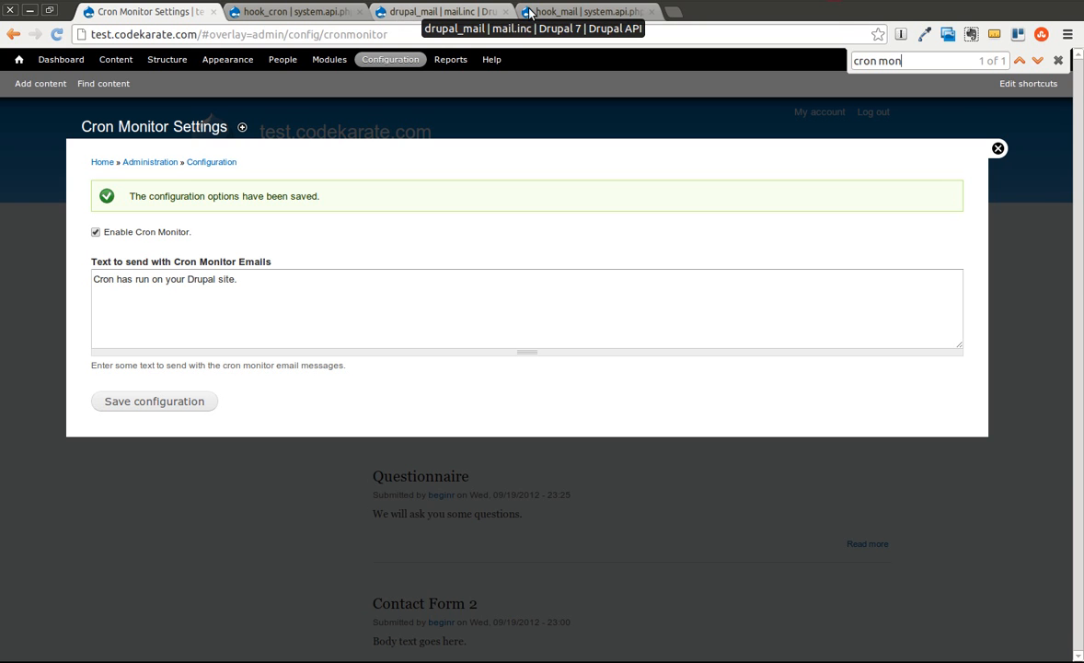
Step: Read the hook_mail documentation's parameters and example code on api.drupal.org
click(585, 11)
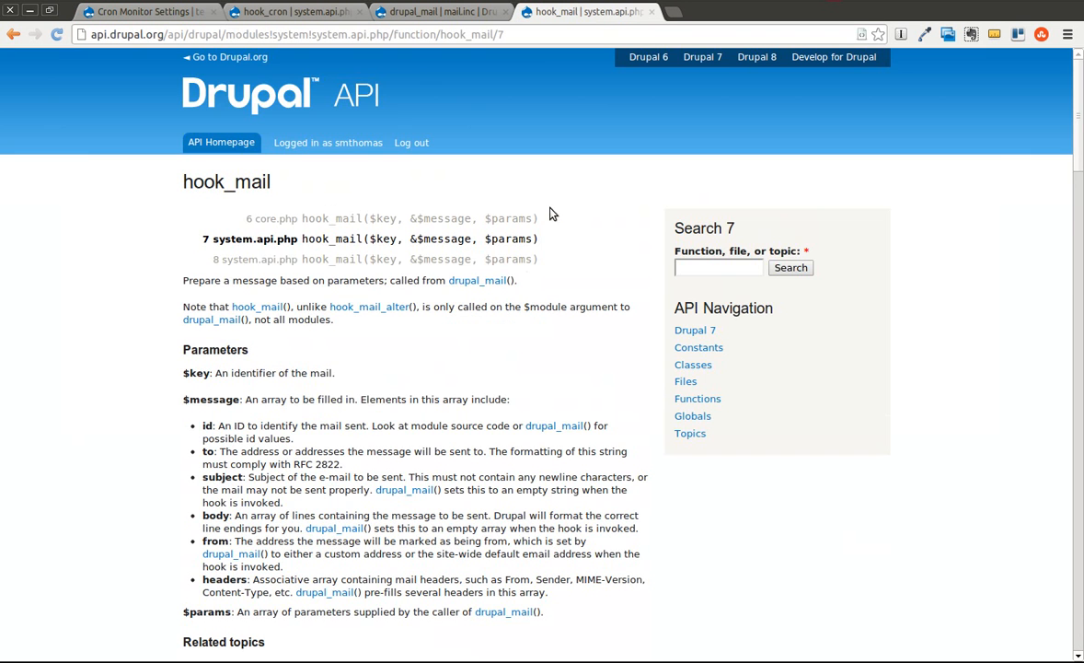
mouse_move(387, 359)
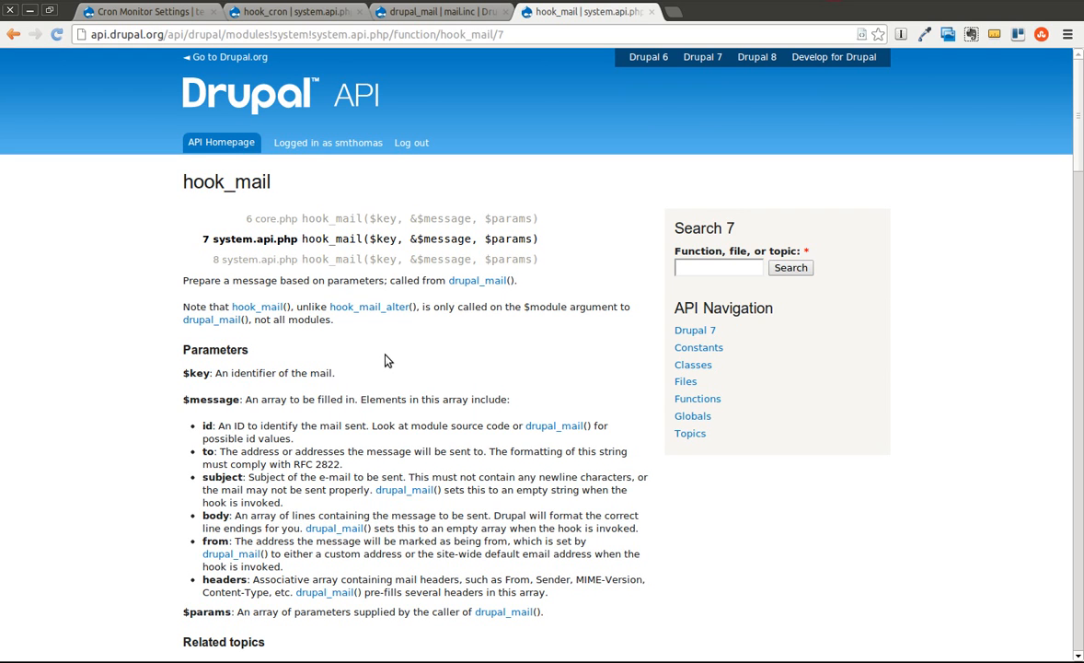
mouse_move(412, 333)
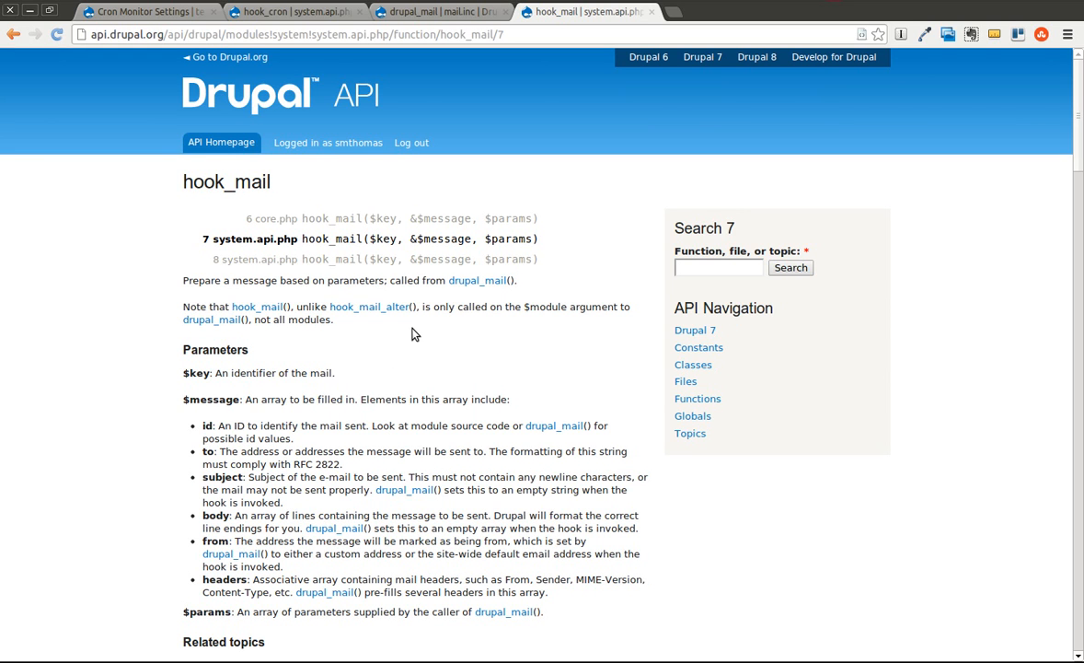
scroll(down, 3)
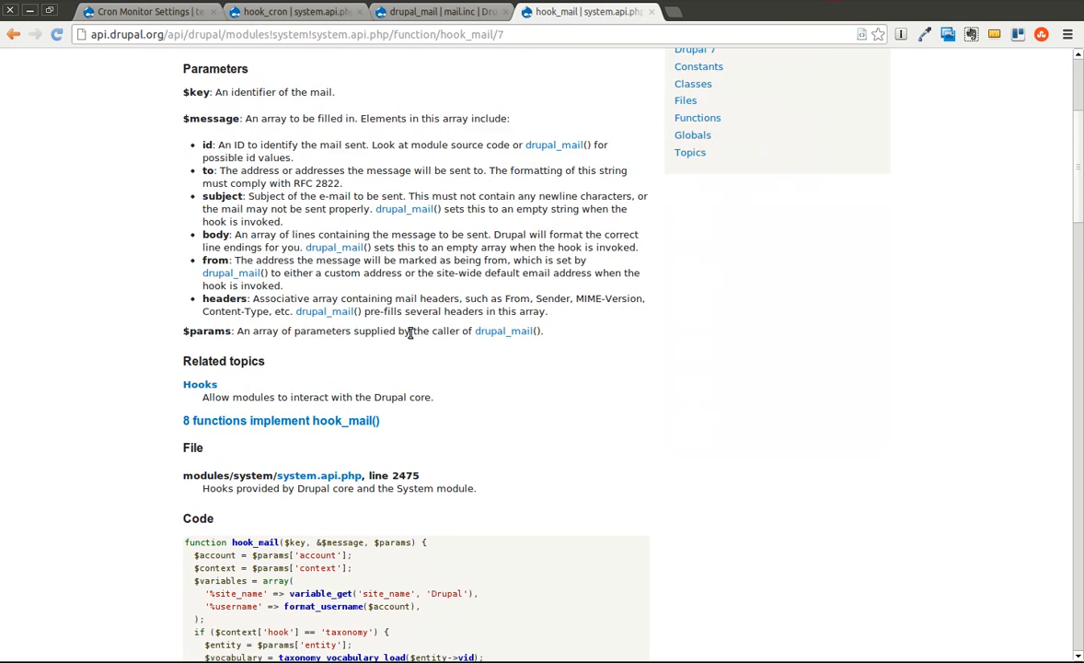
scroll(down, 3)
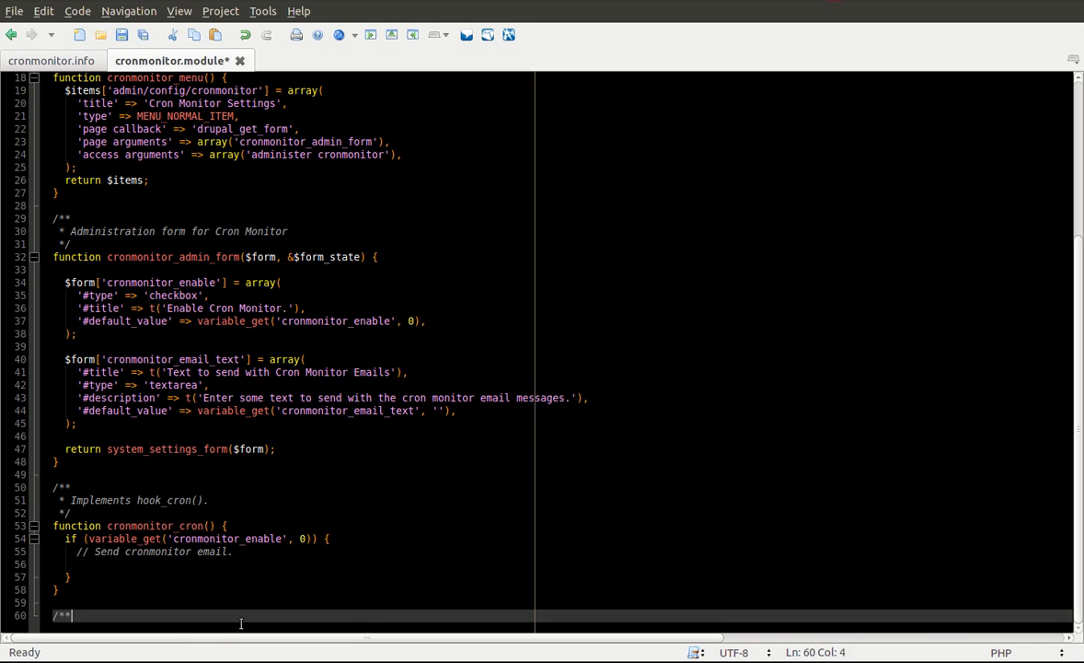
Step: Write an 'Implements hook_mail().' docblock and rename the pasted hook_mail function to cronmonitor_mail
key(Return)
text(* Implements h)
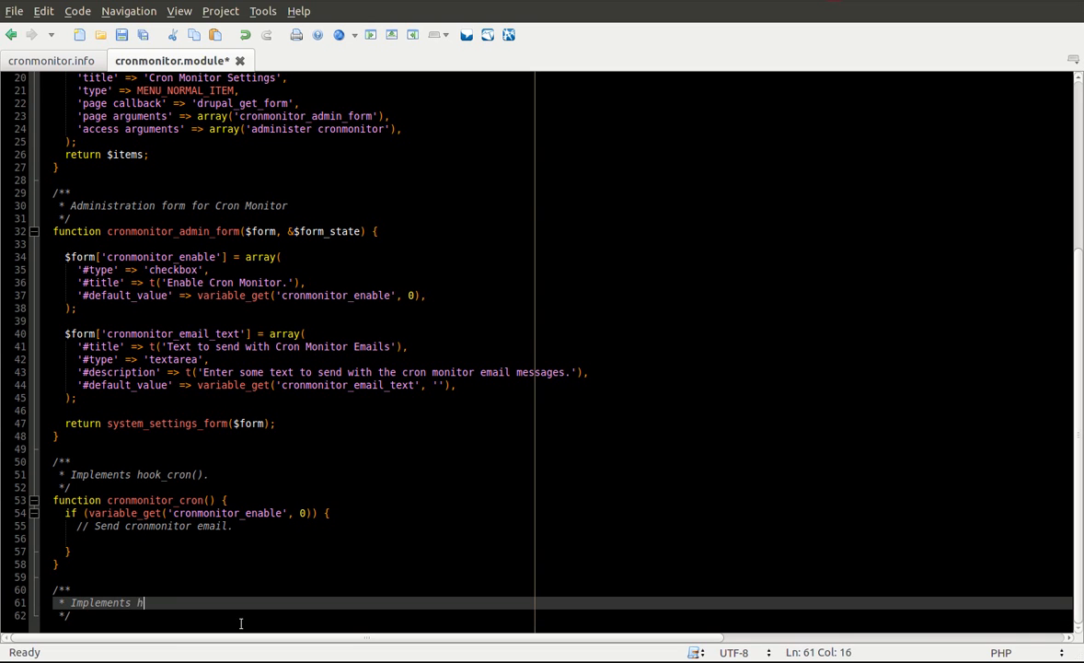
text(ook_mail().)
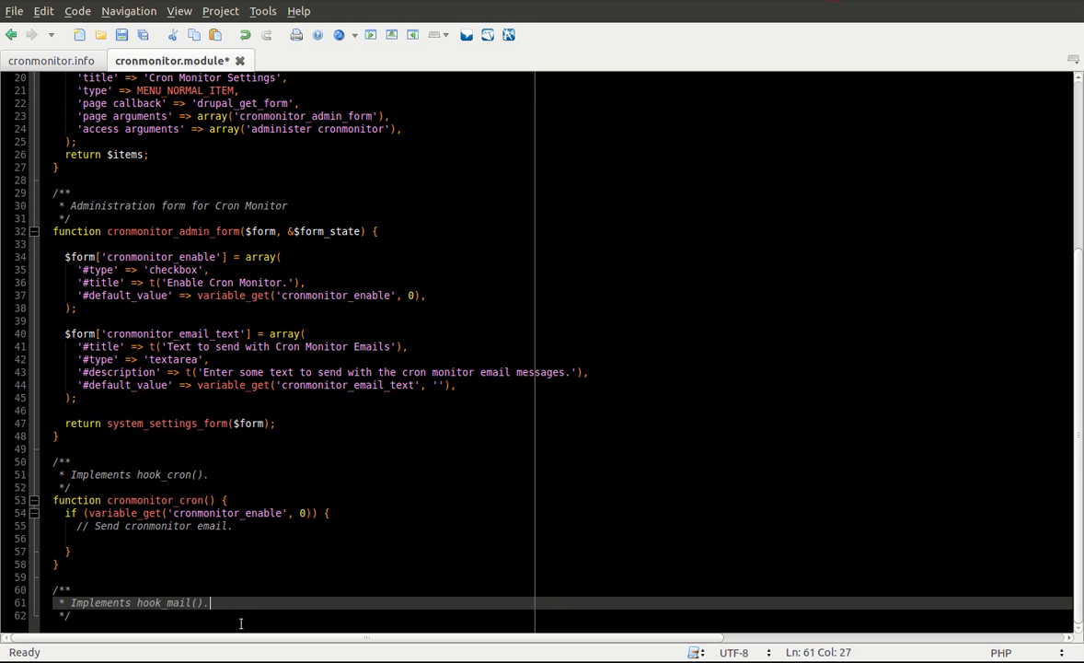
scroll(down, 3)
text(function hook_mail($key, &$message, $params) {)
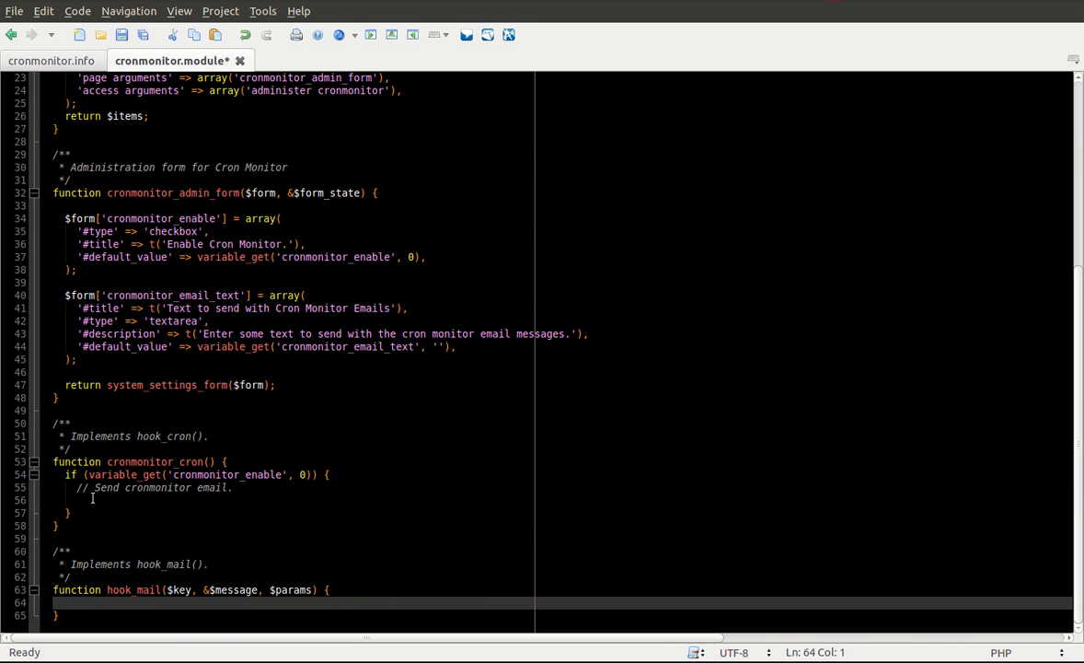
double_click(120, 589)
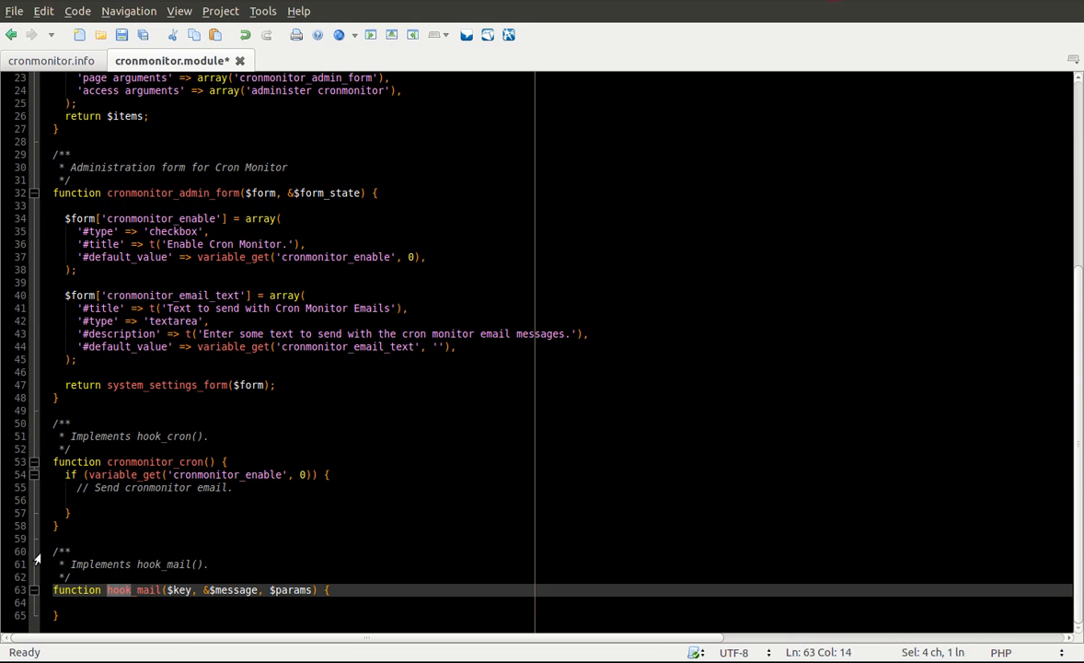
text(cronmonitor)
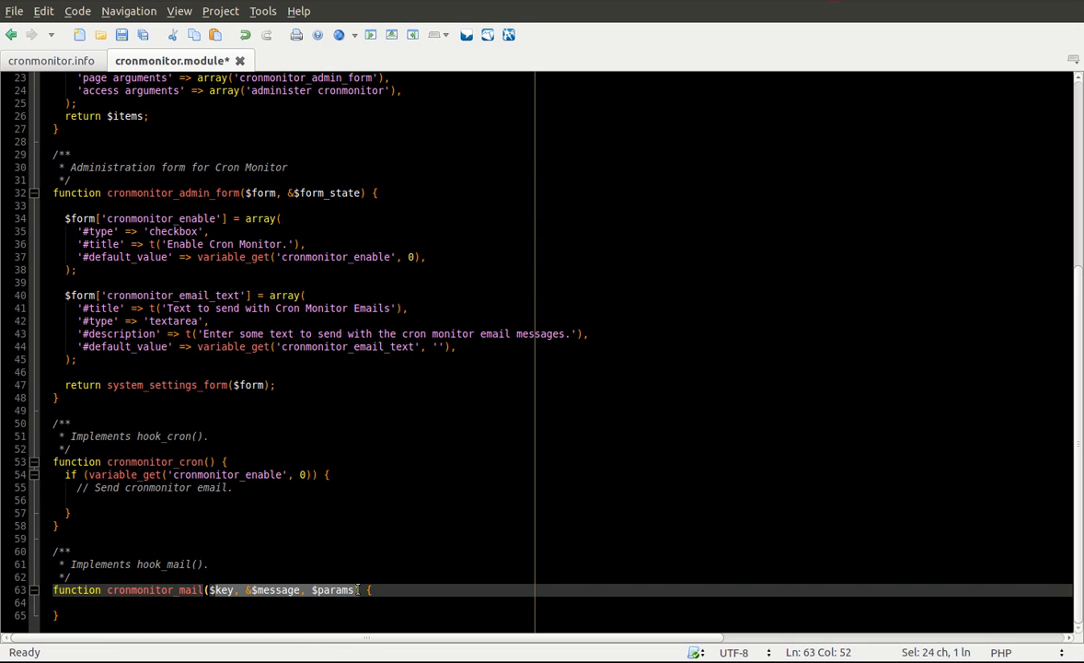
Step: Note the $key parameter and settle the caret in cronmonitor_mail()'s empty body
click(221, 589)
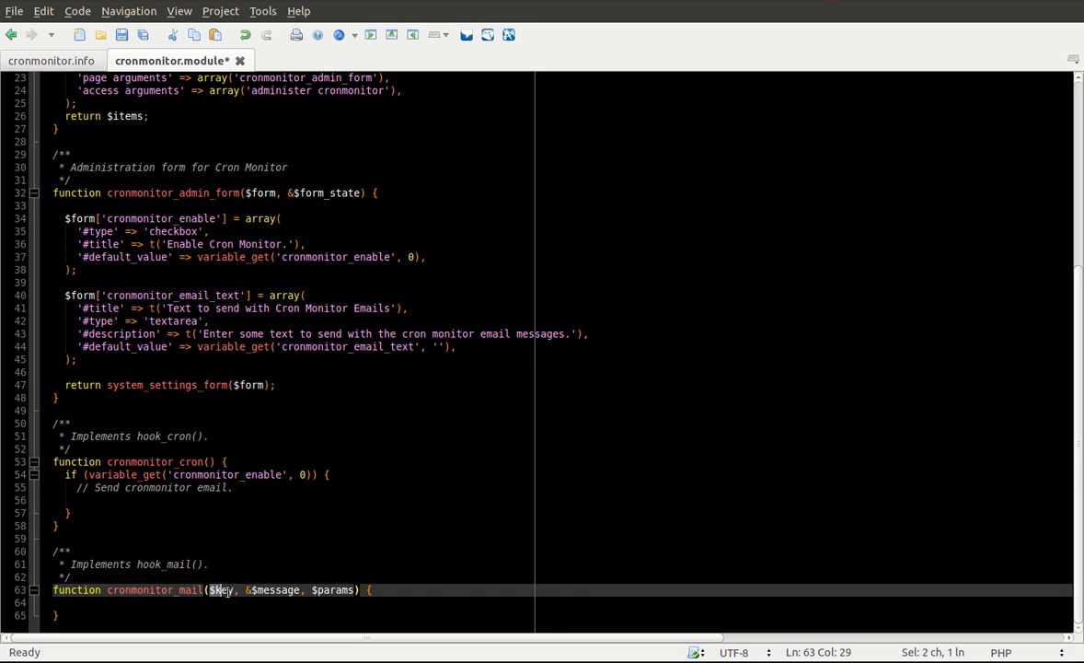
click(237, 604)
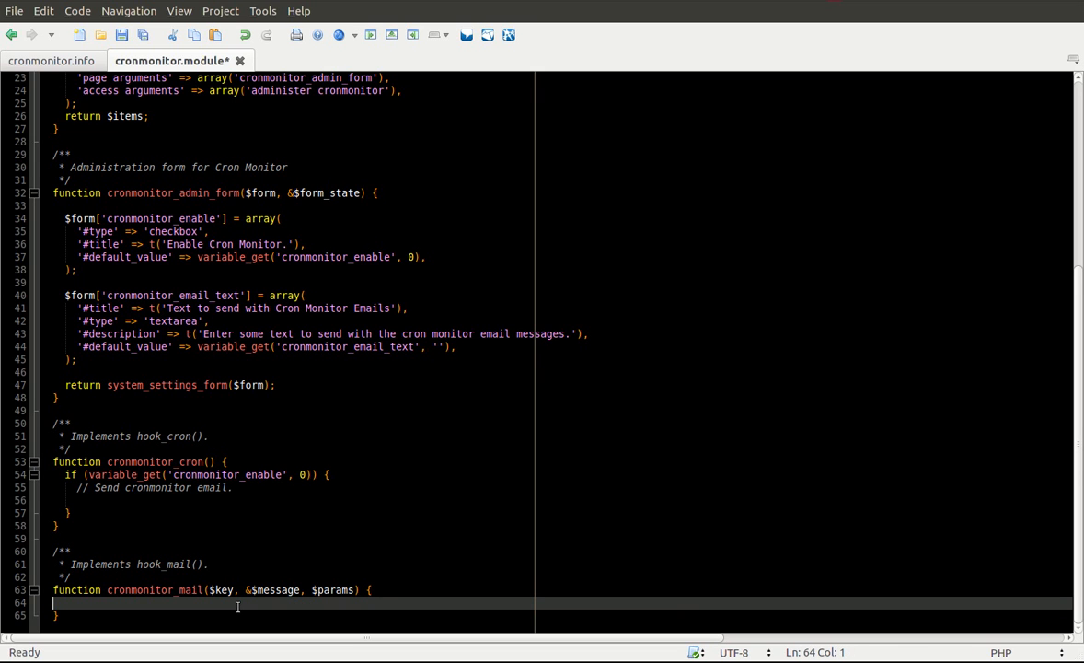
mouse_move(223, 559)
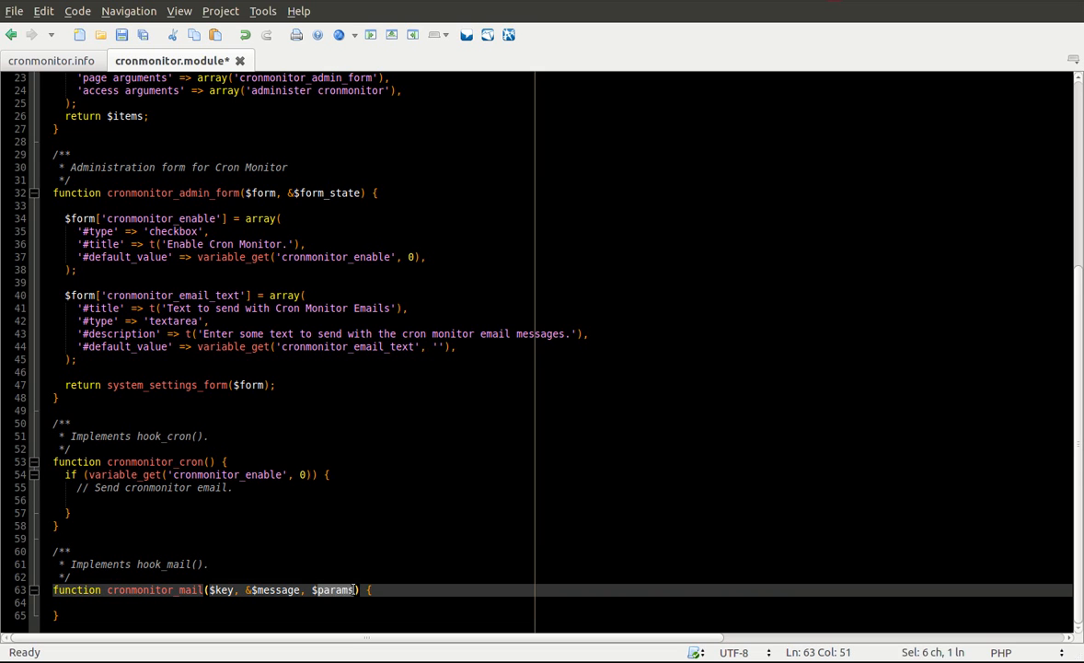
click(328, 603)
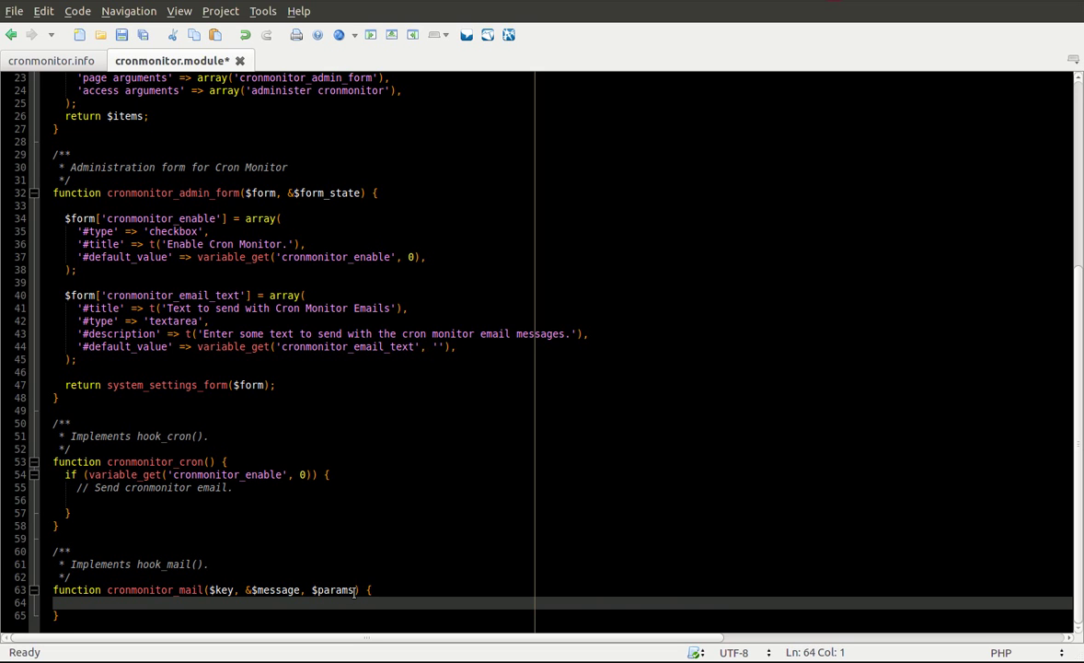
mouse_move(338, 456)
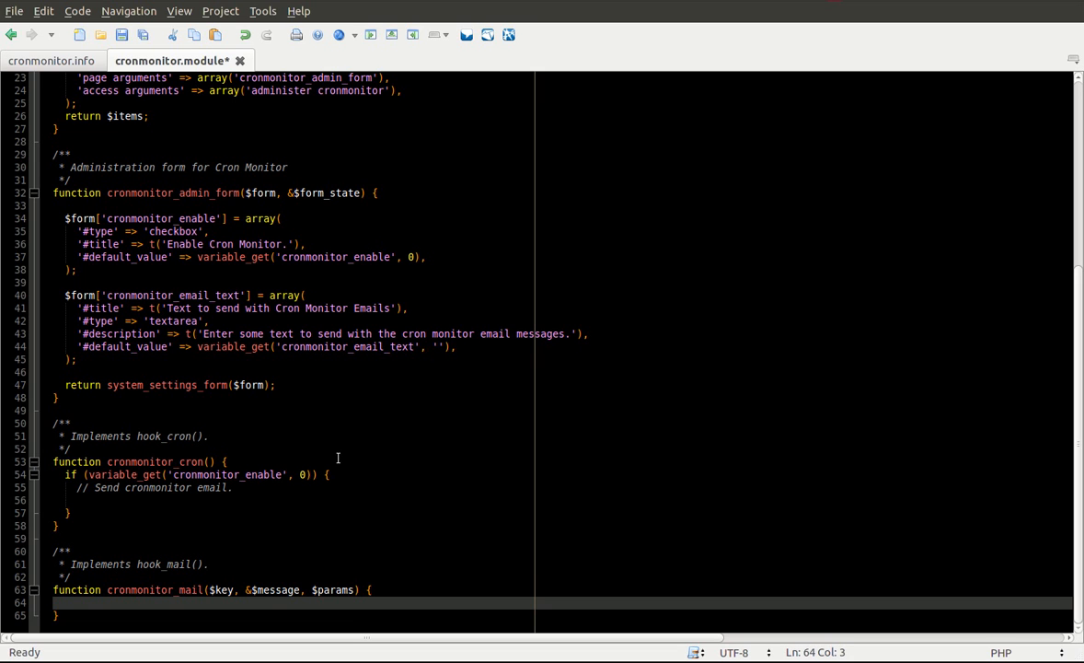
Step: Add switch ($key) with a case 'cronmonitor_email': ending in break; inside cronmonitor_mail()
text(switch)
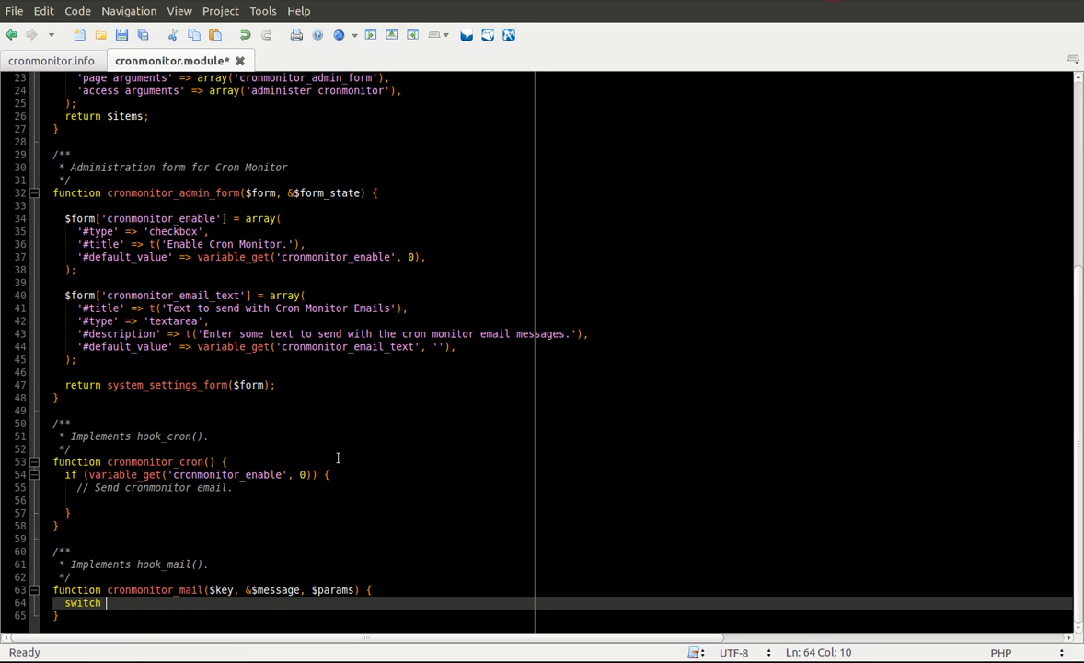
text(($key) {)
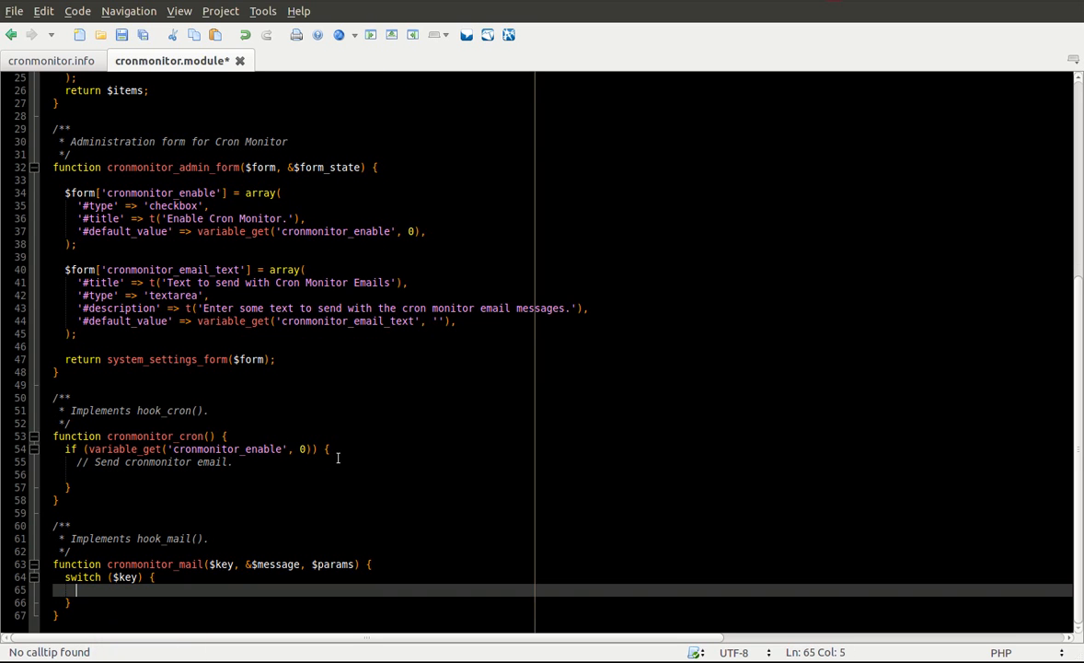
text(ca)
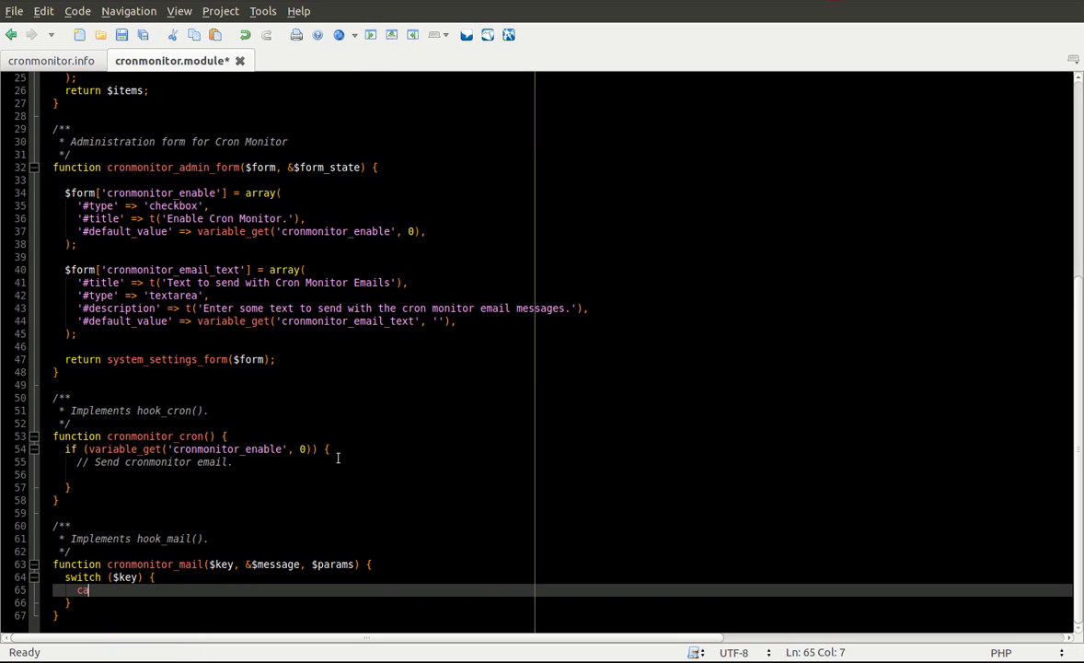
text(case 'cronmonitor_email':)
text(})
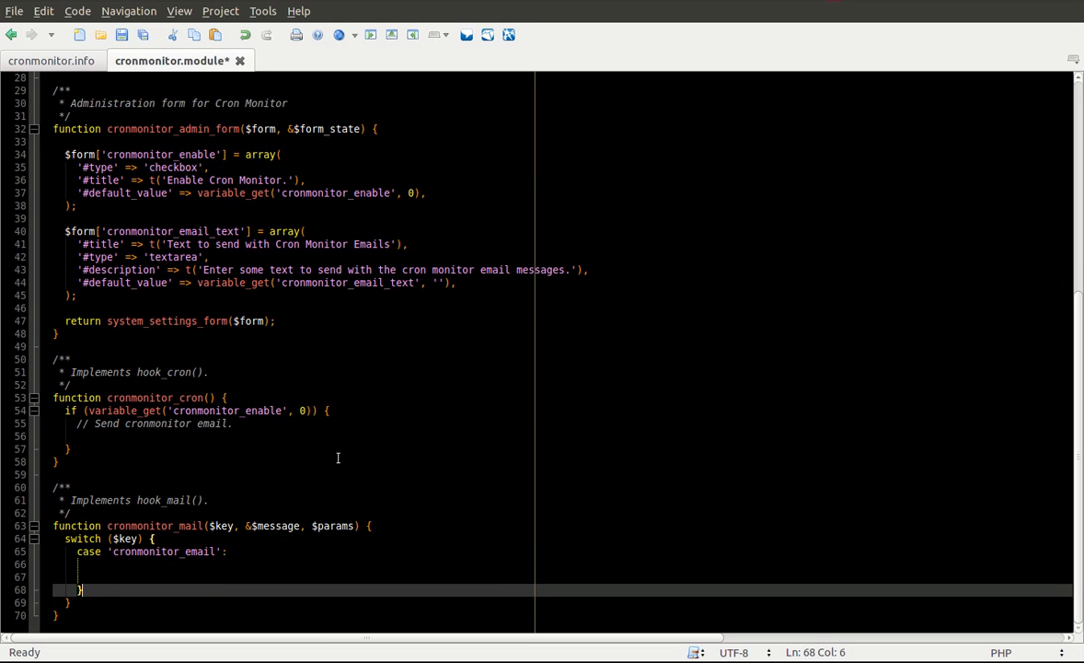
text(break;)
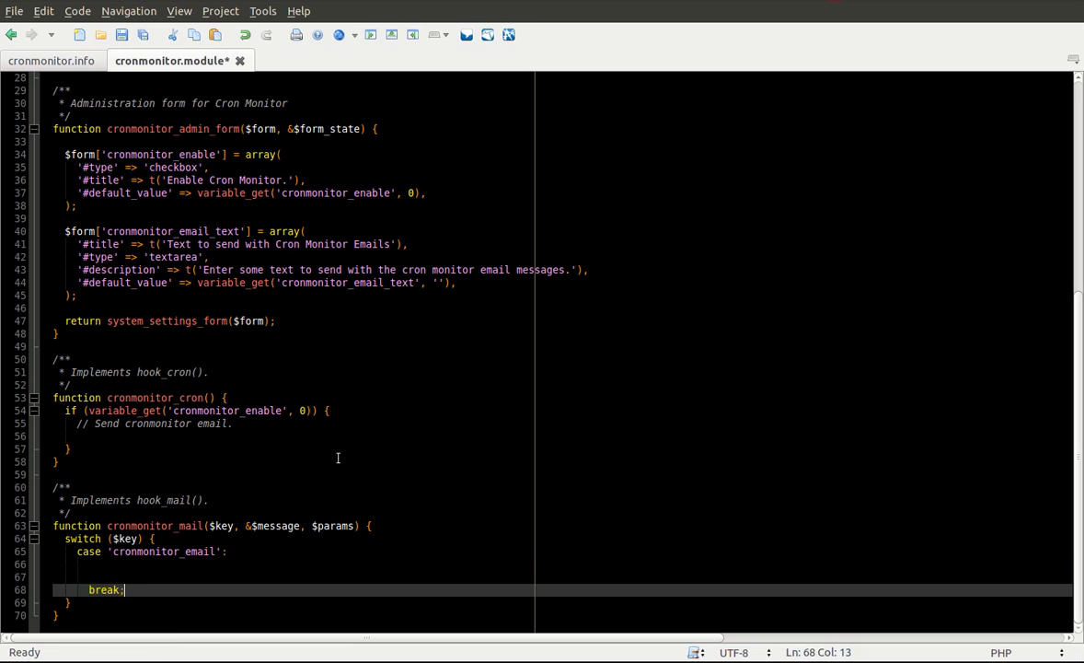
Step: Start a $message[''] assignment on the blank line inside the cronmonitor_email case
click(88, 564)
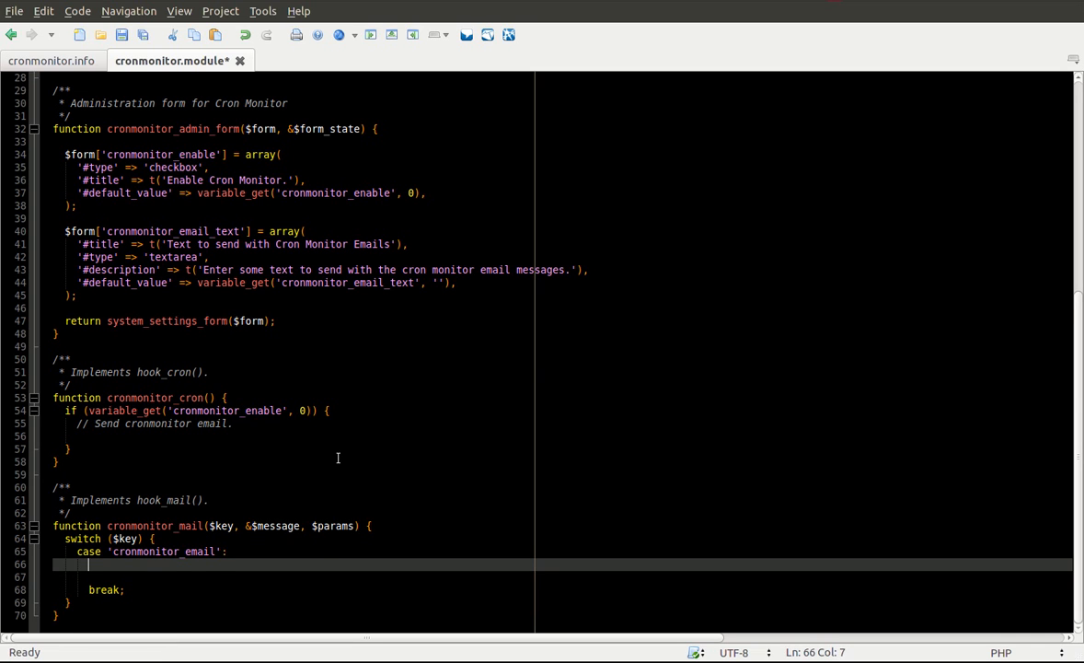
click(120, 552)
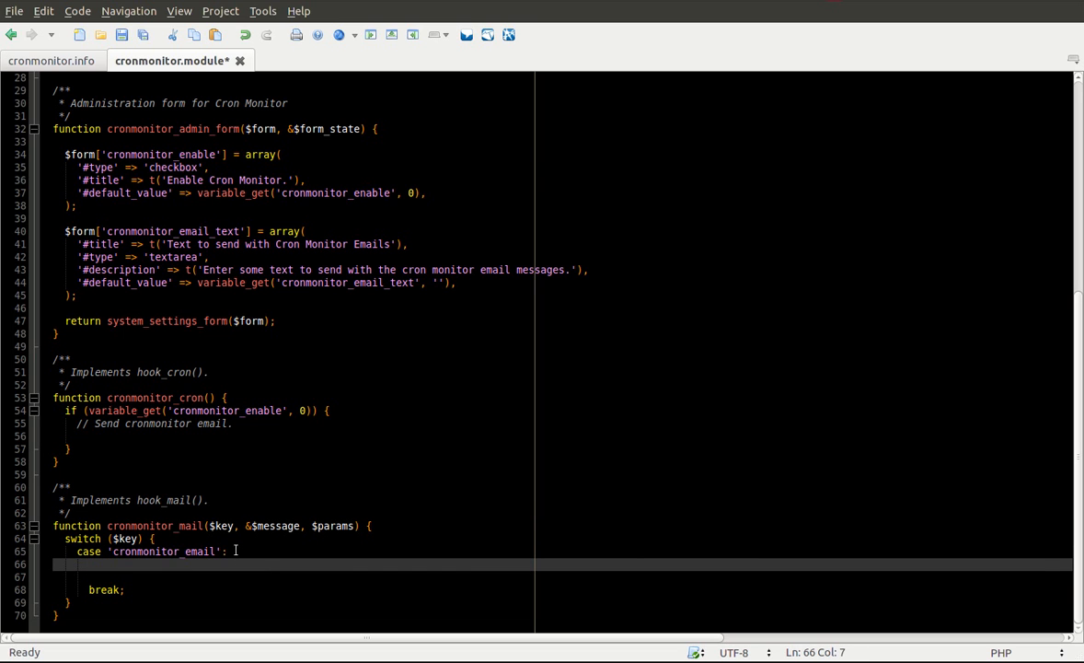
text($)
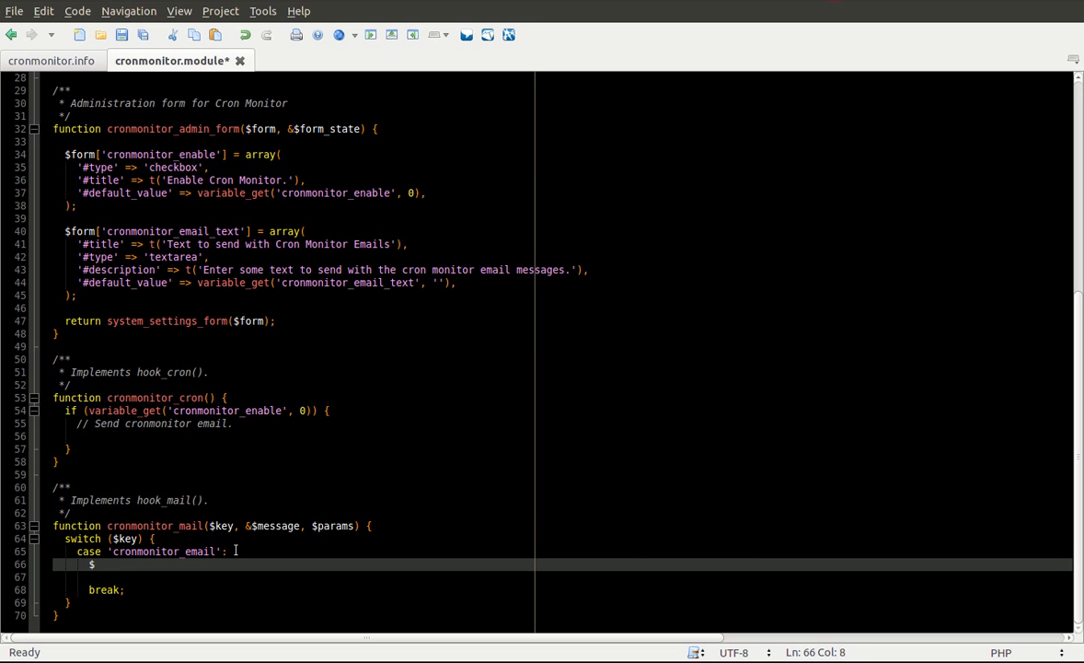
text(message[''])
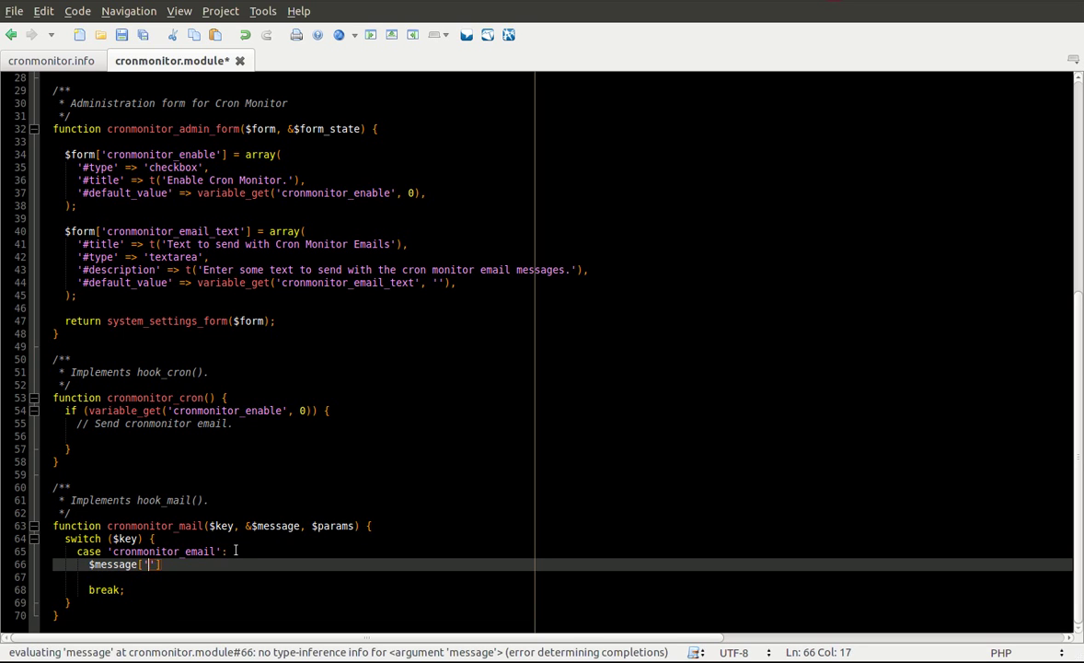
Step: Set $message['subject'] to t('This is a cron monitor report') and begin the body line
text(subject)
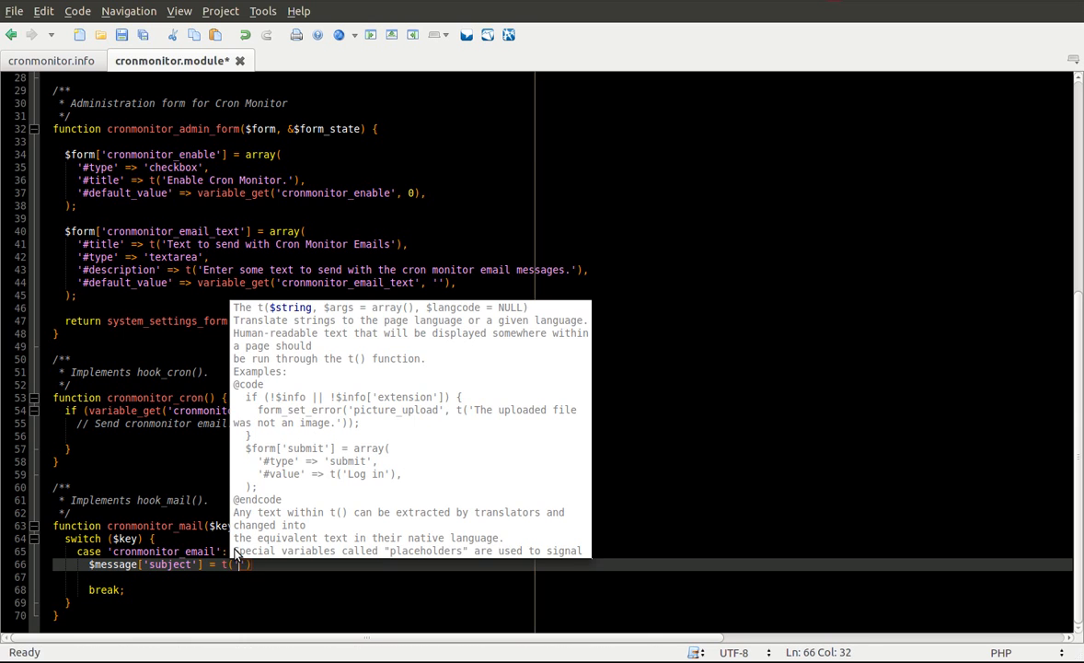
text(This is a cron monitor report)
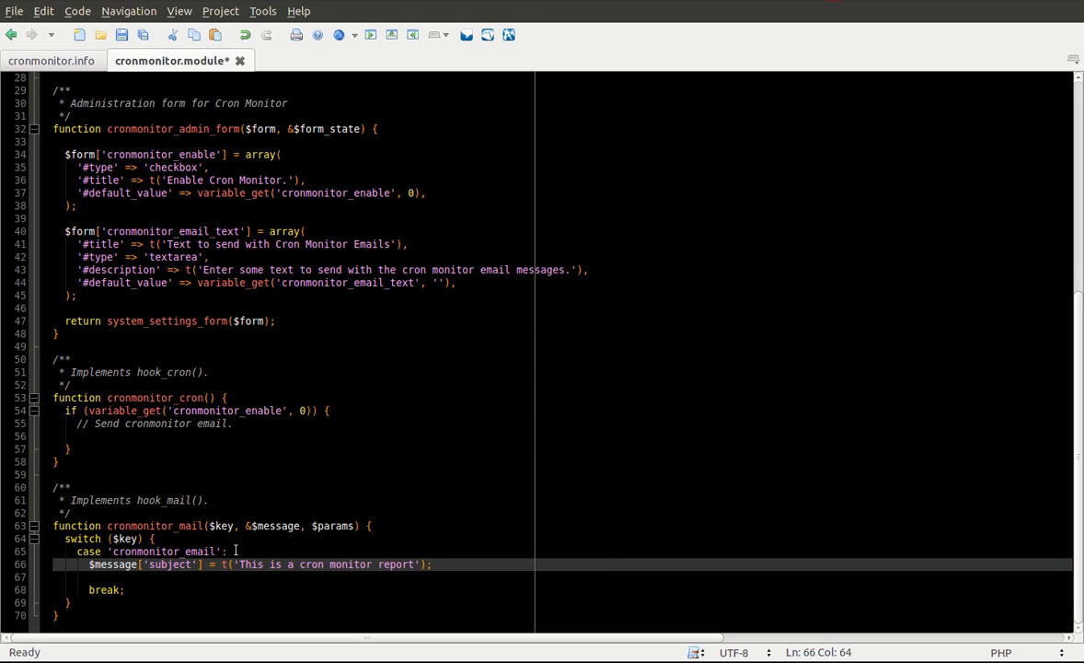
text($message['body'][] =)
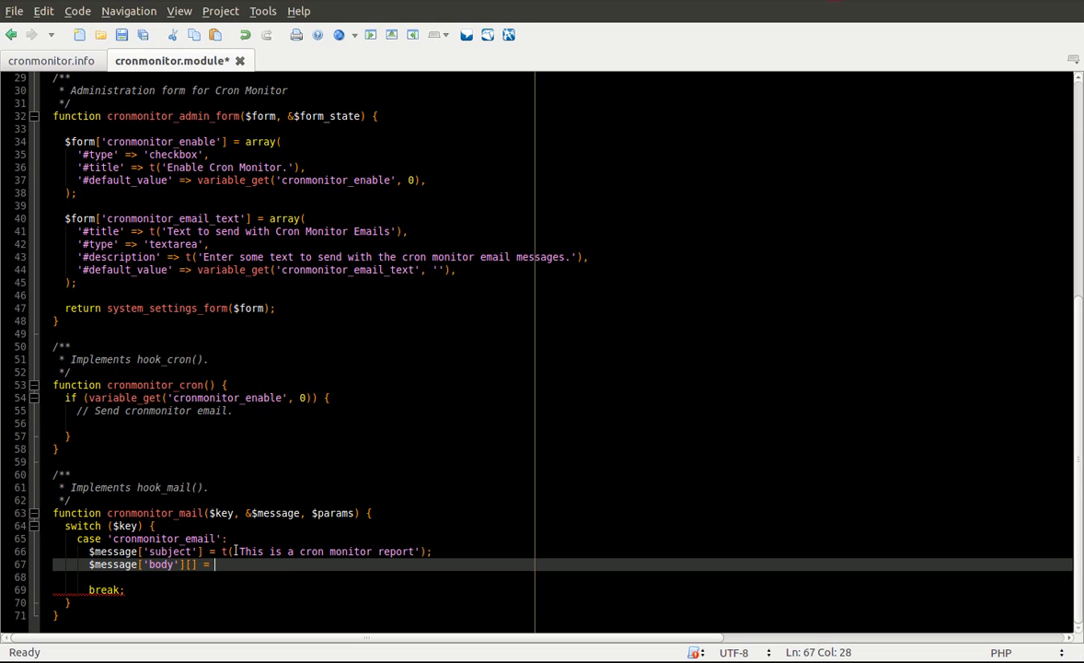
text(t(')
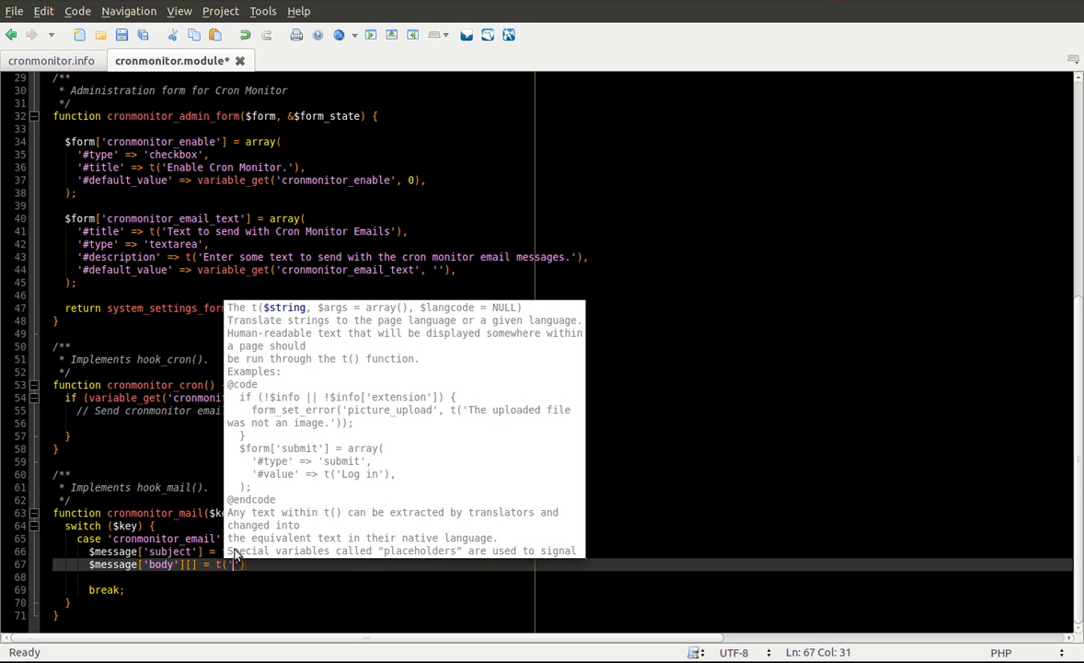
text(This is a report f)
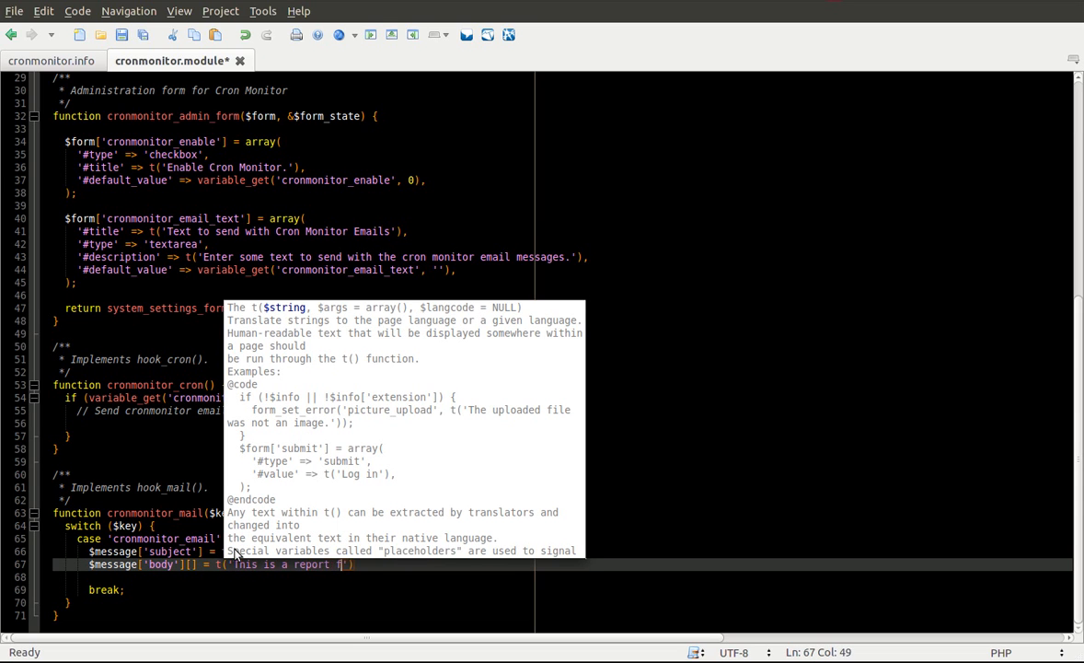
text(rom cron monit)
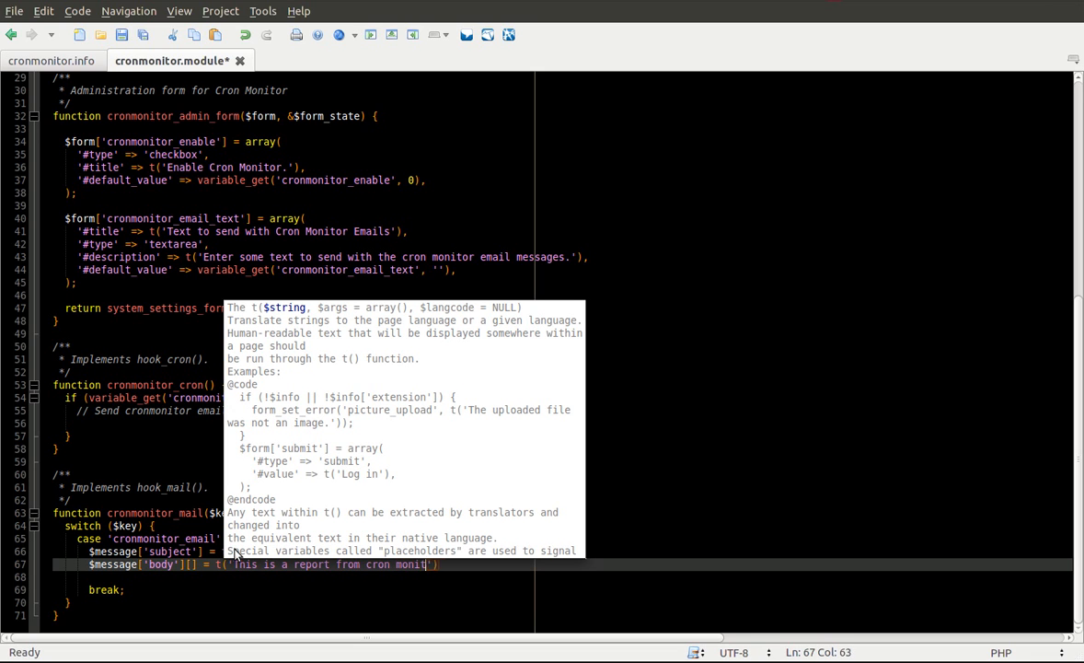
text(on @site-name)
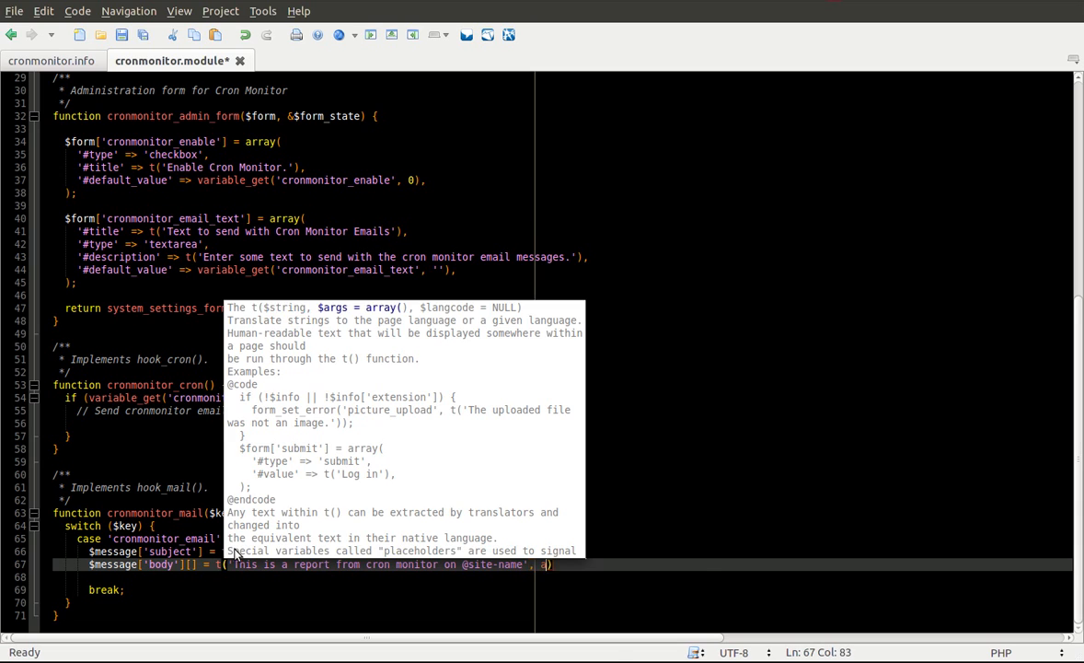
text(array('@site')
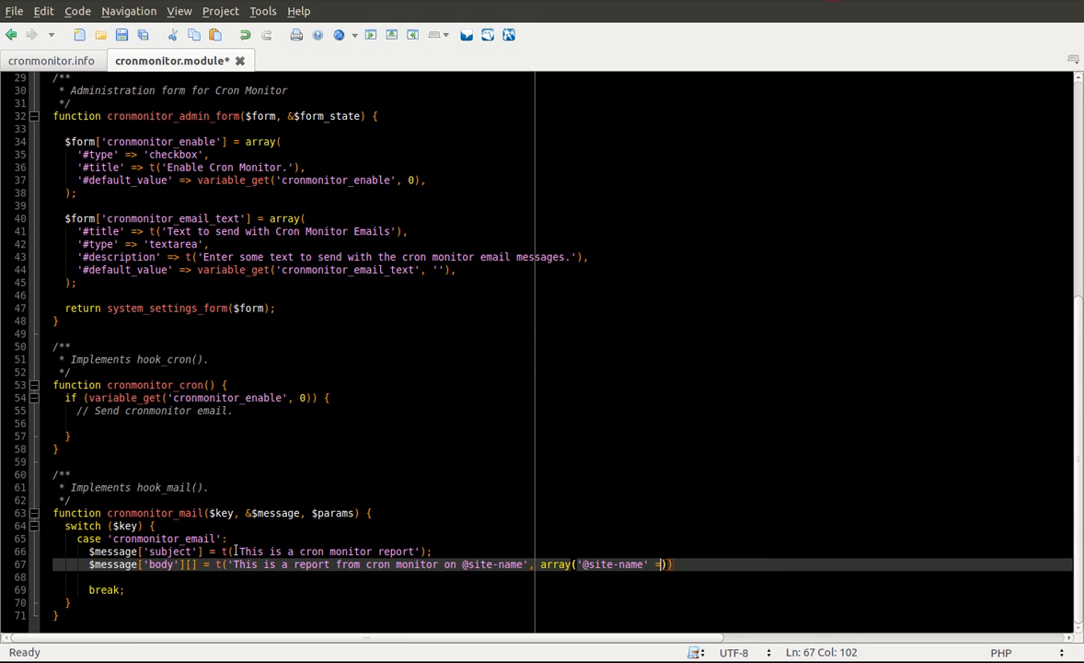
text(variable_get())
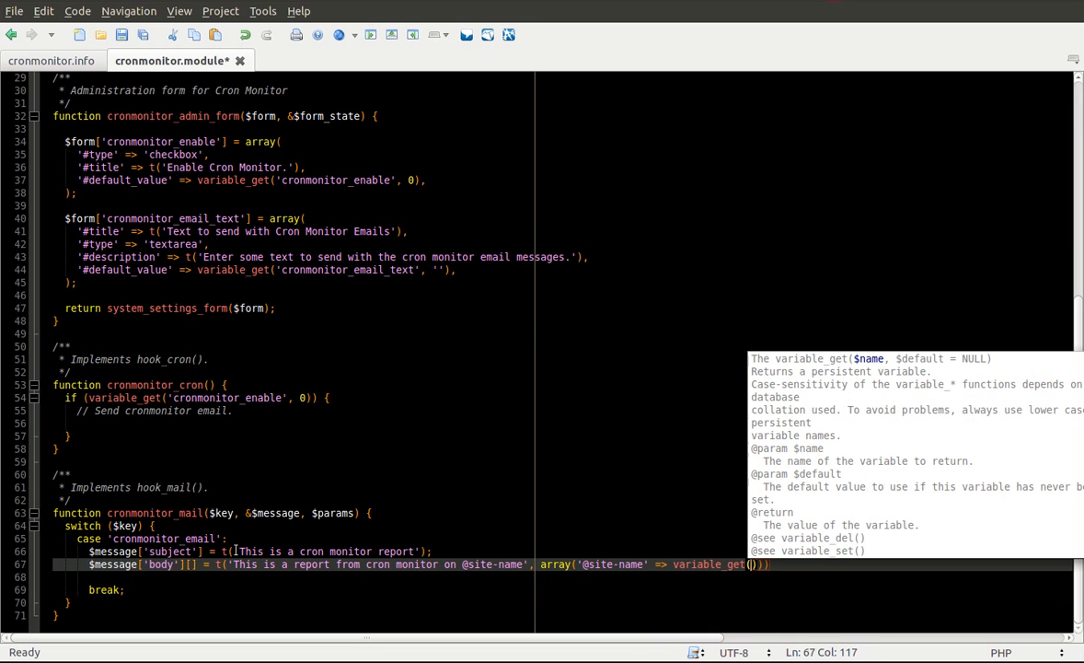
text('site_name', 'test)
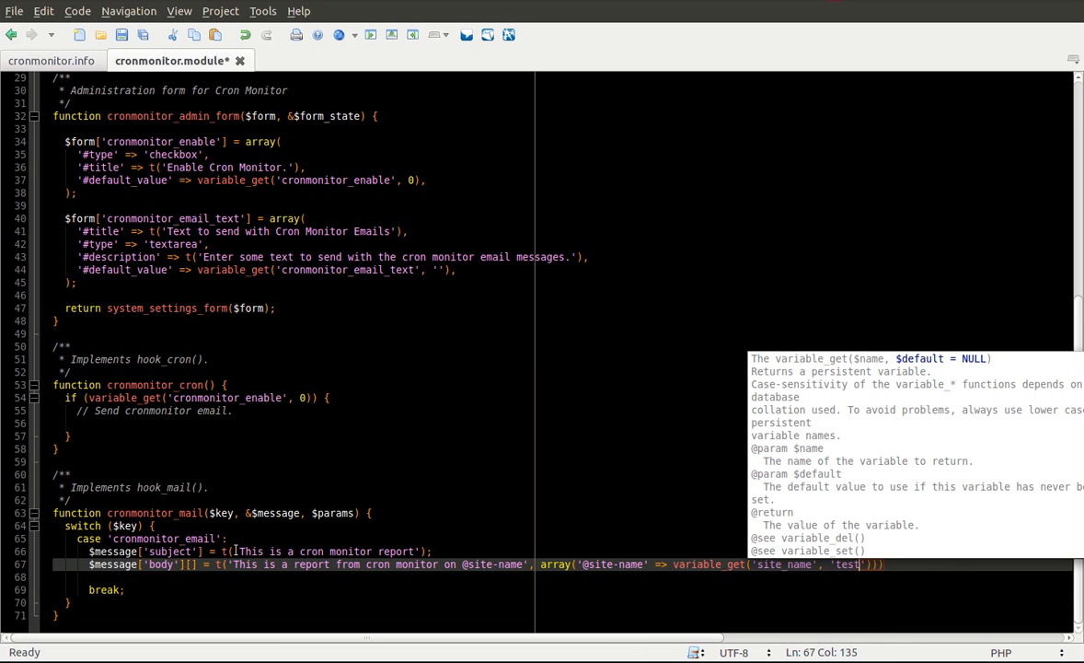
text(.codekarate.com)
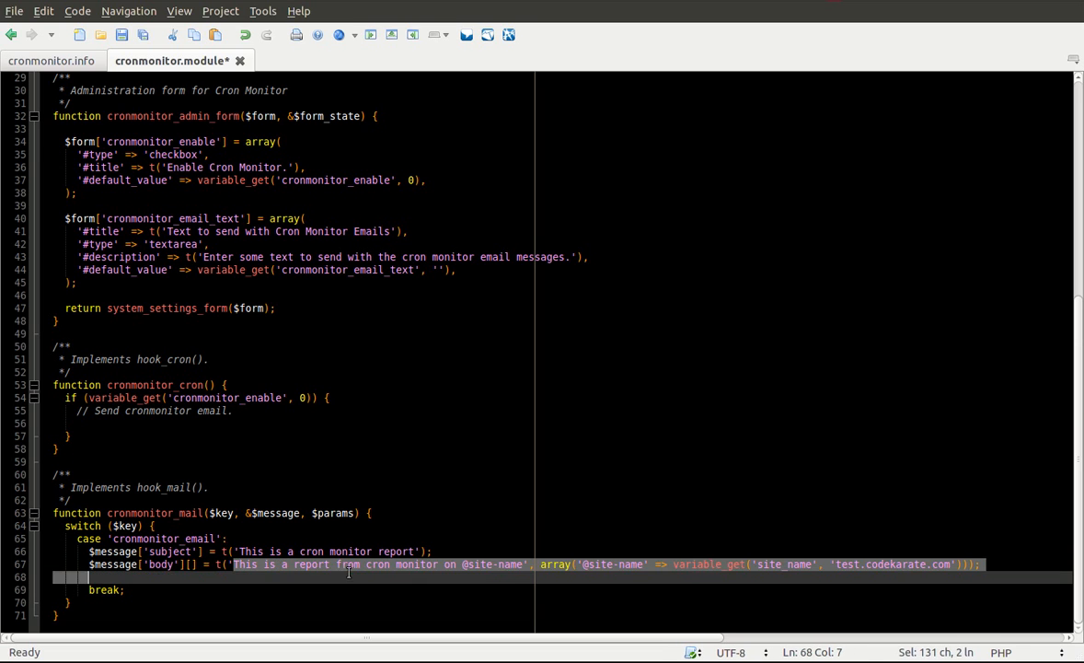
click(464, 563)
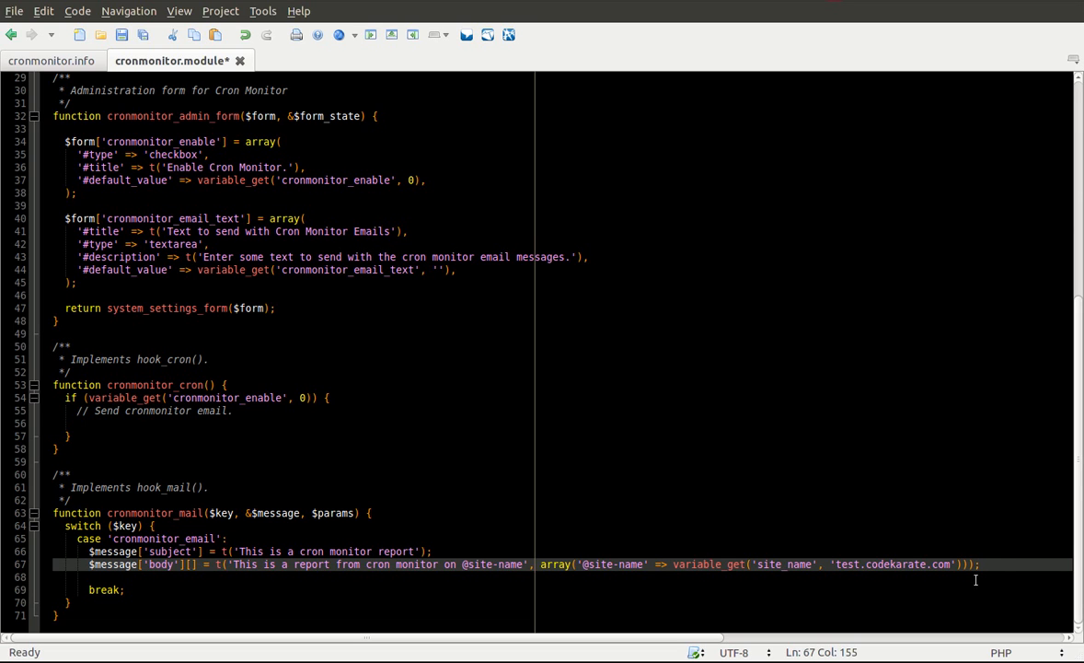
Step: Add a second empty $message['body'][] = t(); line, then bring up the hook_mail documentation
key(Return)
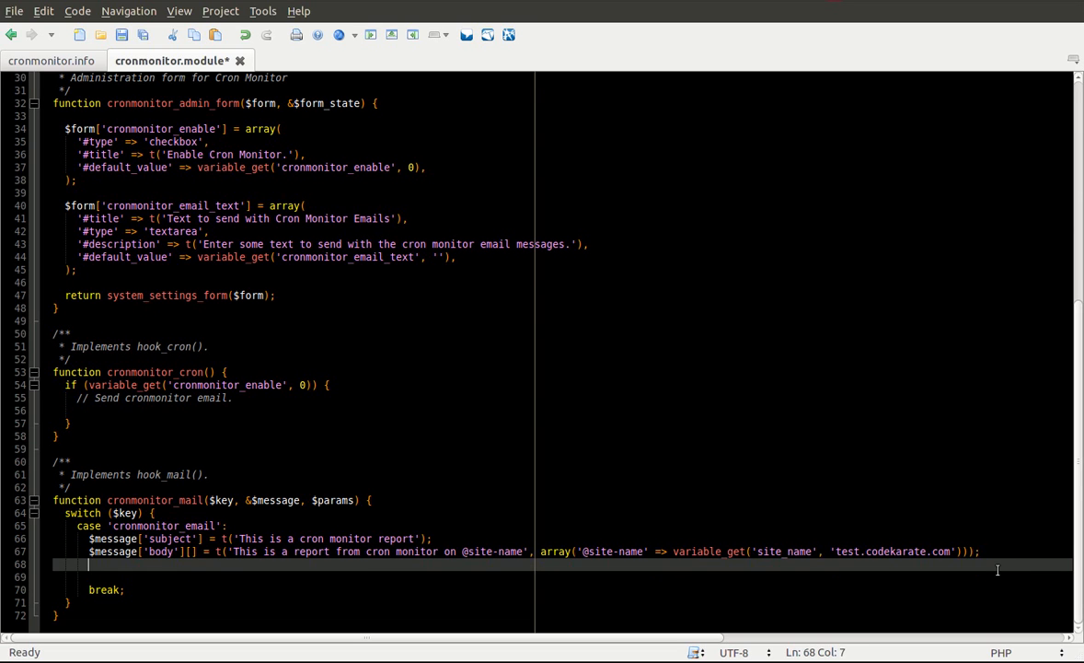
text($message[])
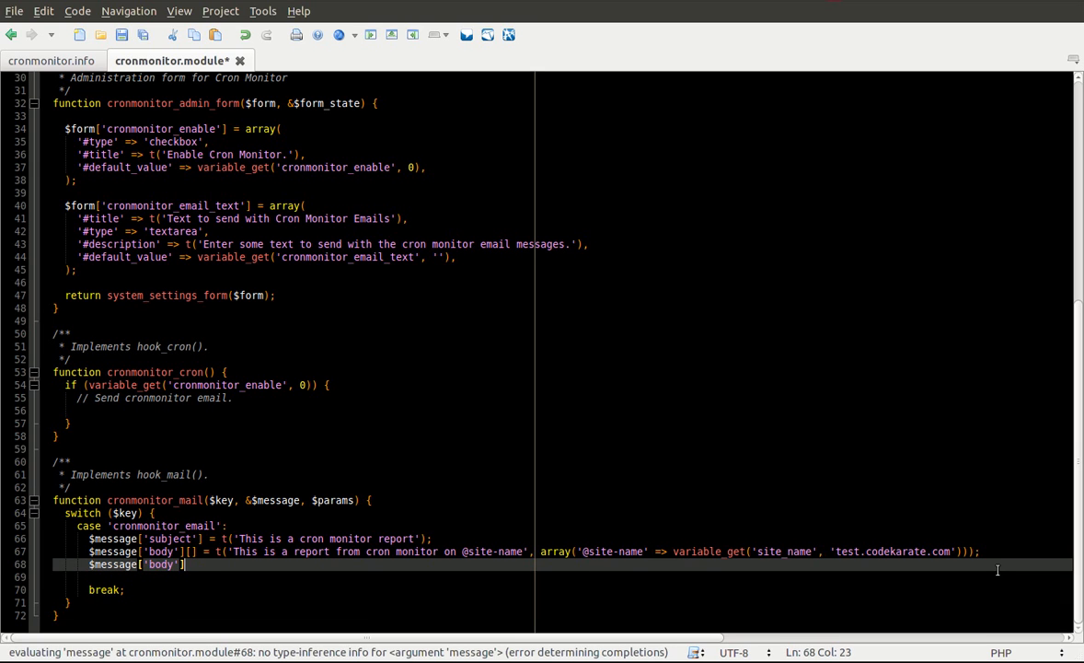
text([] = t();)
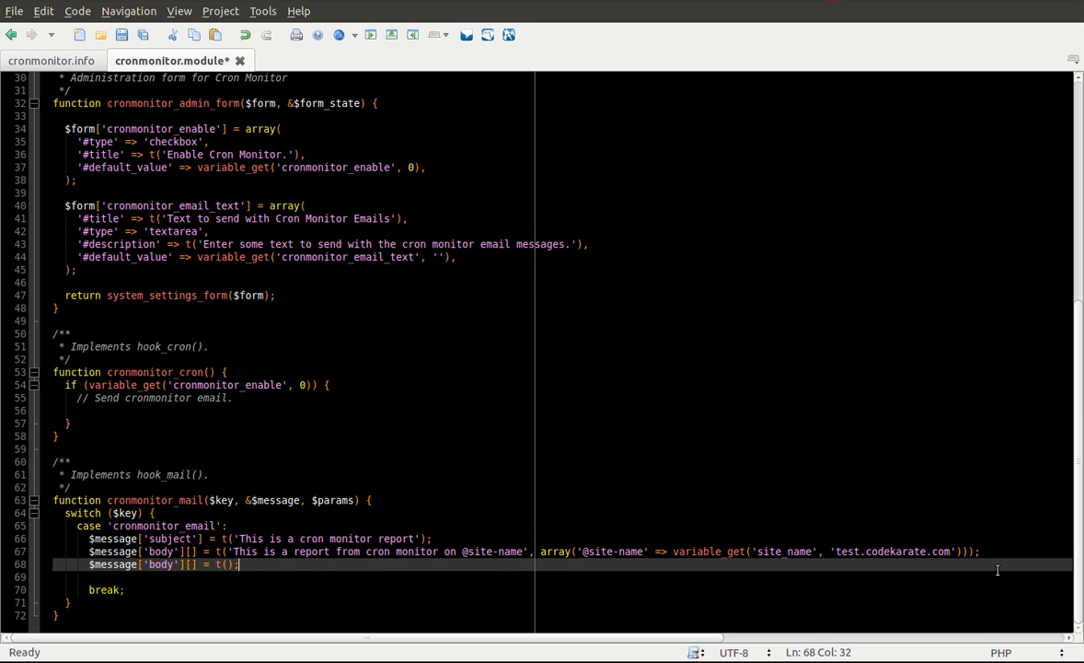
scroll(up, 3)
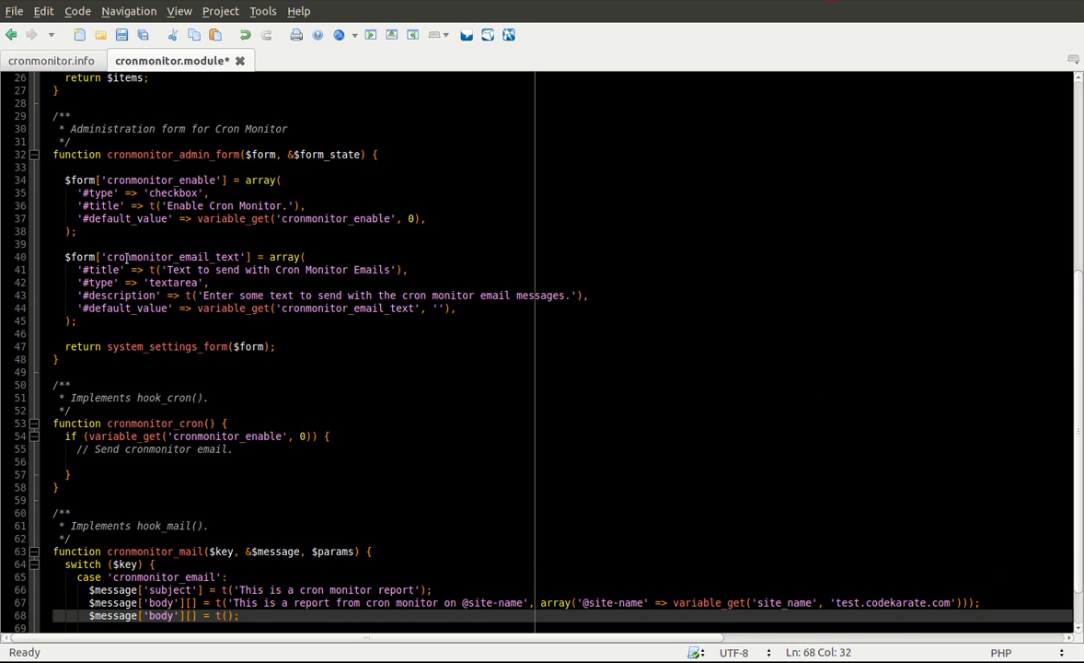
click(249, 309)
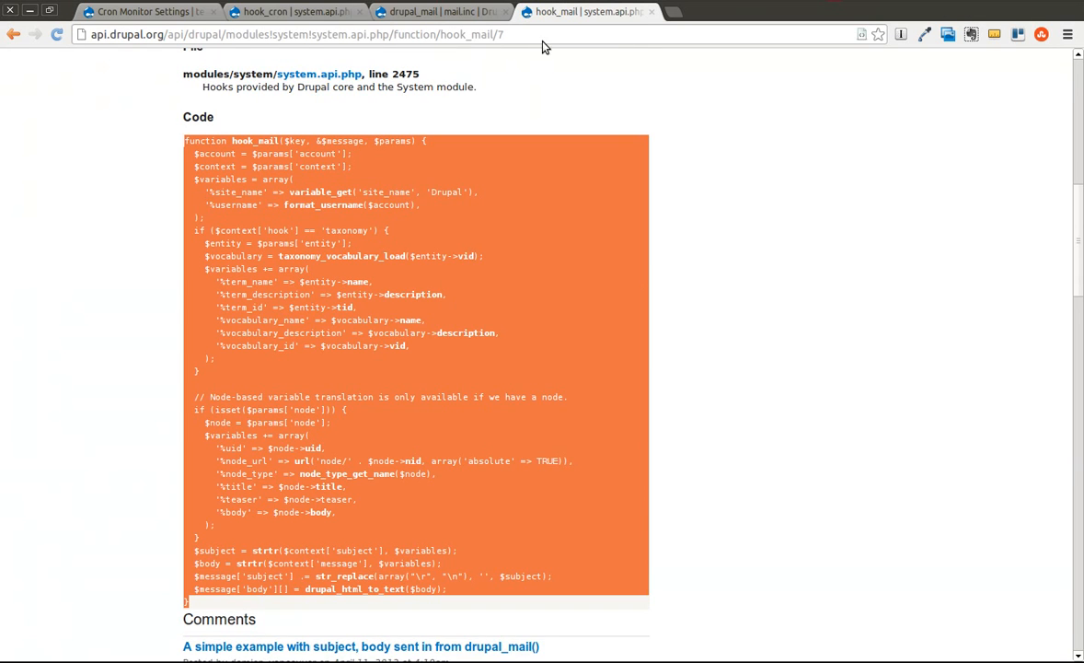
Step: Scroll the hook_mail page down to its example code building the message subject and body
scroll(down, 3)
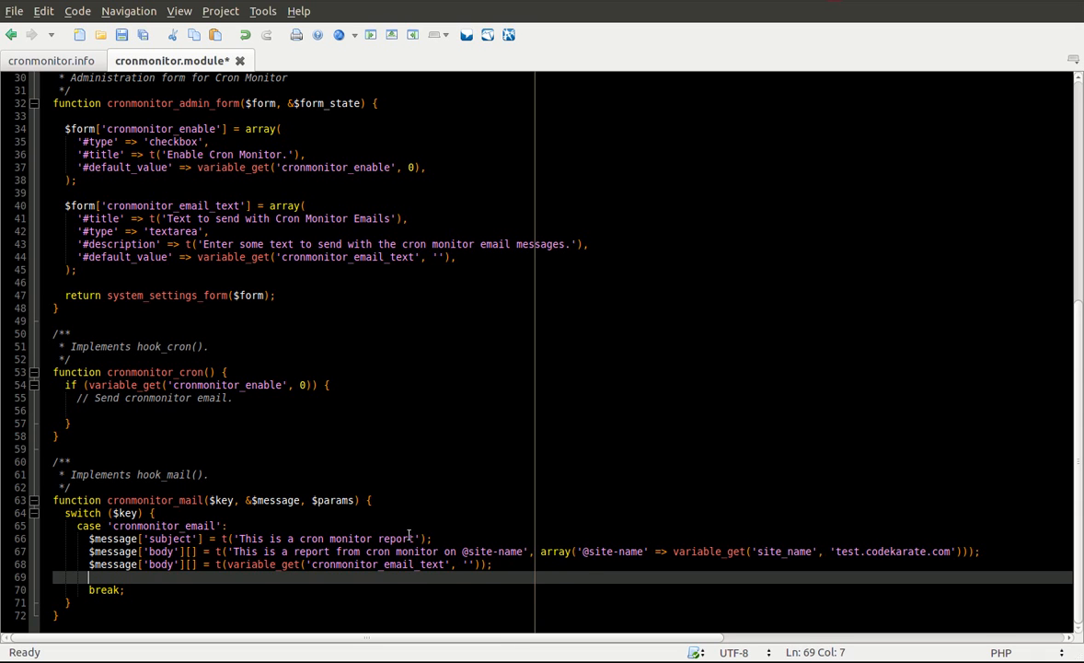
mouse_move(304, 523)
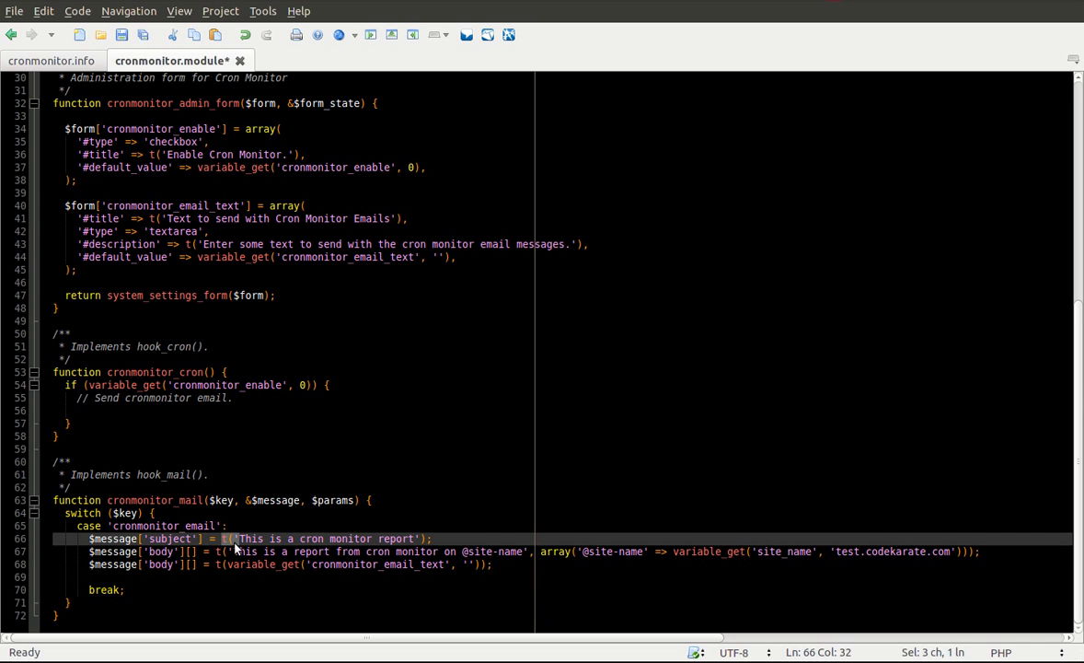
Step: Insert a new empty line after the '// Send cronmonitor email.' comment in cronmonitor_cron()
click(513, 563)
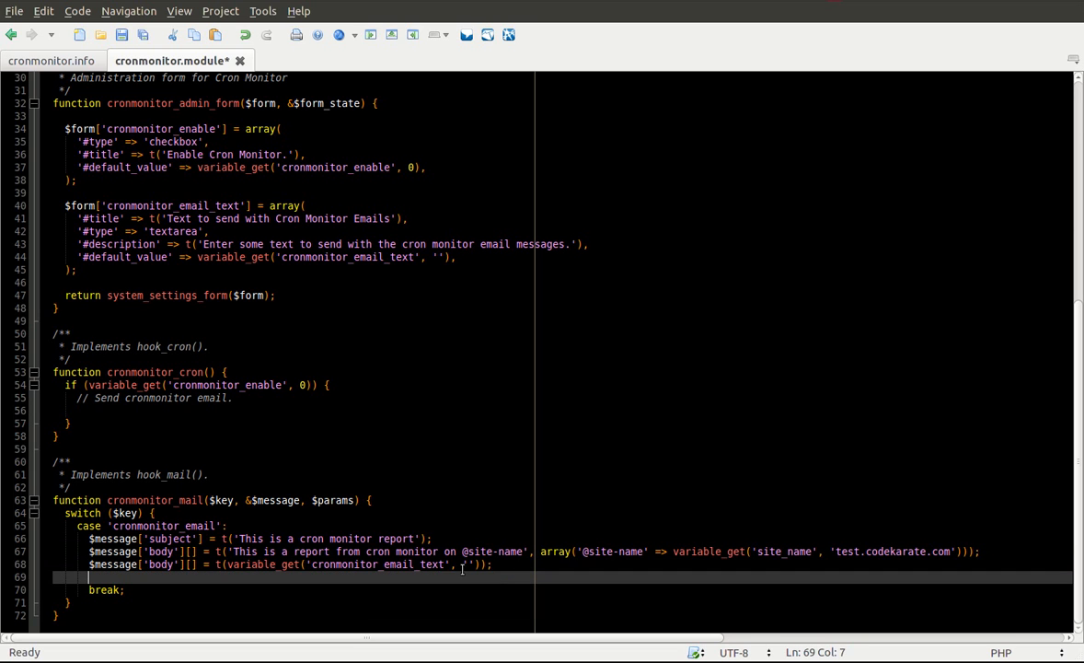
click(236, 397)
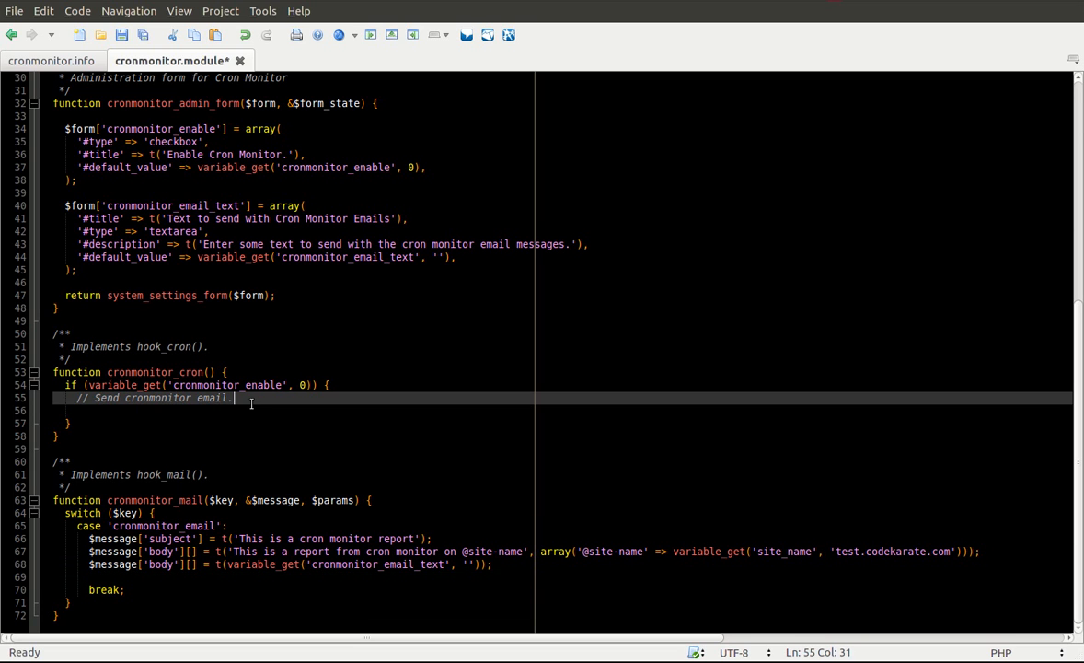
key(Return)
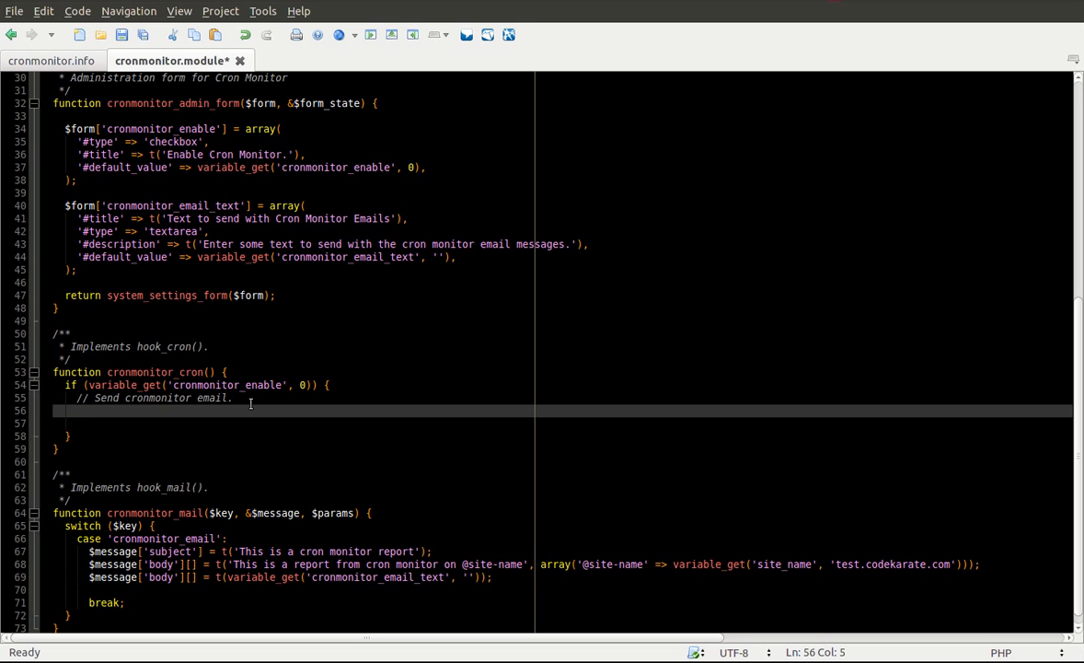
mouse_move(236, 483)
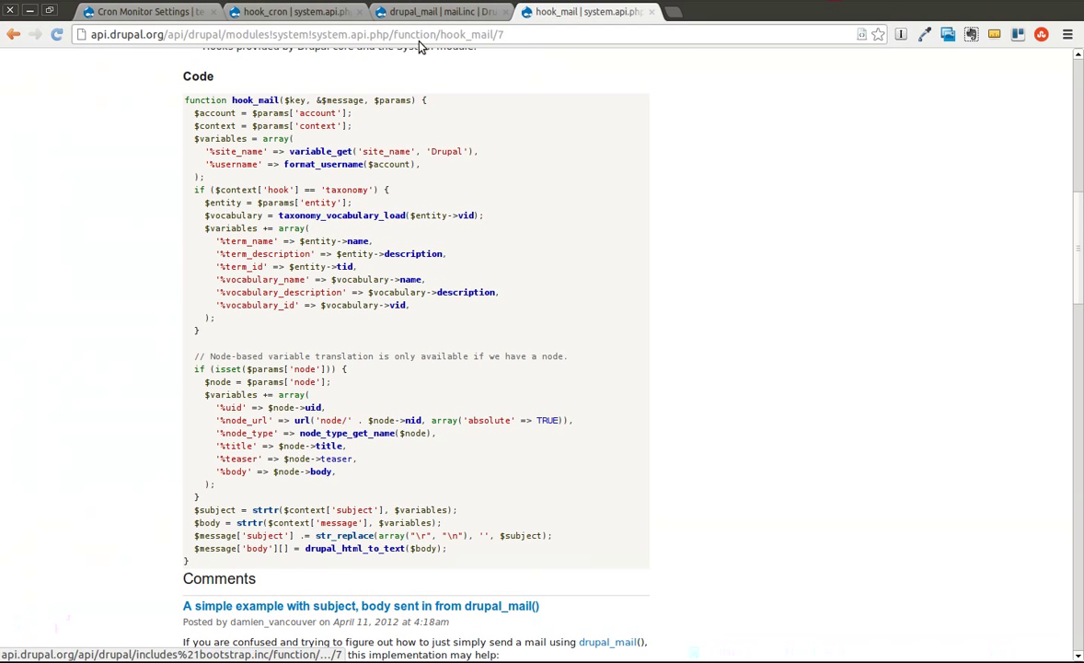
Step: Read the drupal_mail page's description, parameters, return value and code listing
click(441, 11)
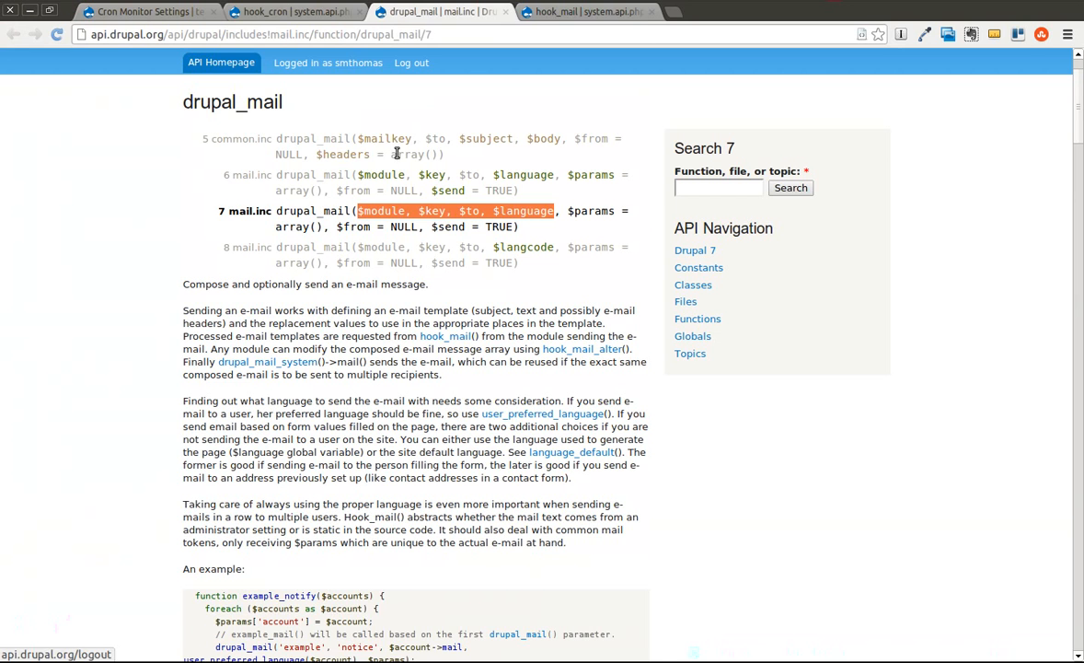
scroll(down, 3)
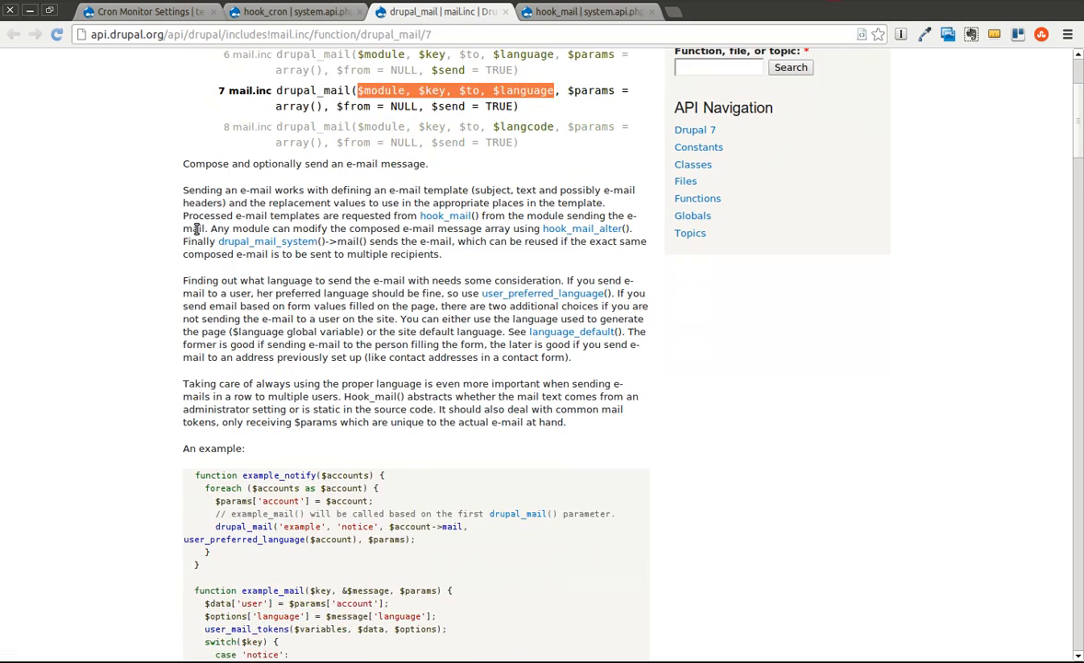
scroll(down, 3)
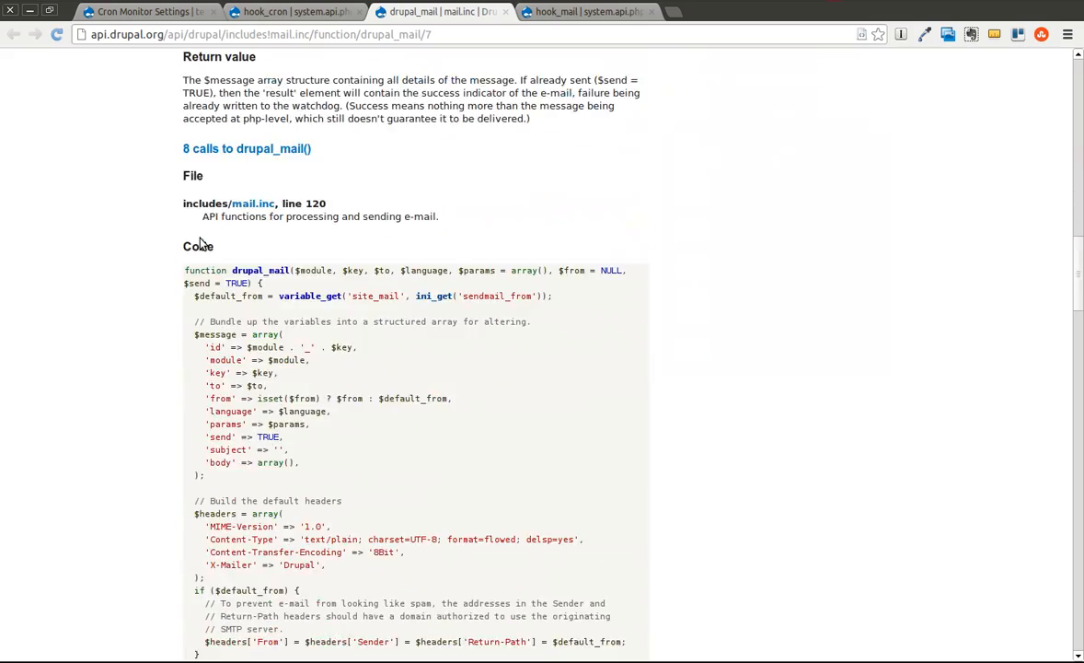
scroll(down, 3)
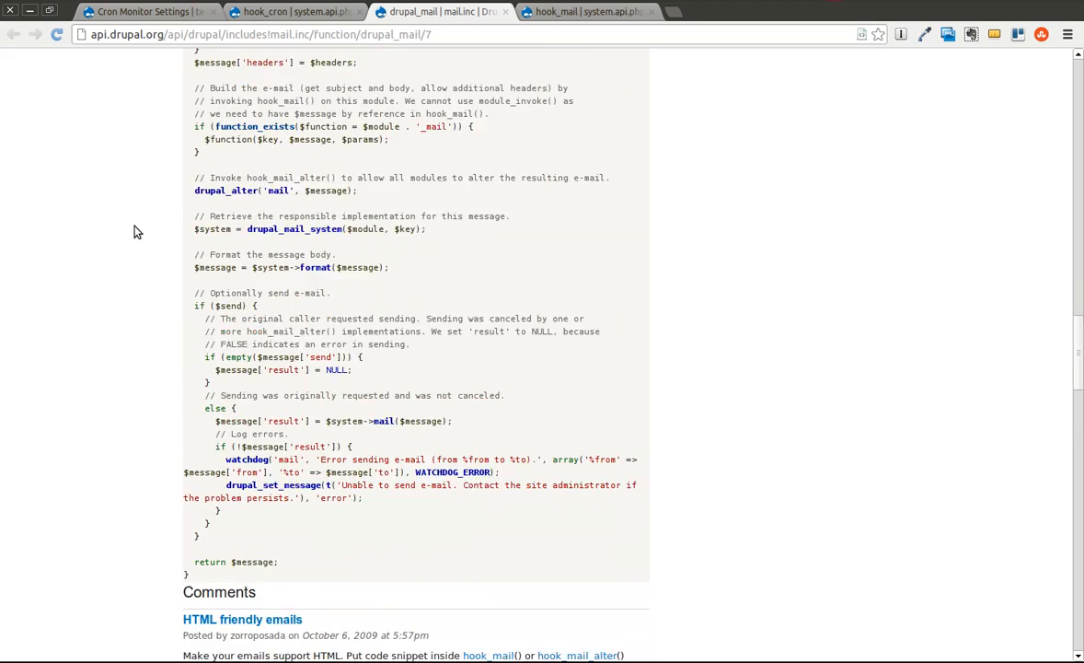
scroll(up, 3)
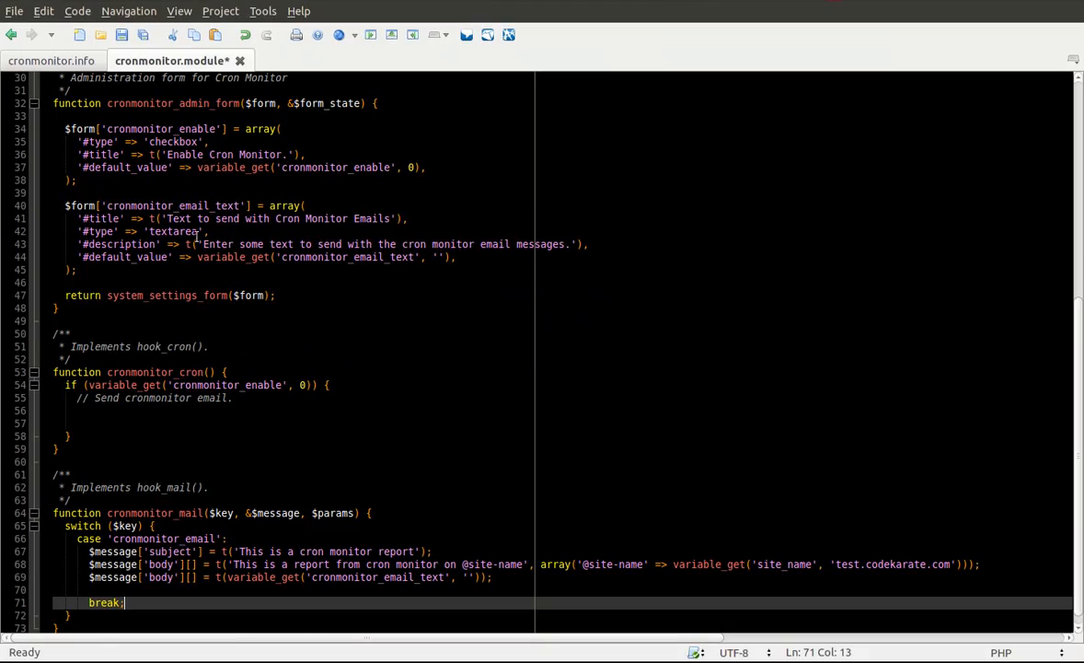
Step: Write drupal_mail('cronmonitor', 'cronmonitor_email', ...) on the empty line, continuing its arguments
click(107, 411)
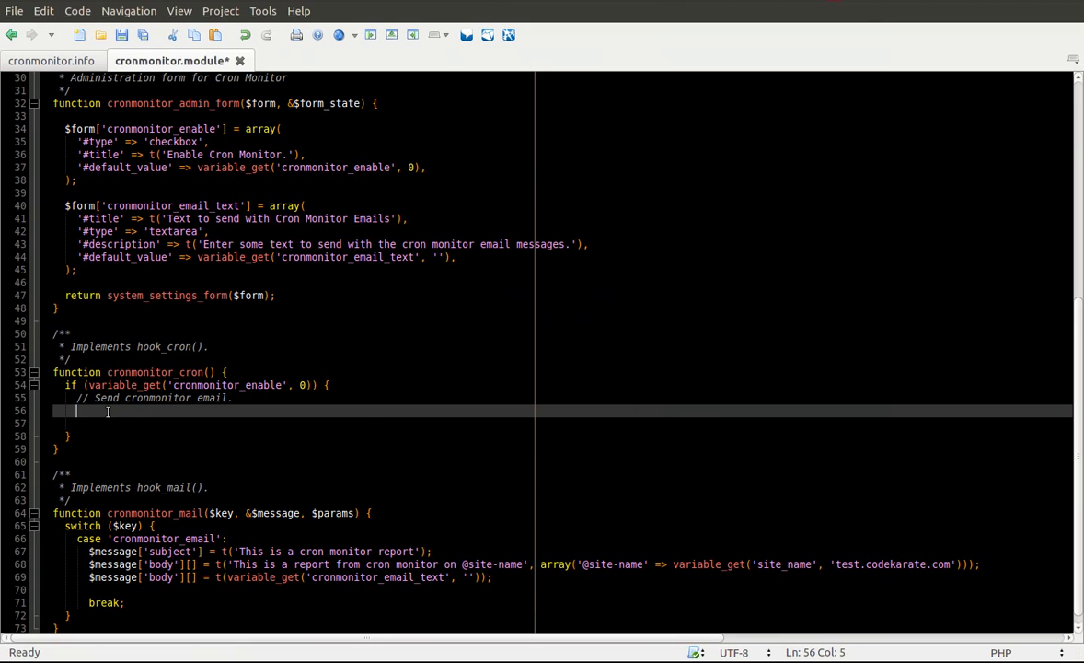
text(drupal_mail('cronmonitor)
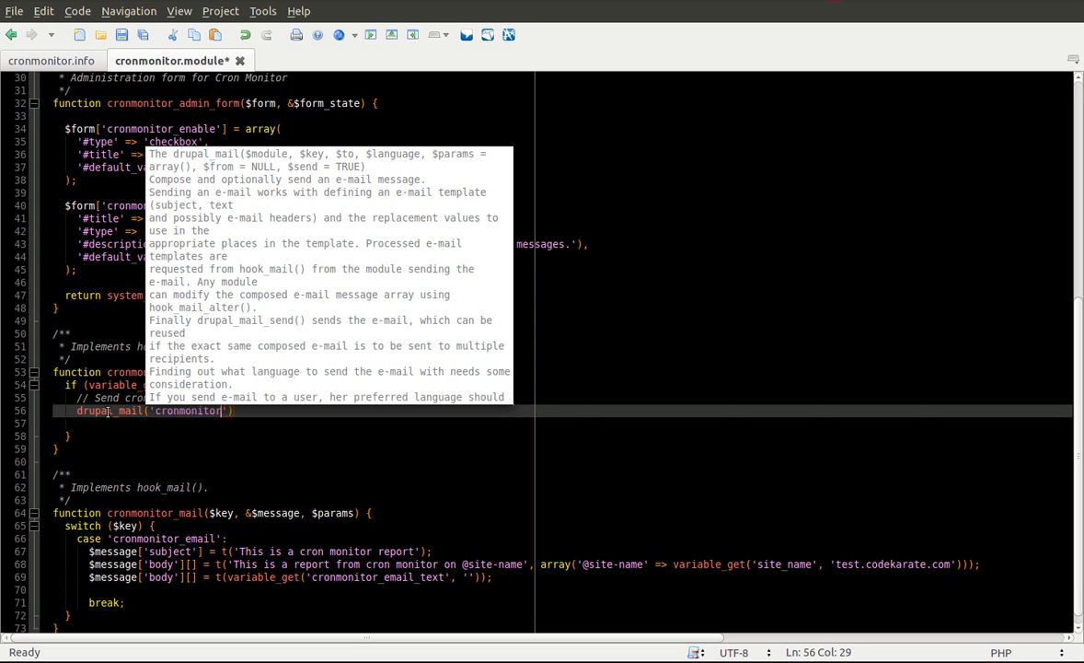
text(, '')
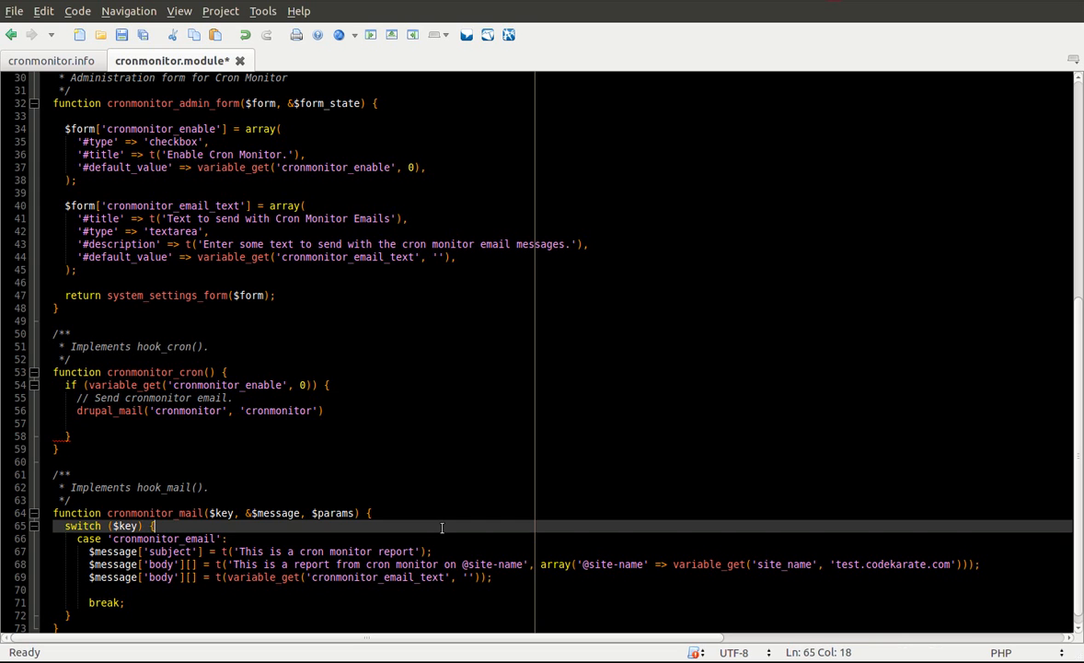
click(243, 411)
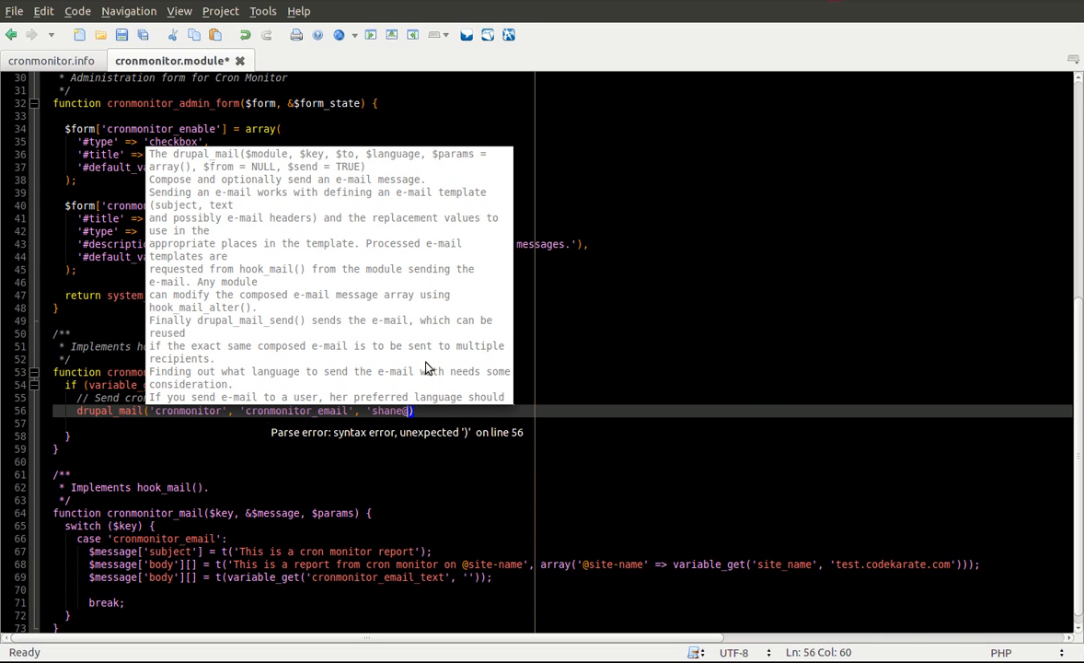
text(@codekarate.com', language_default)
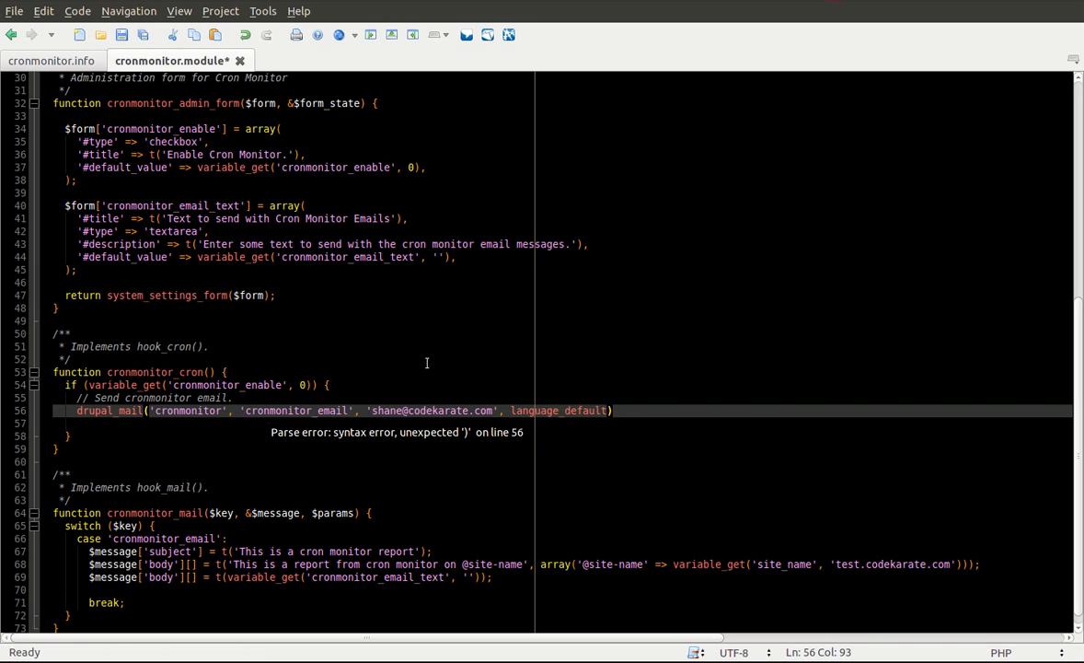
text(())
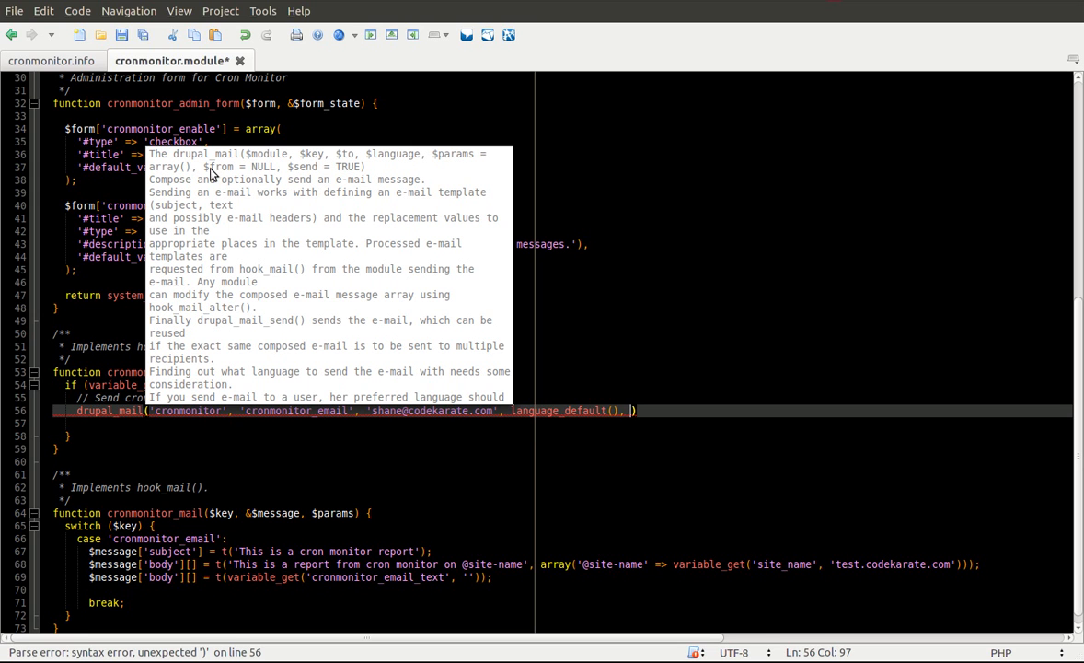
mouse_move(273, 173)
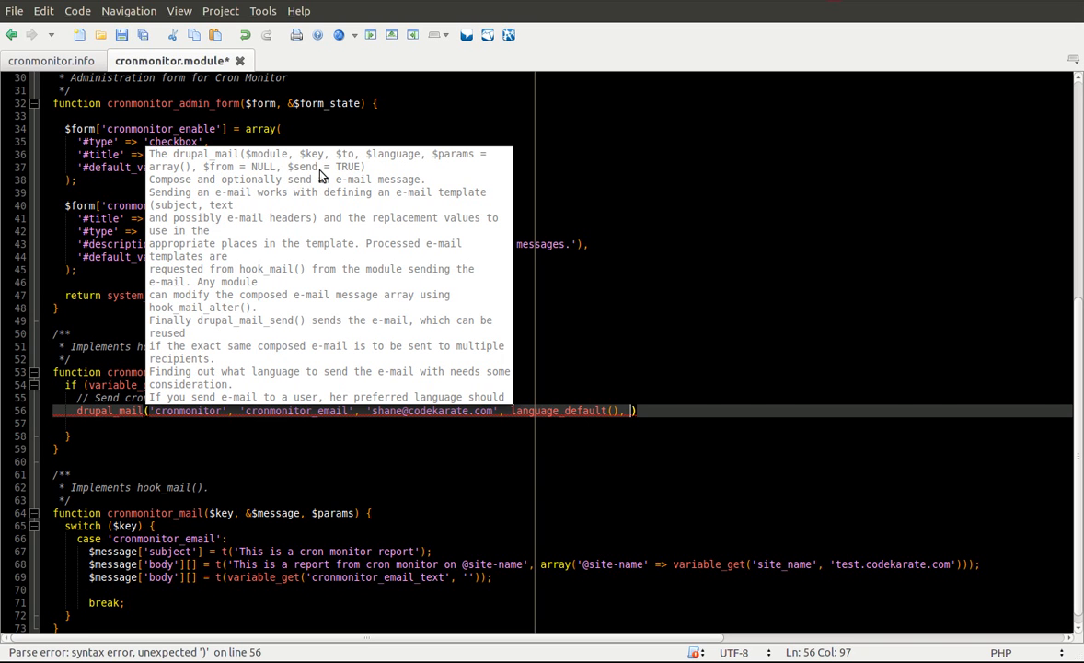
mouse_move(359, 169)
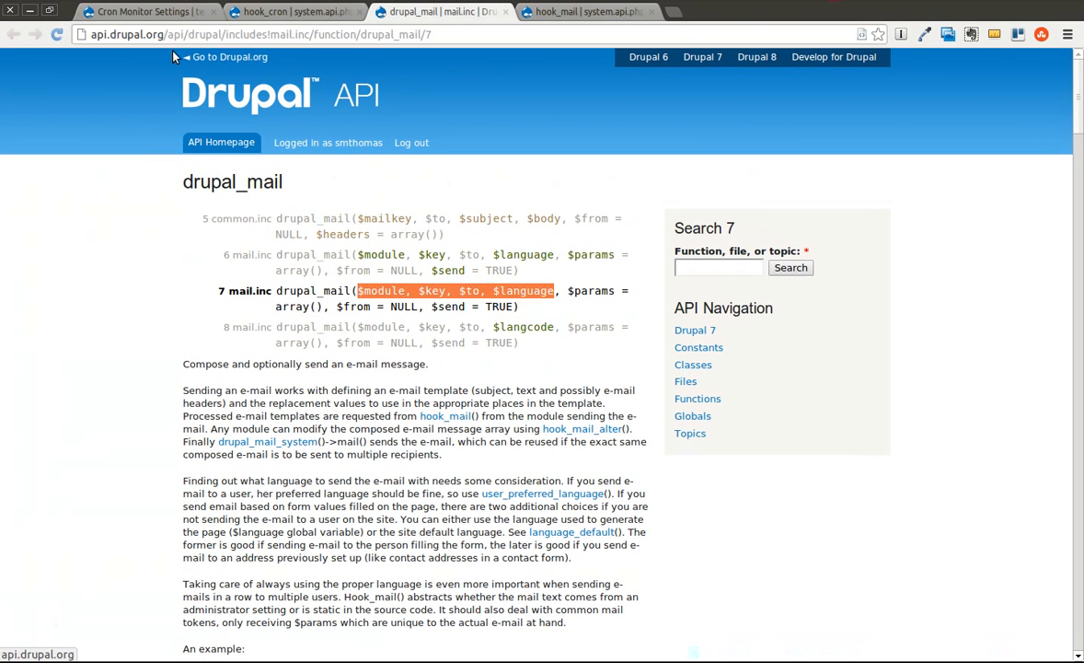
Step: From the Drupal site, go to Reports > Status report and find the Cron maintenance tasks row
click(144, 11)
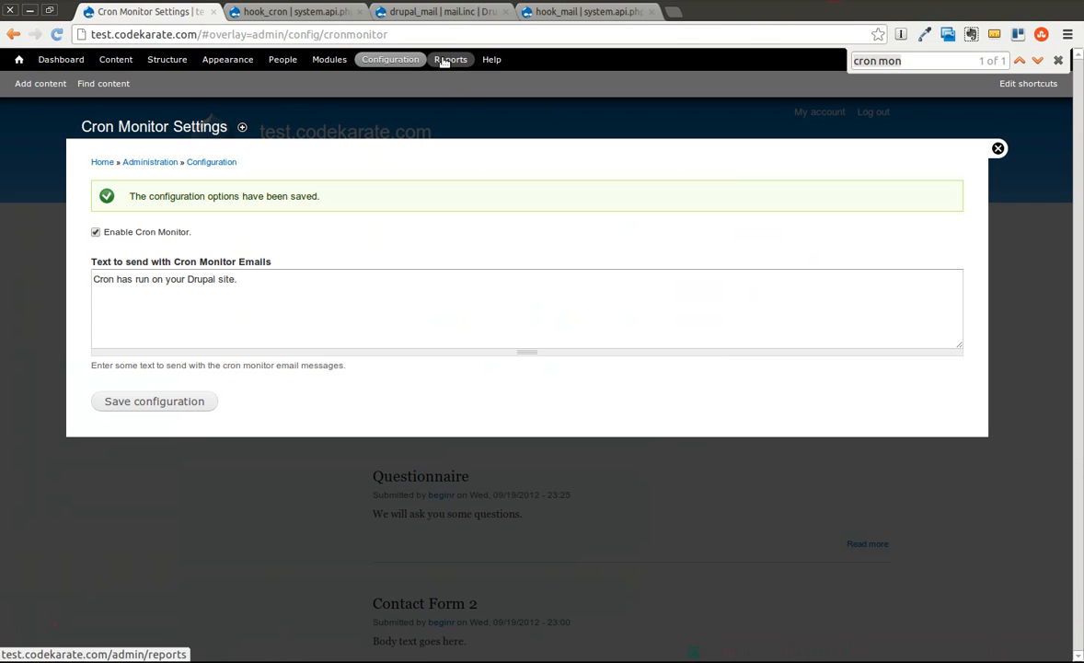
click(449, 58)
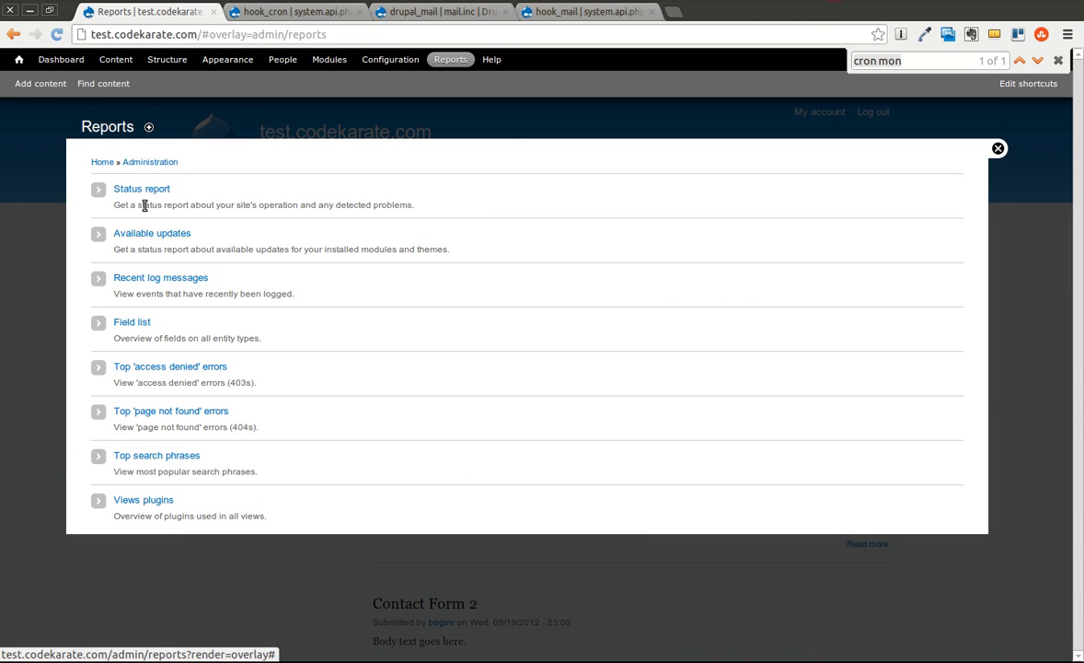
click(142, 188)
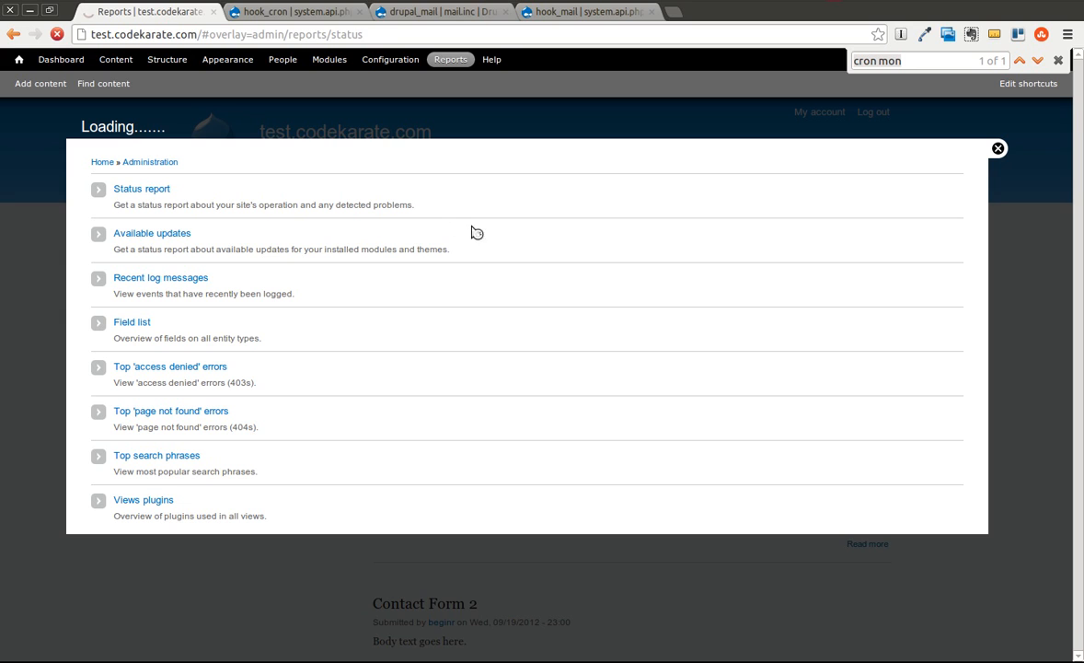
mouse_move(788, 276)
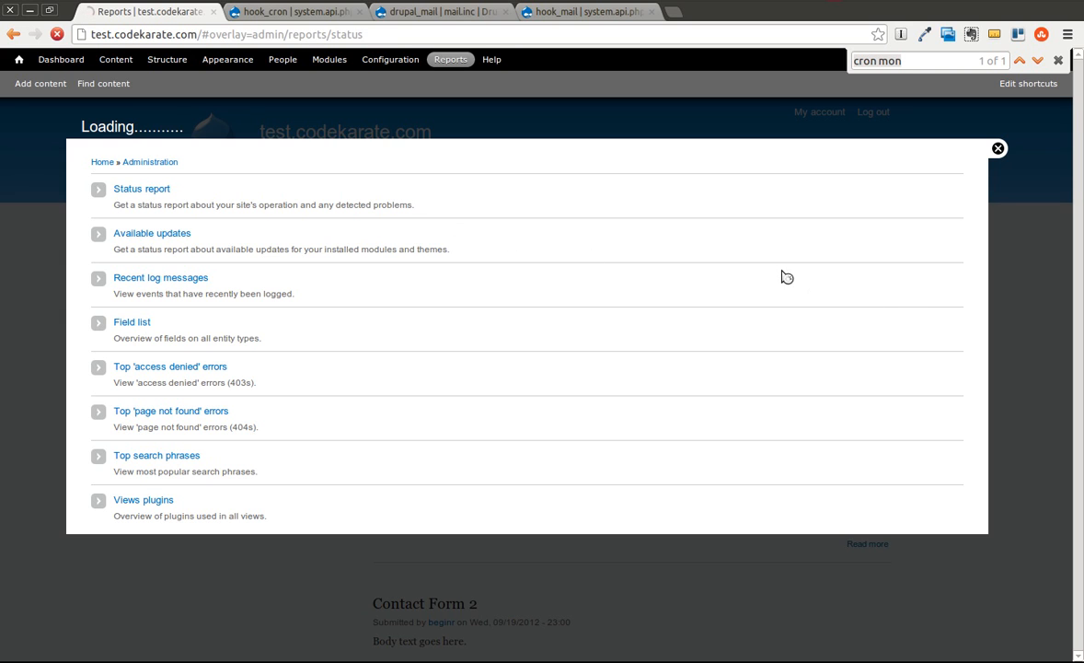
mouse_move(719, 252)
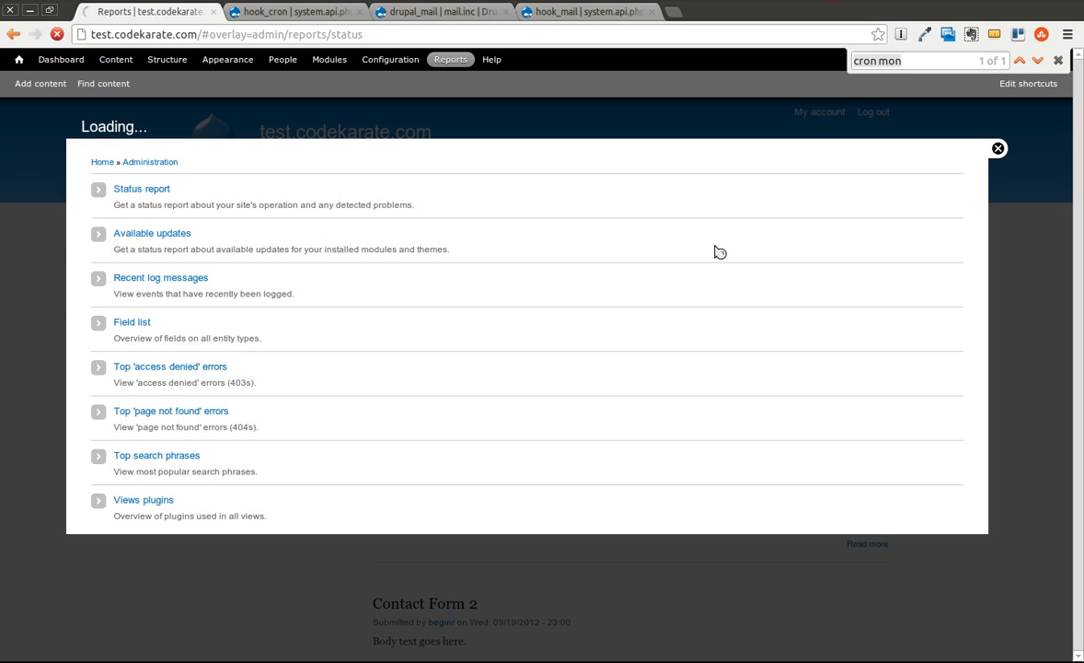
mouse_move(681, 241)
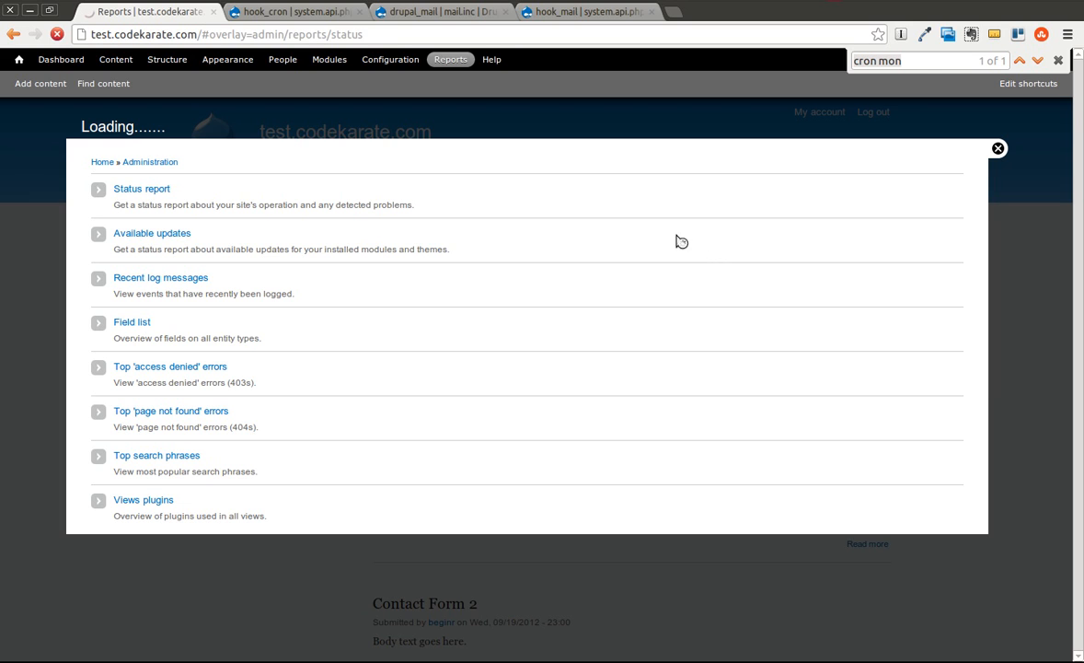
mouse_move(479, 241)
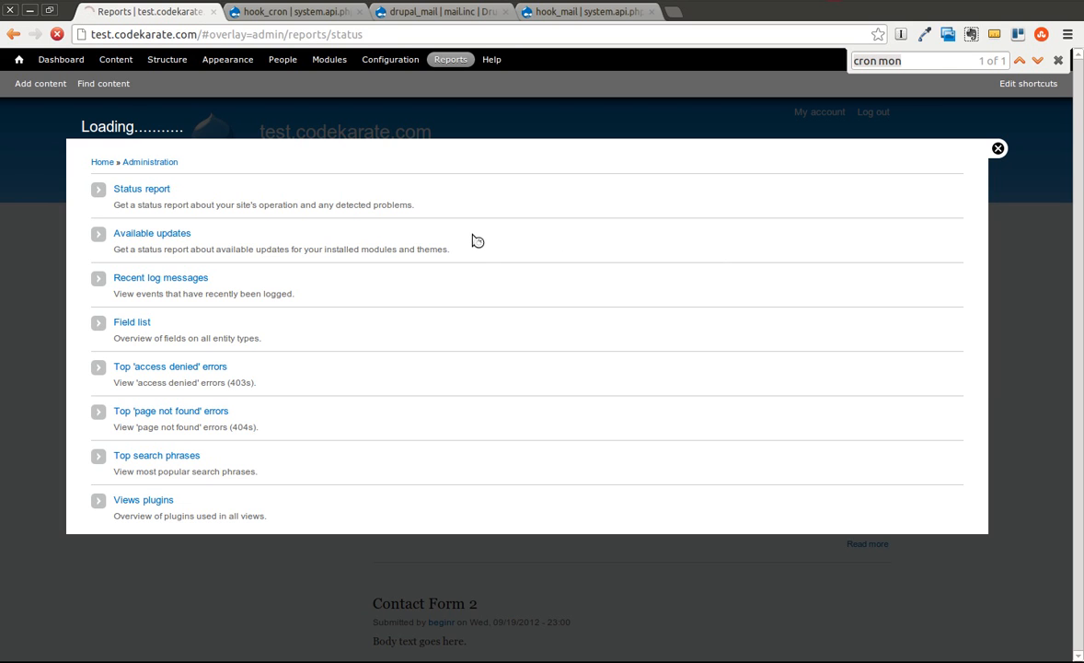
mouse_move(479, 245)
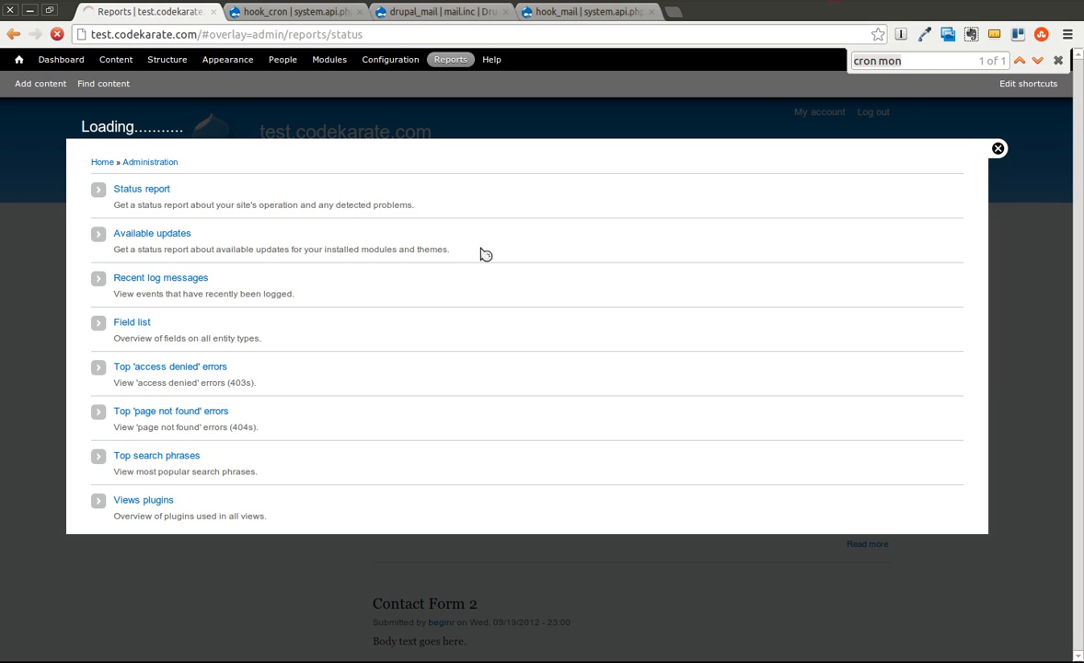
mouse_move(468, 243)
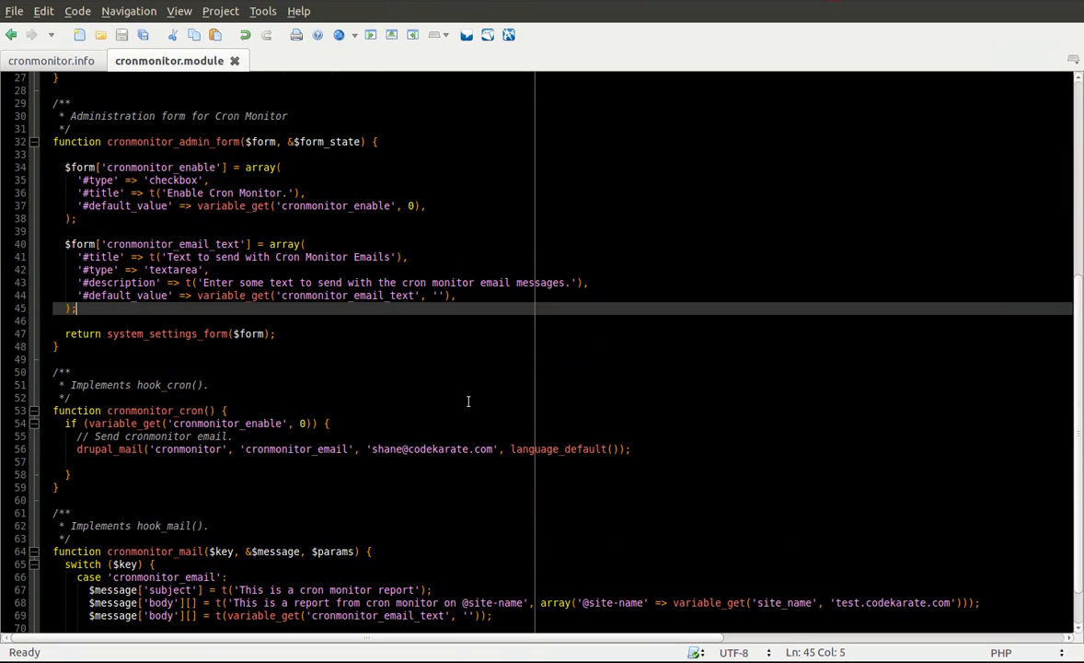
scroll(down, 3)
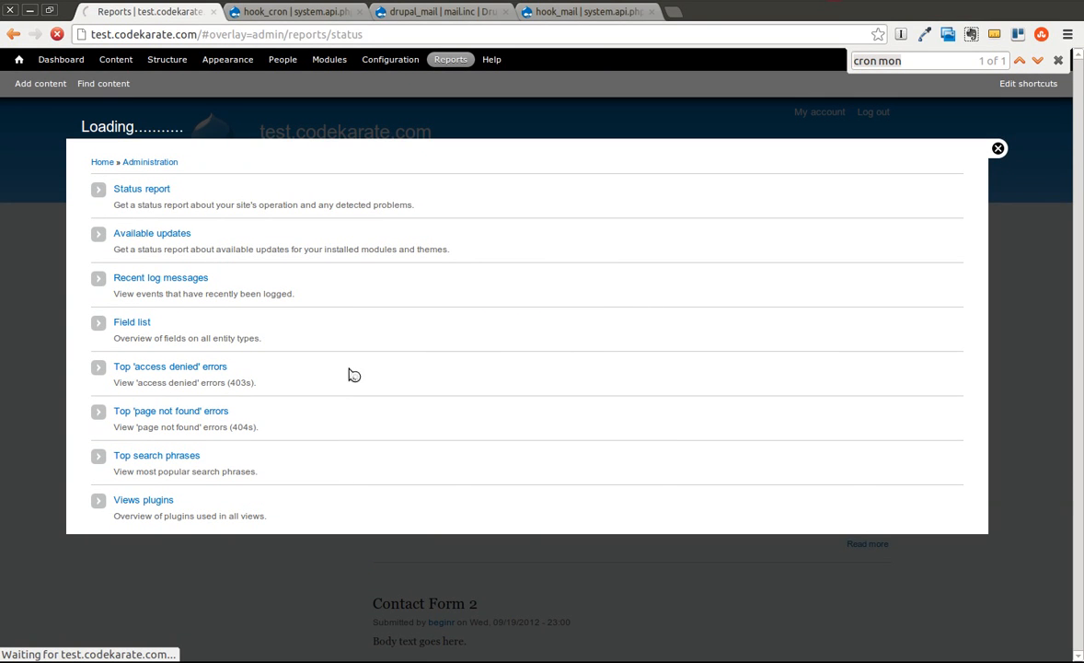
click(142, 188)
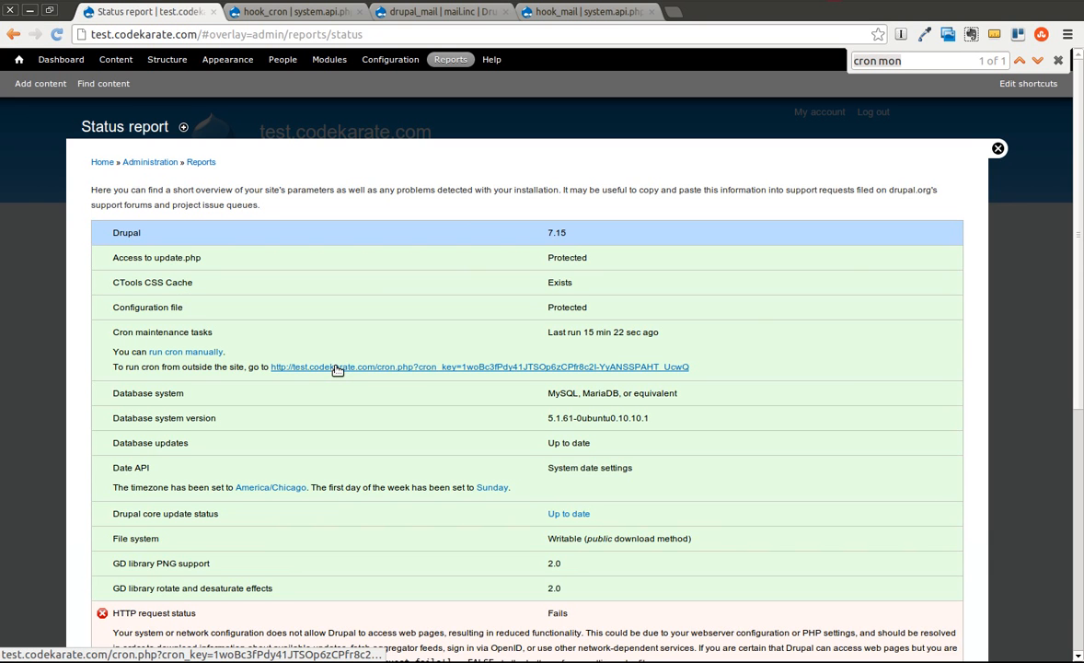
mouse_move(357, 340)
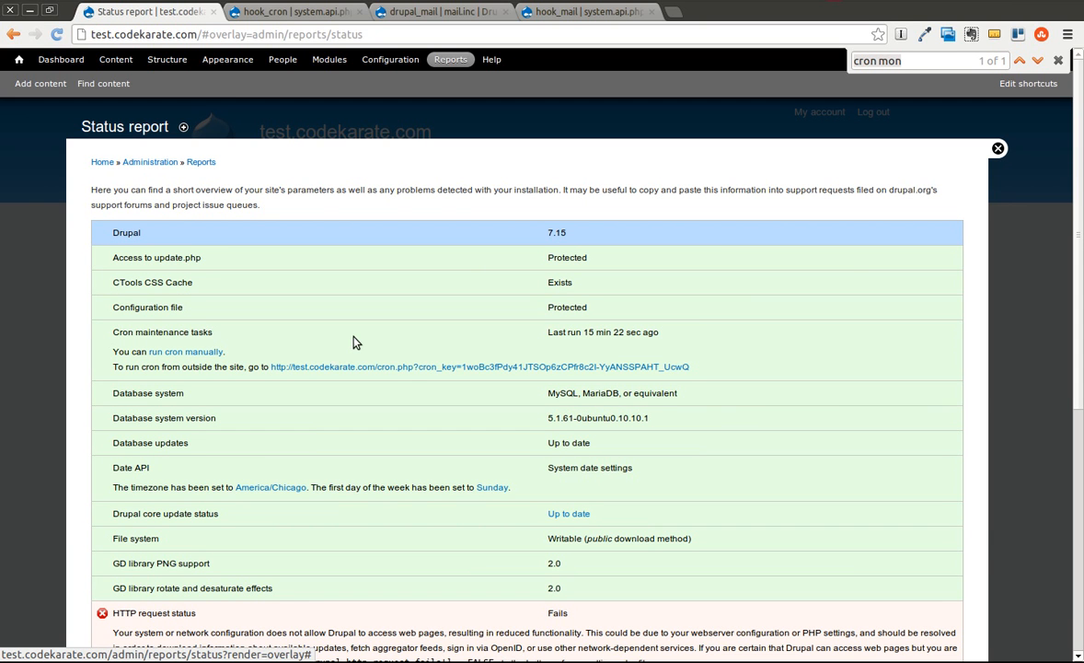
mouse_move(267, 352)
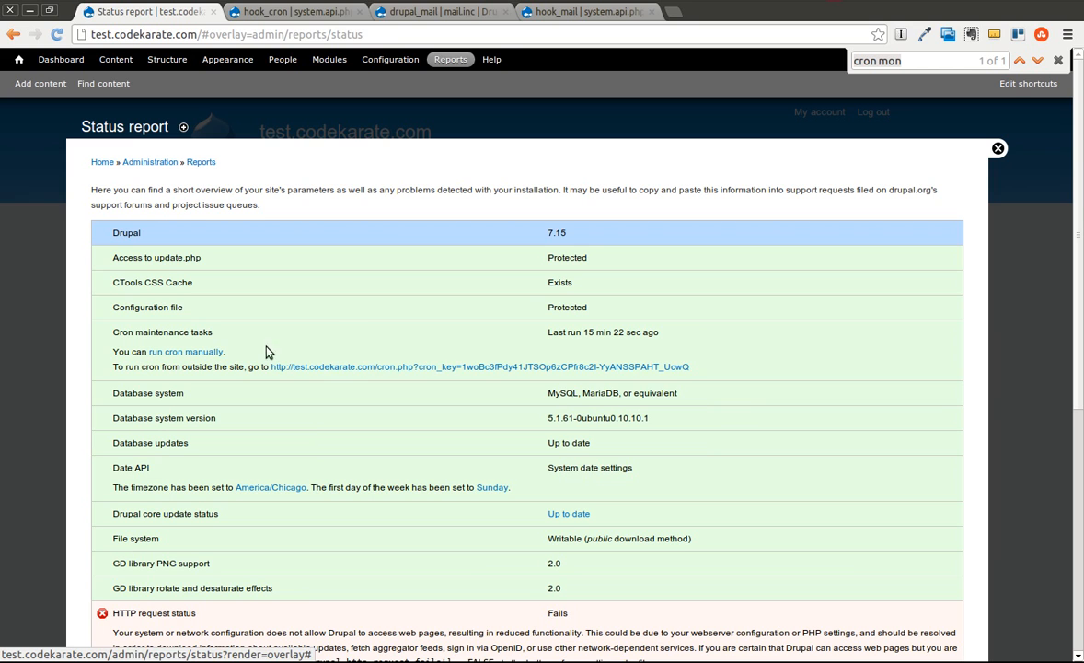
mouse_move(346, 372)
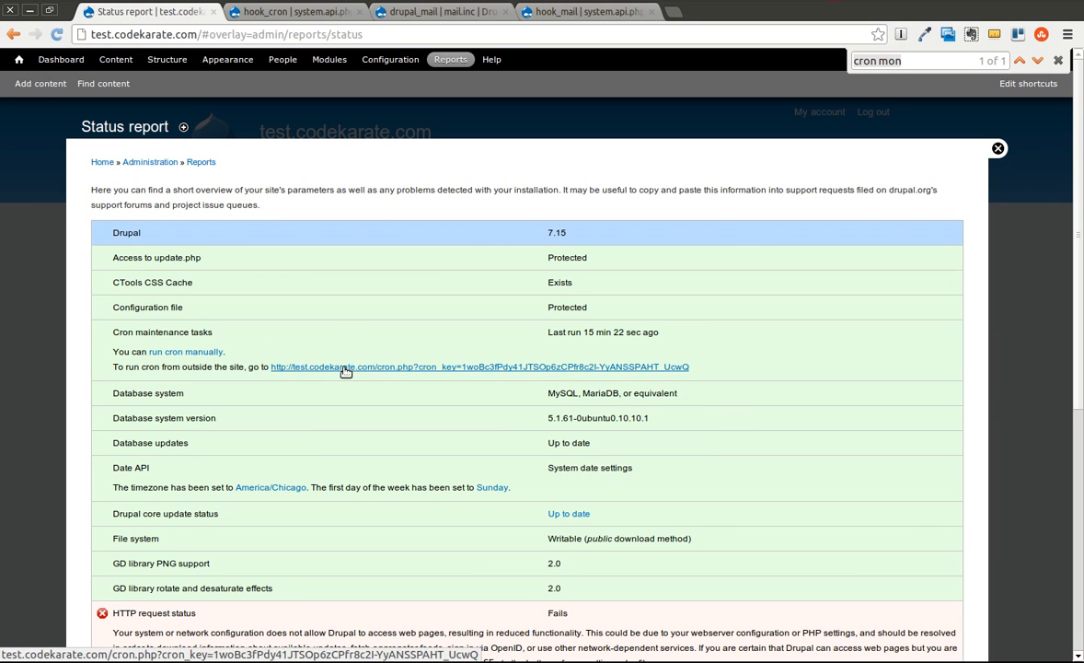
mouse_move(184, 351)
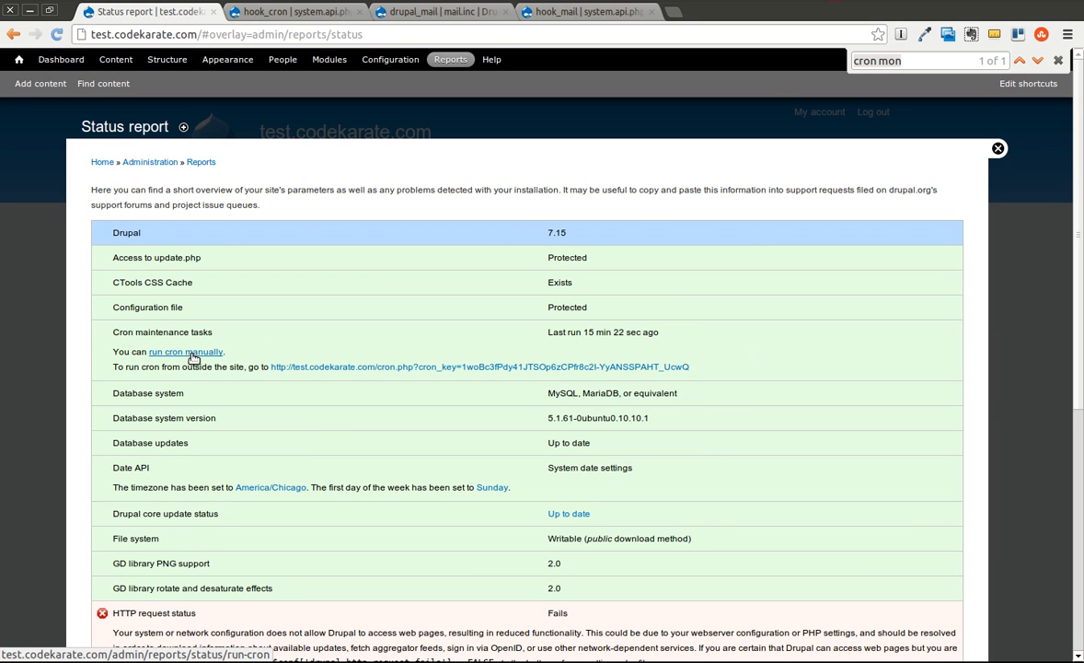
Step: Run cron manually from the status report and read the cron monitor report email in Gmail
click(184, 352)
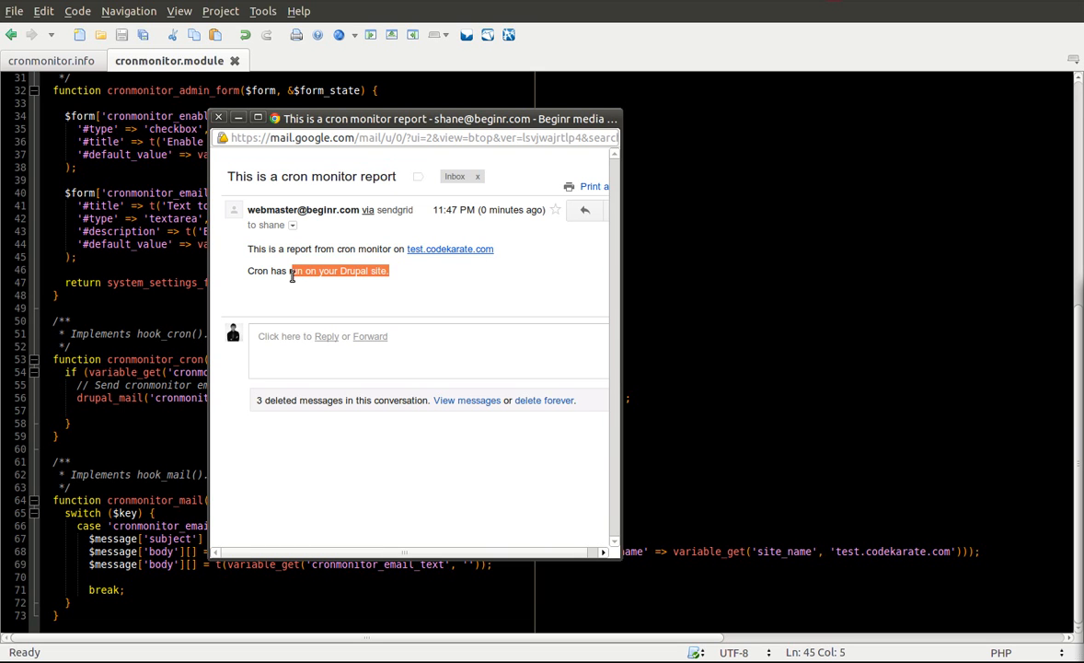
click(396, 279)
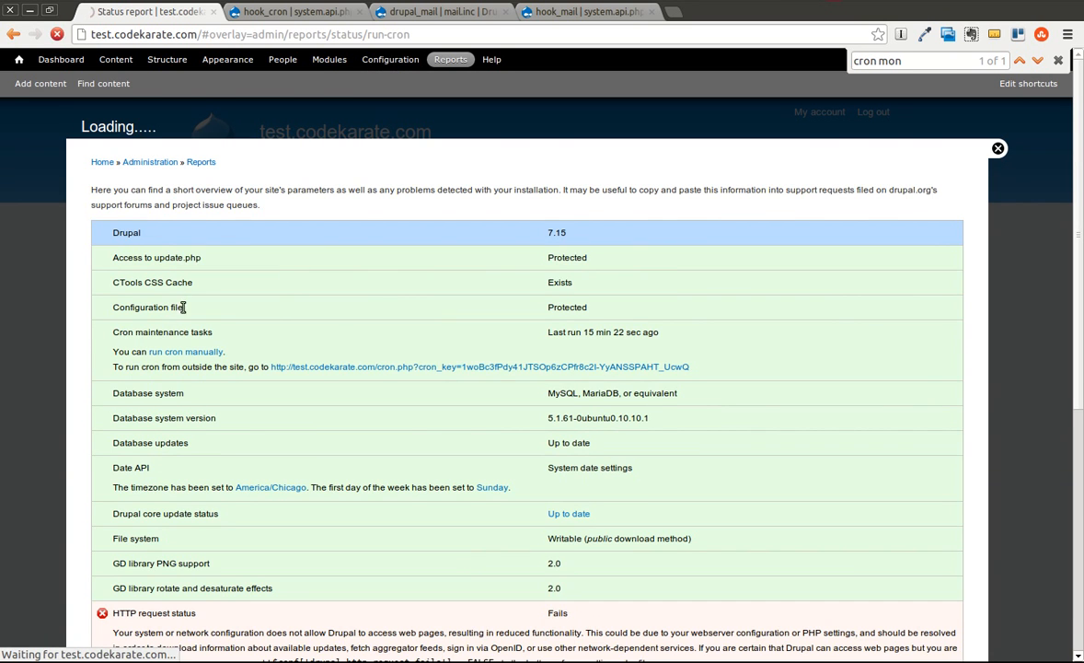
Step: Rerun cron, filter Modules by 'cron', open Cron Monitor's Configure link, and close the Gmail popup
click(184, 352)
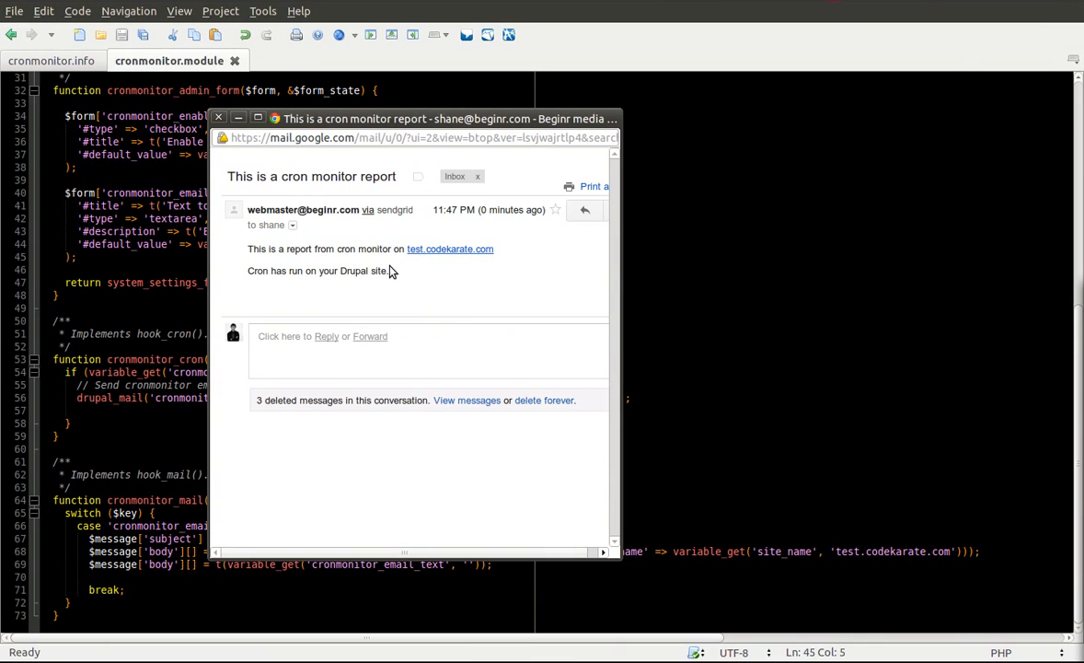
mouse_move(331, 302)
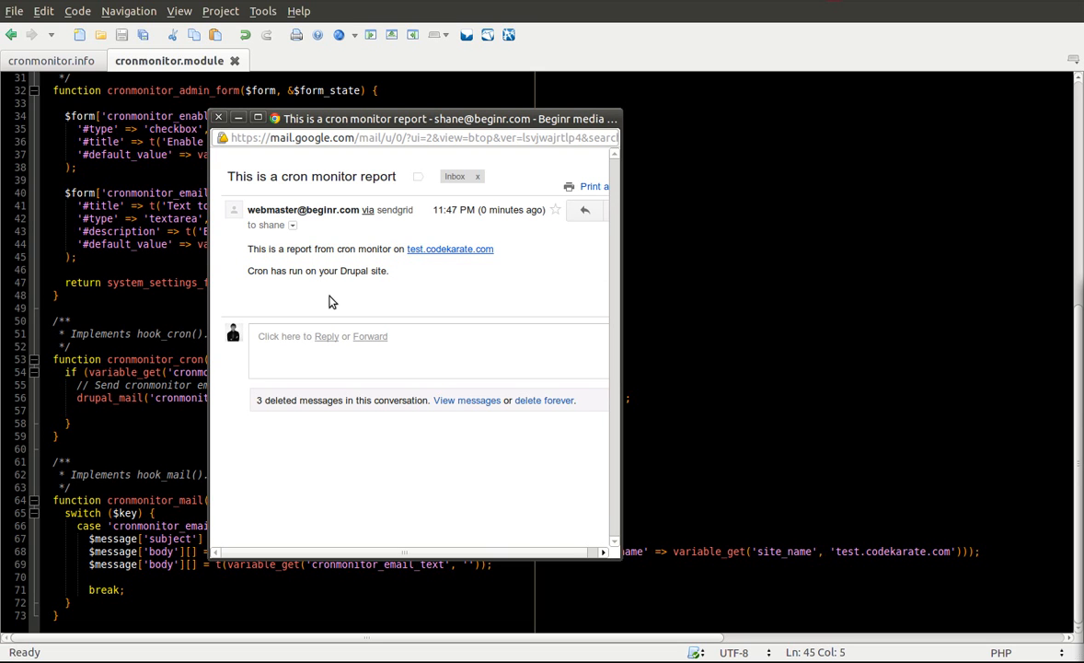
mouse_move(408, 291)
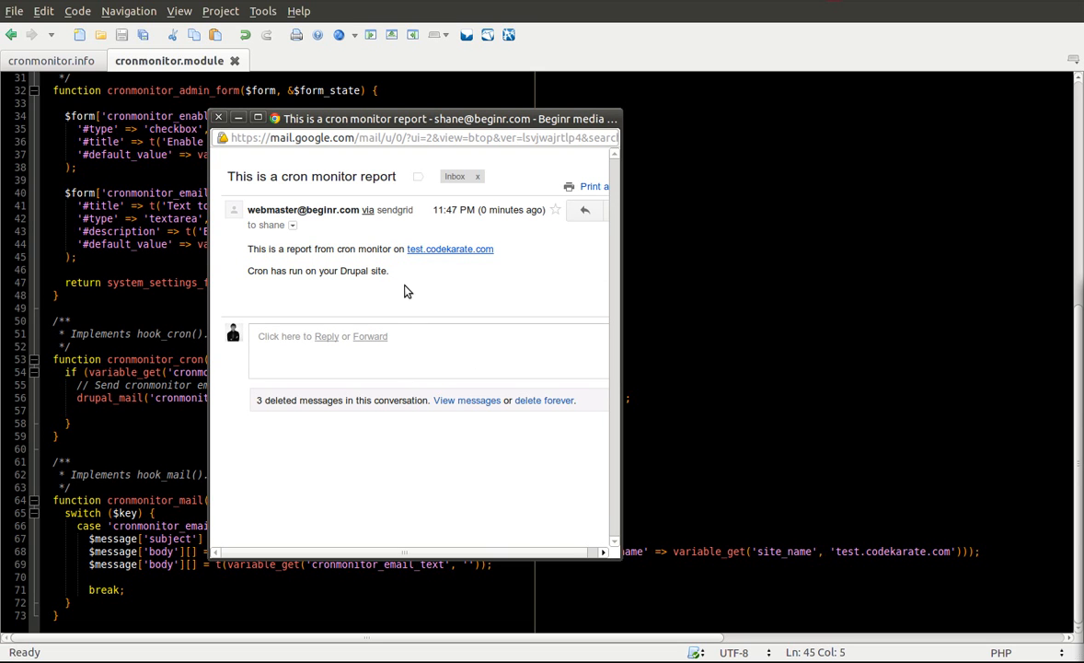
mouse_move(292, 291)
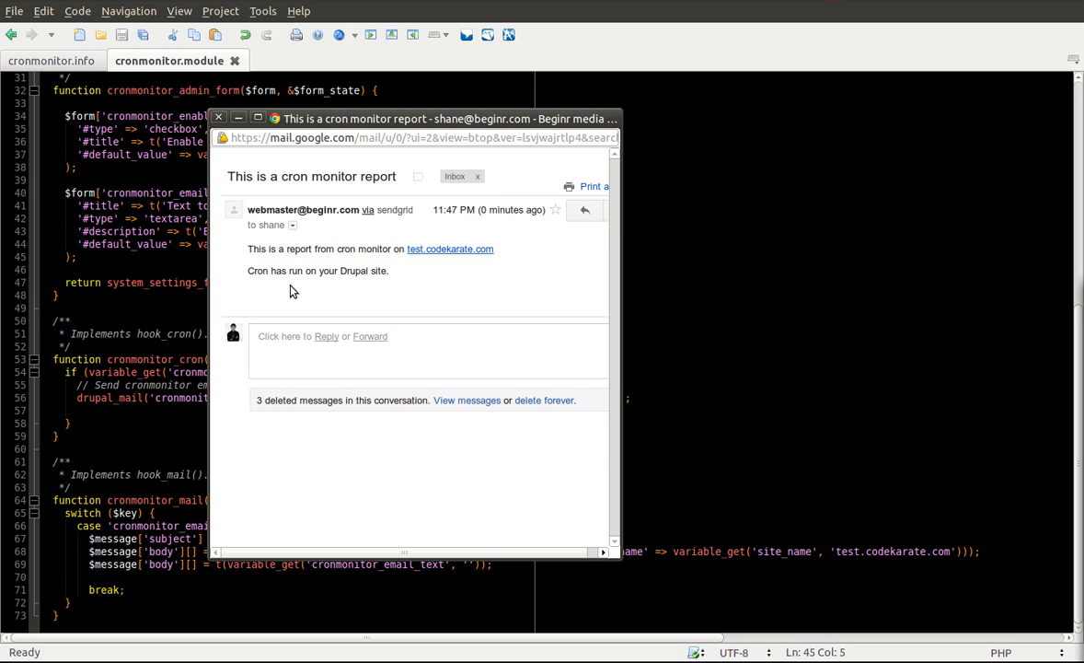
mouse_move(359, 291)
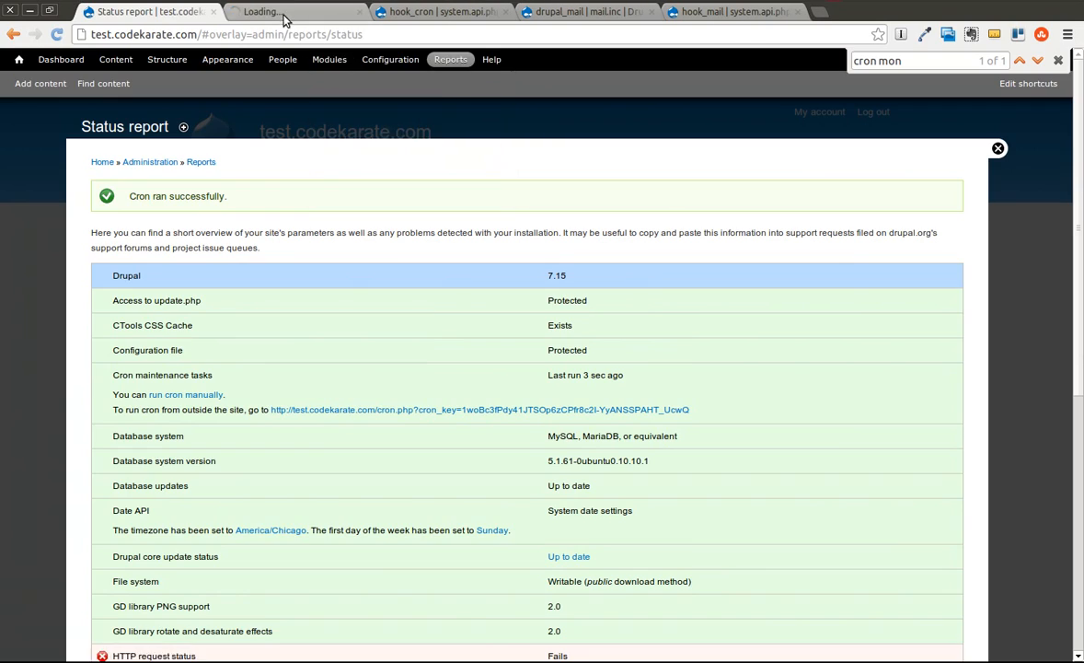
click(327, 59)
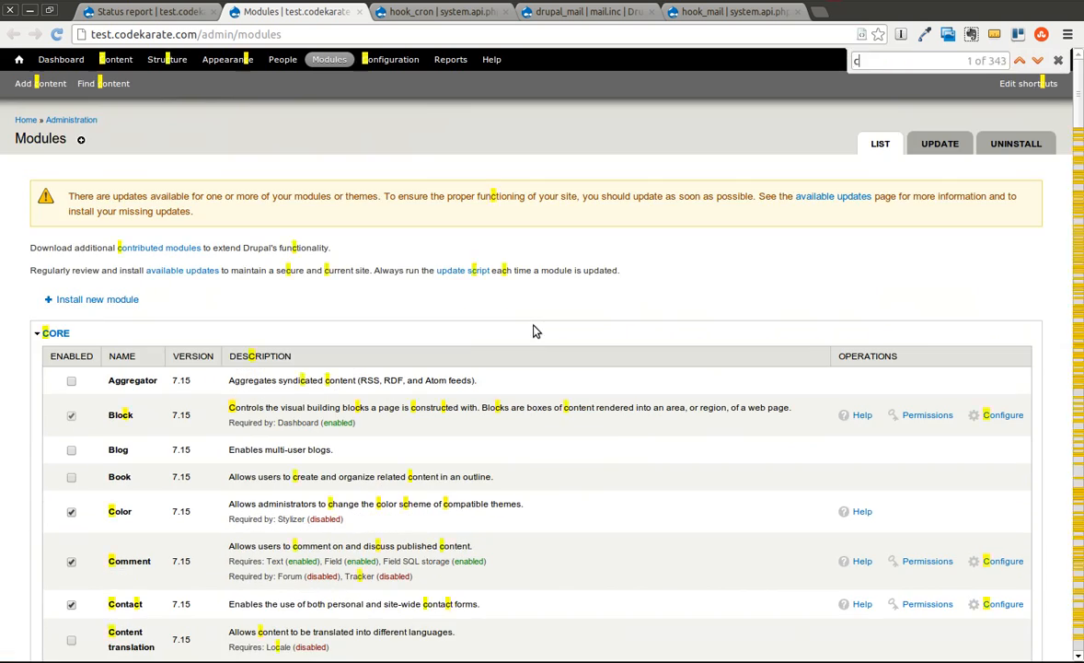
text(cron)
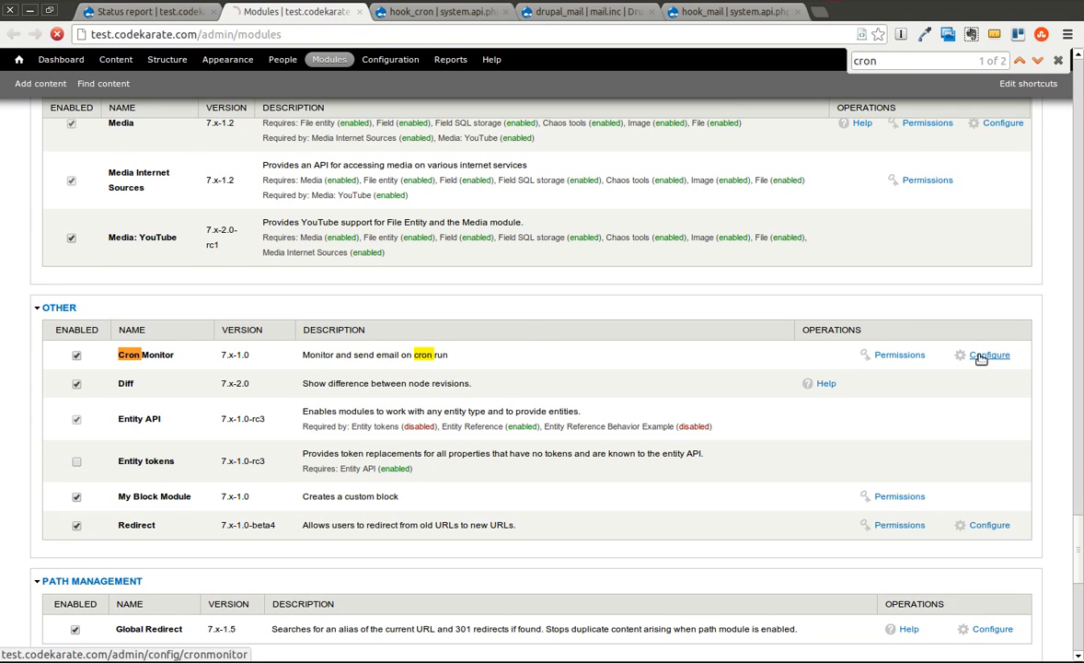
click(988, 353)
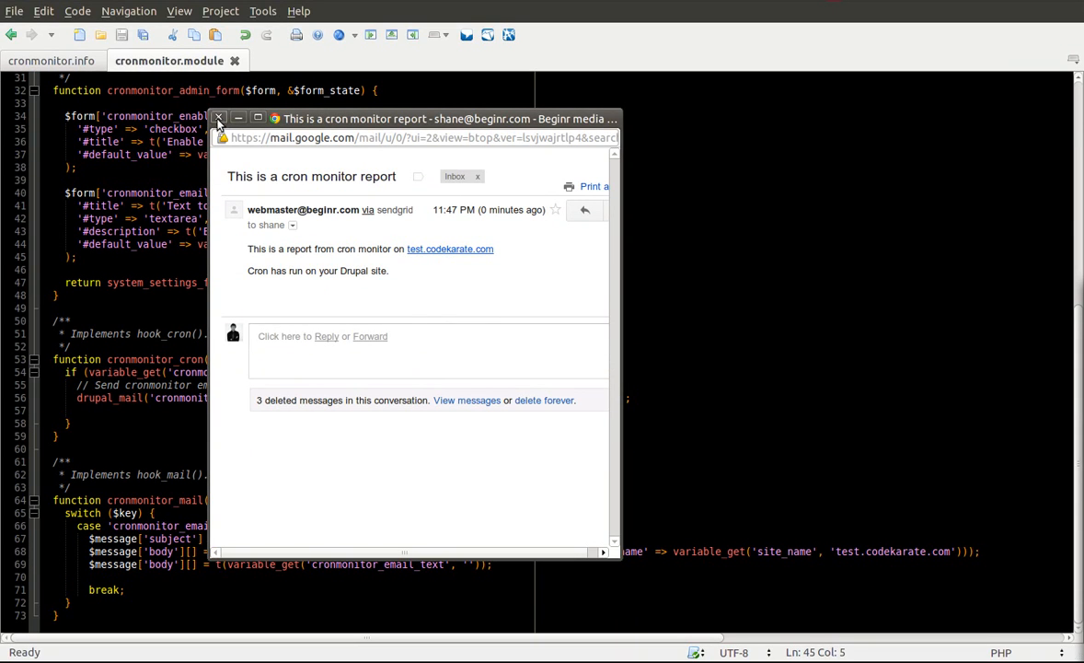
click(219, 117)
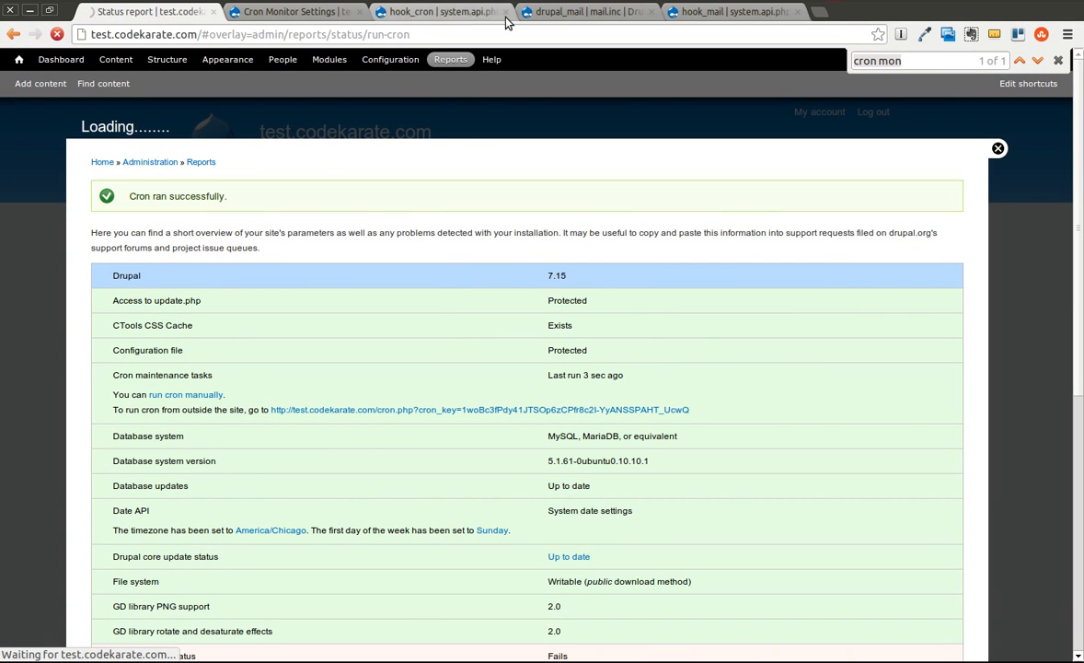
Step: Read the drupal_mail documentation down to the user-contributed Example usage comments
click(589, 11)
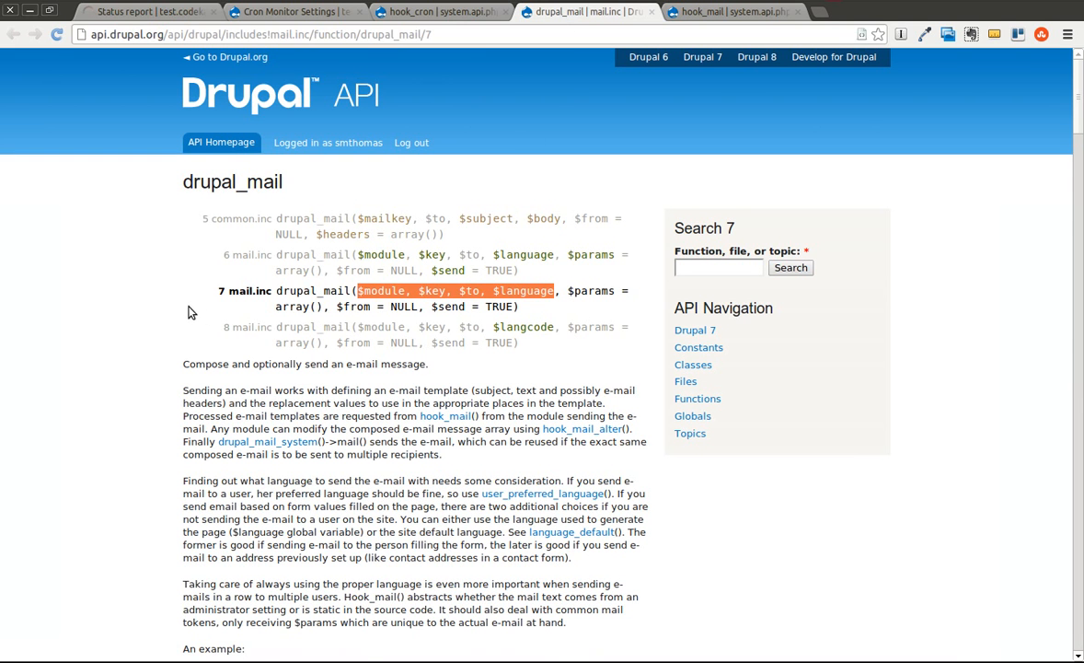
mouse_move(145, 290)
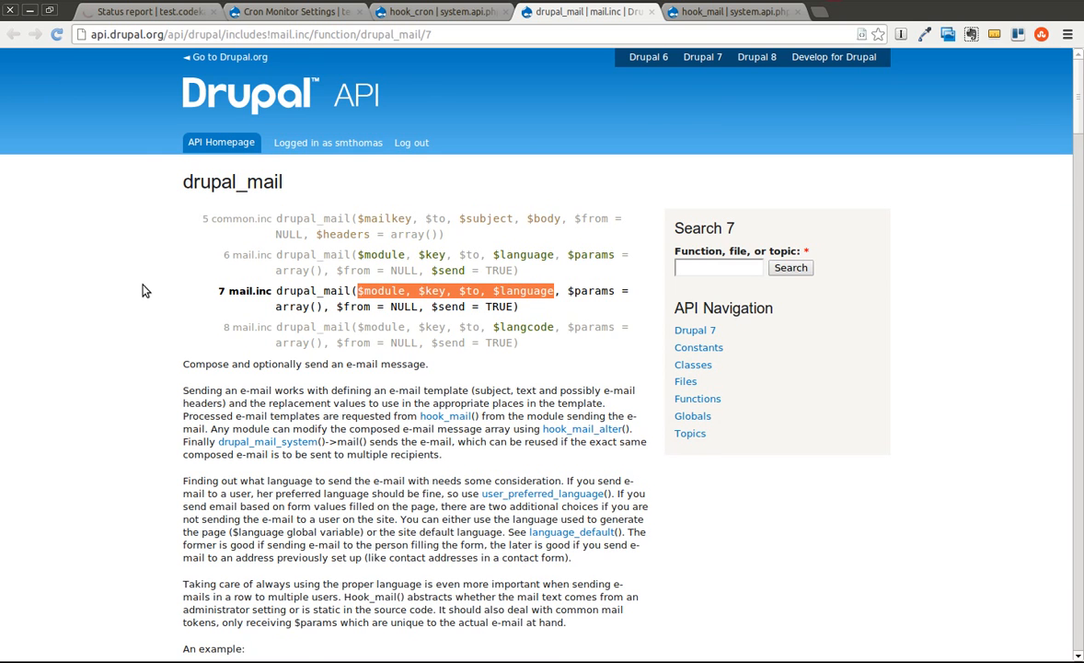
scroll(down, 3)
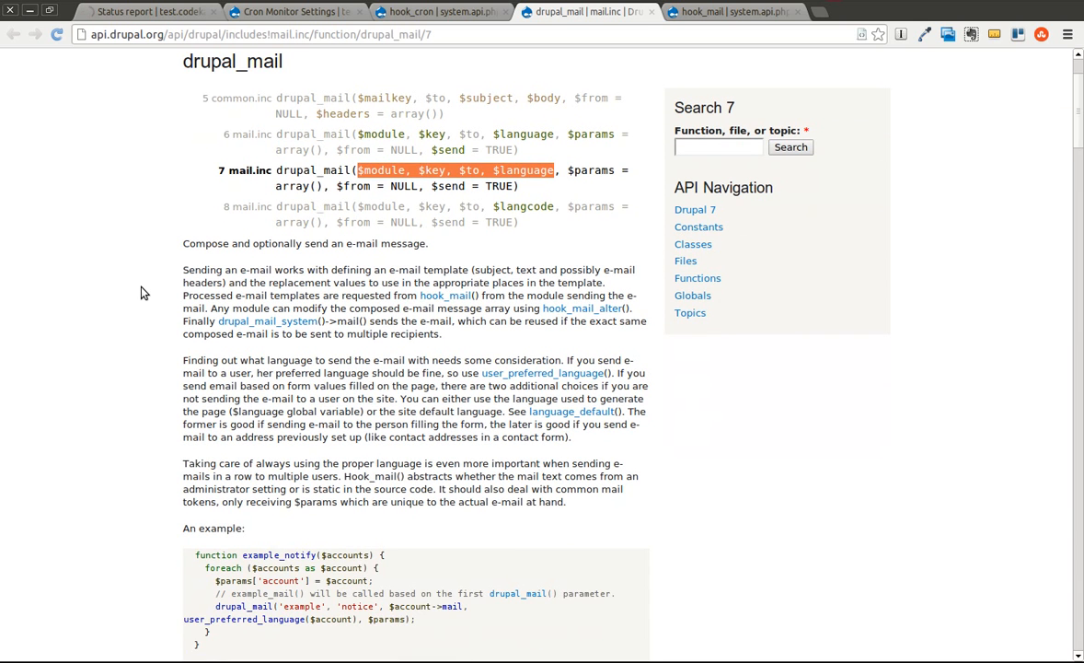
scroll(down, 3)
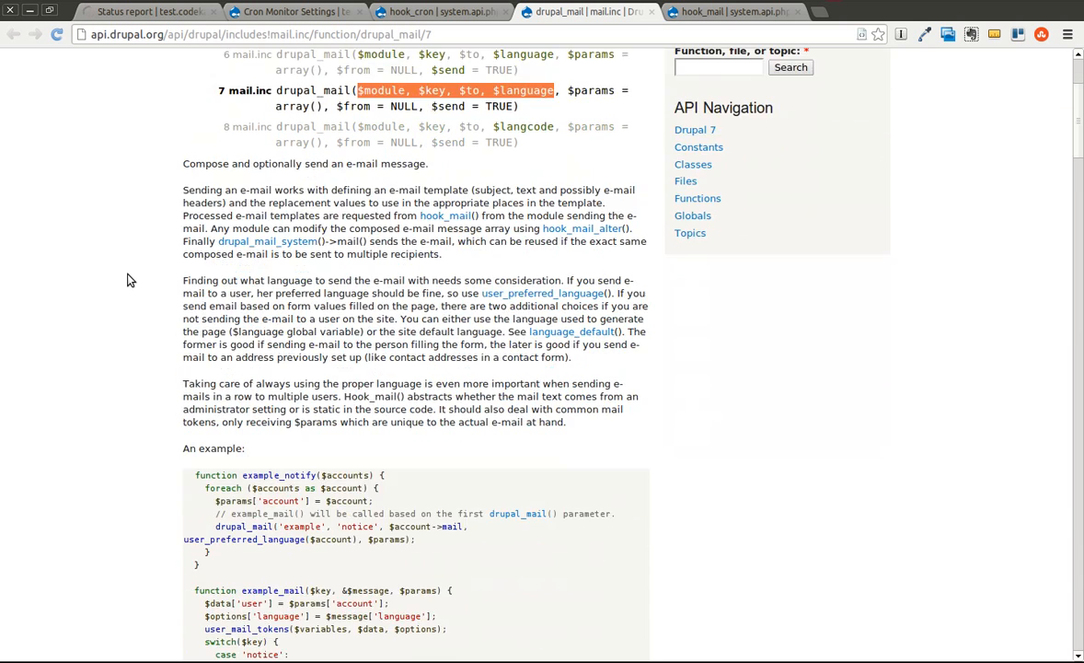
mouse_move(127, 335)
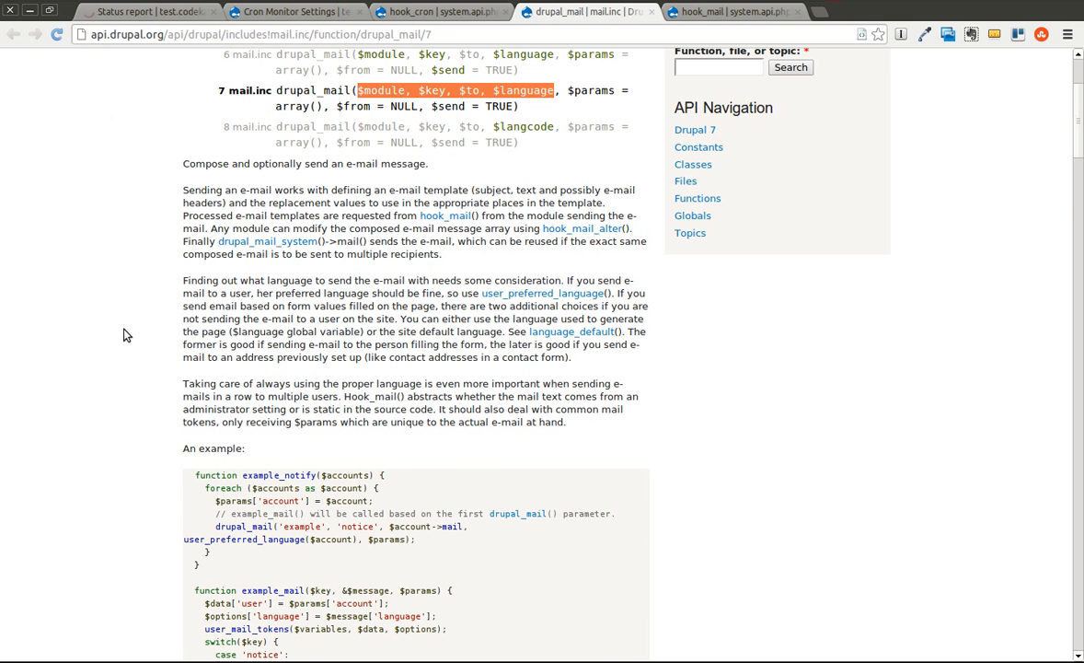
scroll(down, 3)
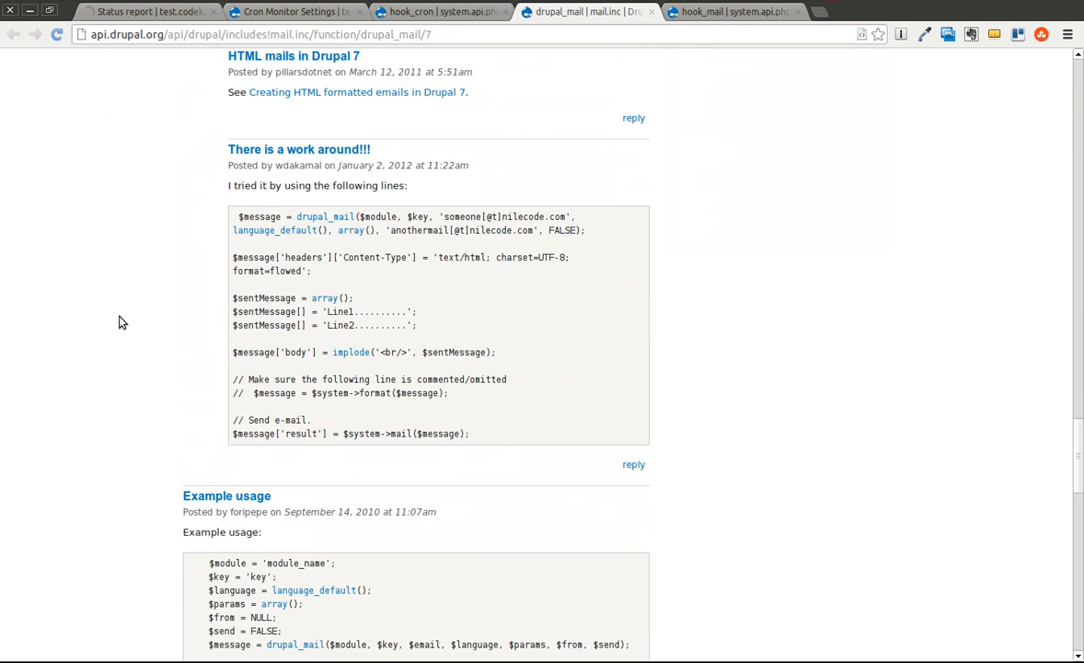
mouse_move(155, 283)
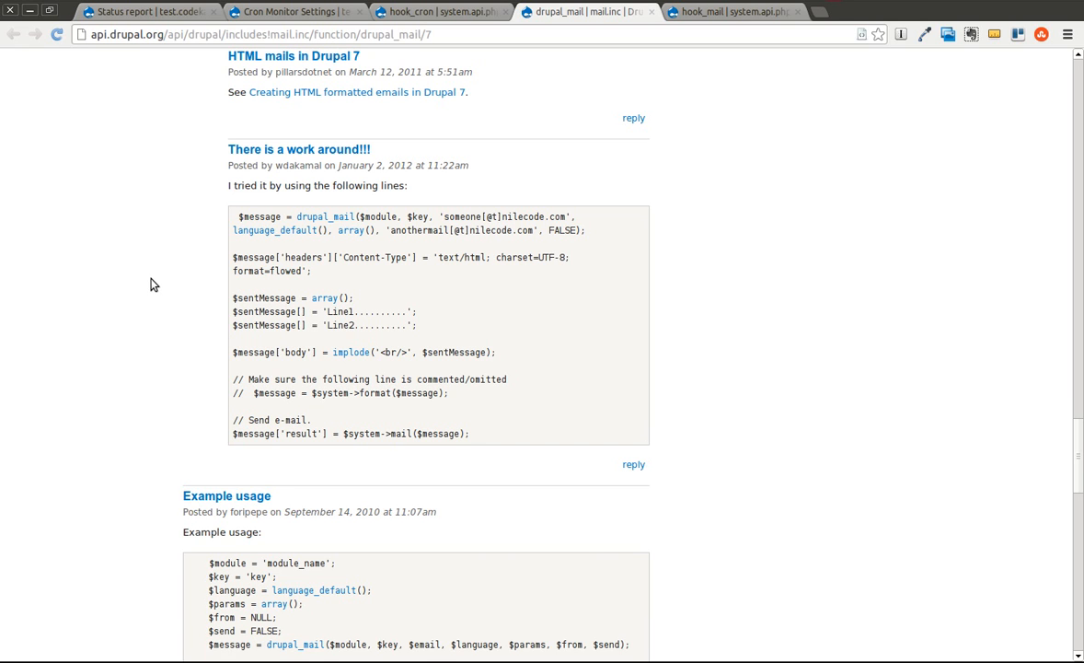
mouse_move(366, 264)
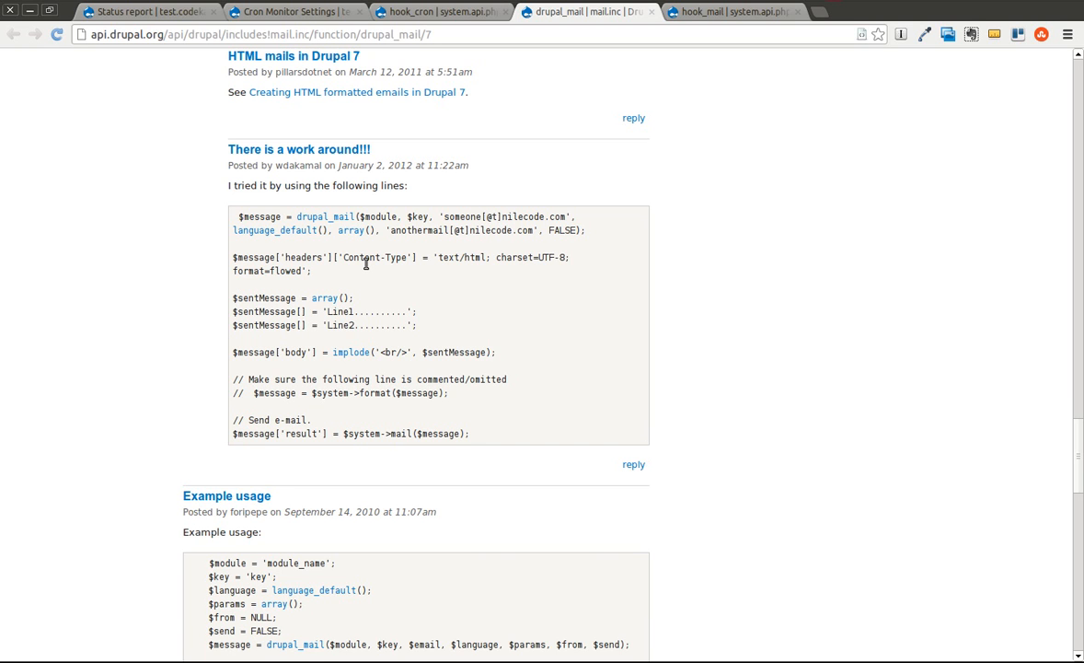
mouse_move(368, 269)
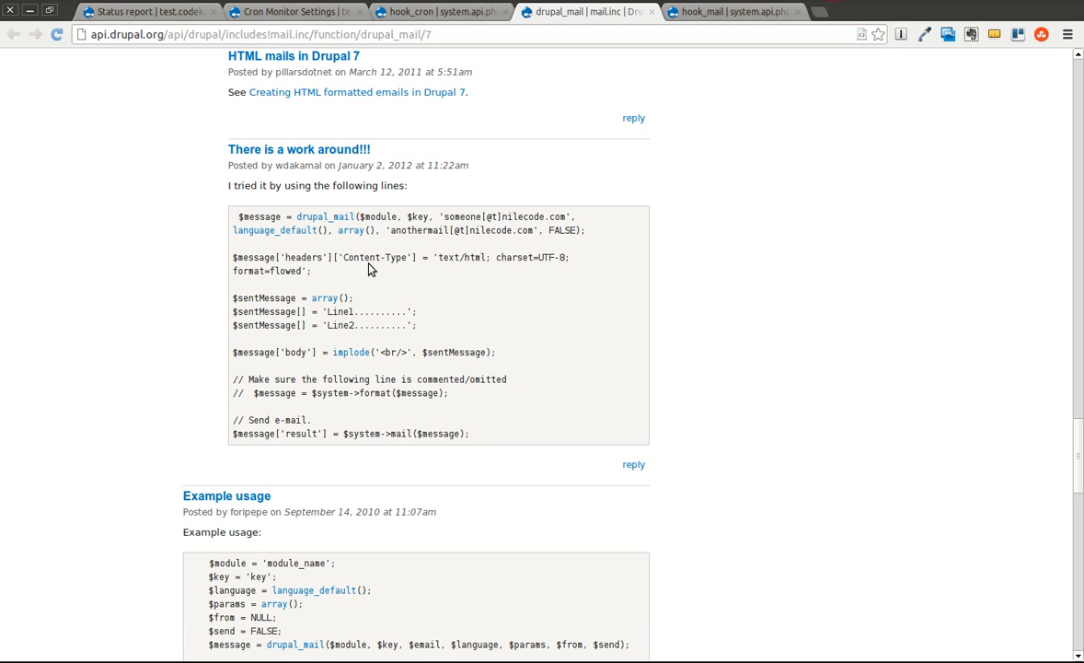
mouse_move(462, 291)
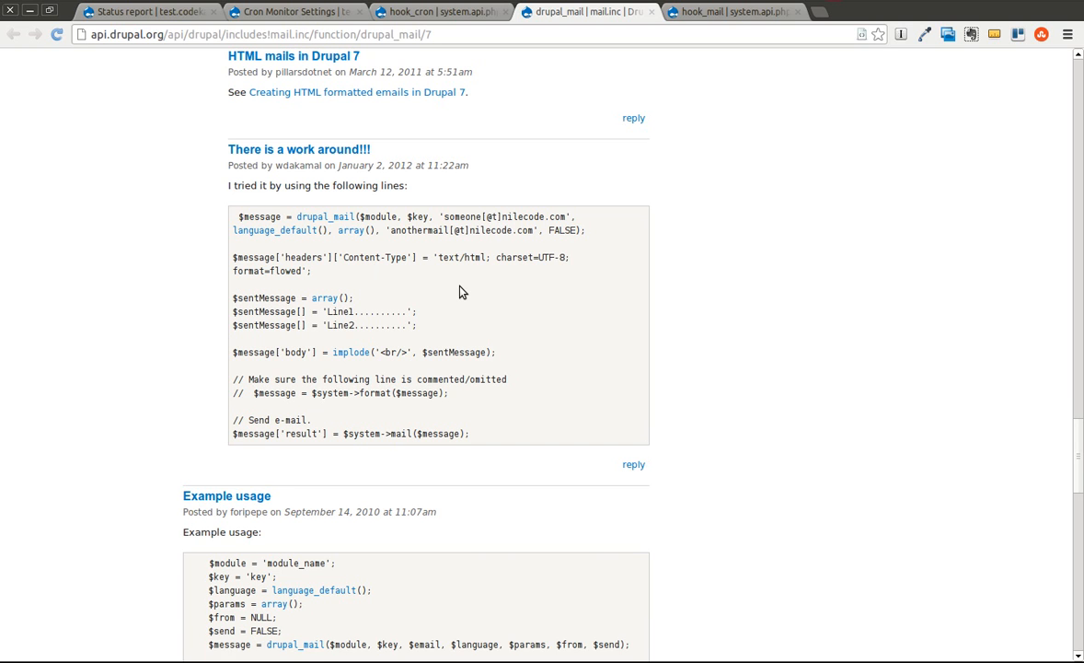